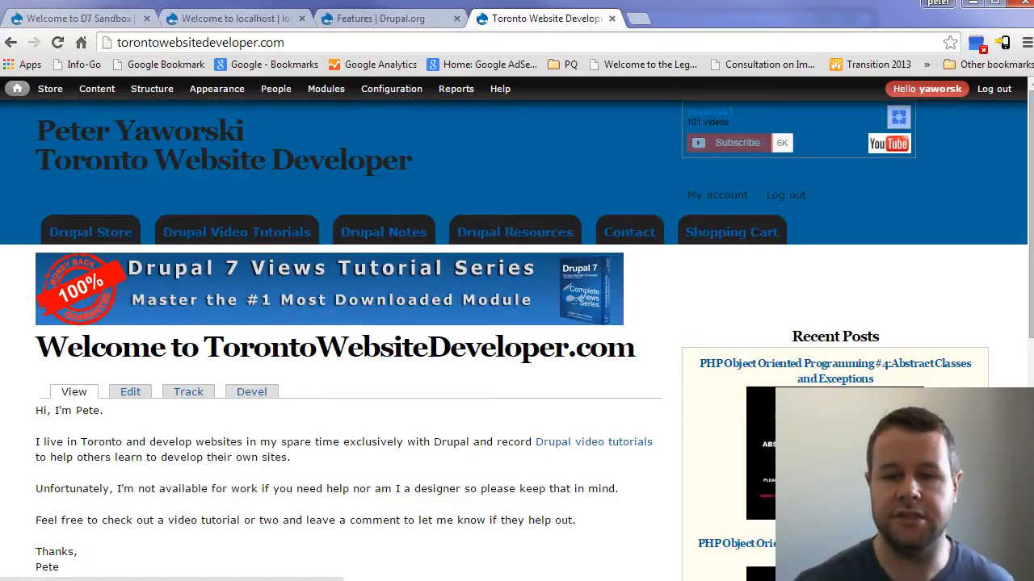
Browse the Drupal tutorial store listings, then bring up the Features project page on Drupal.org
left_click(91, 231)
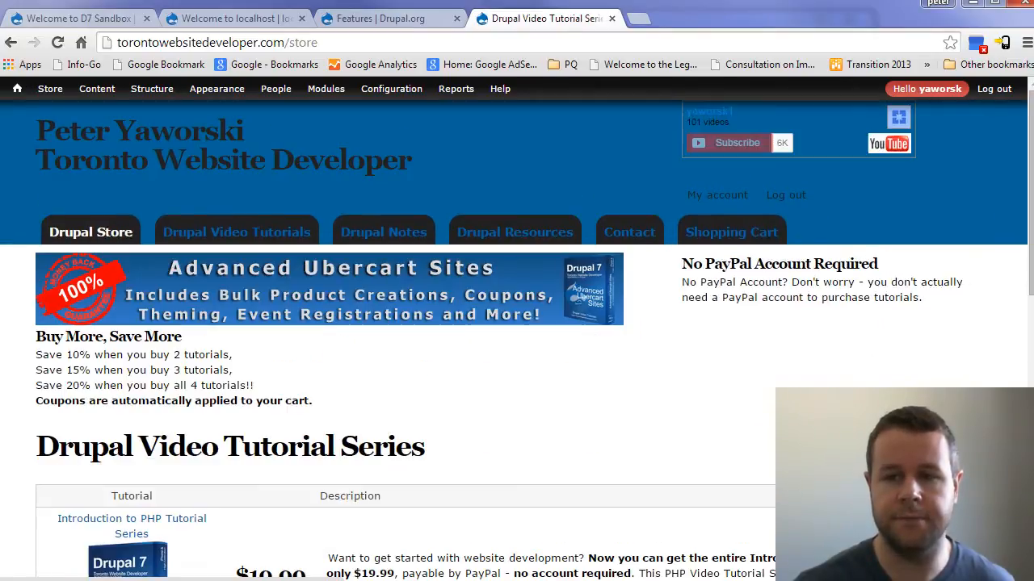
scroll("down", 3)
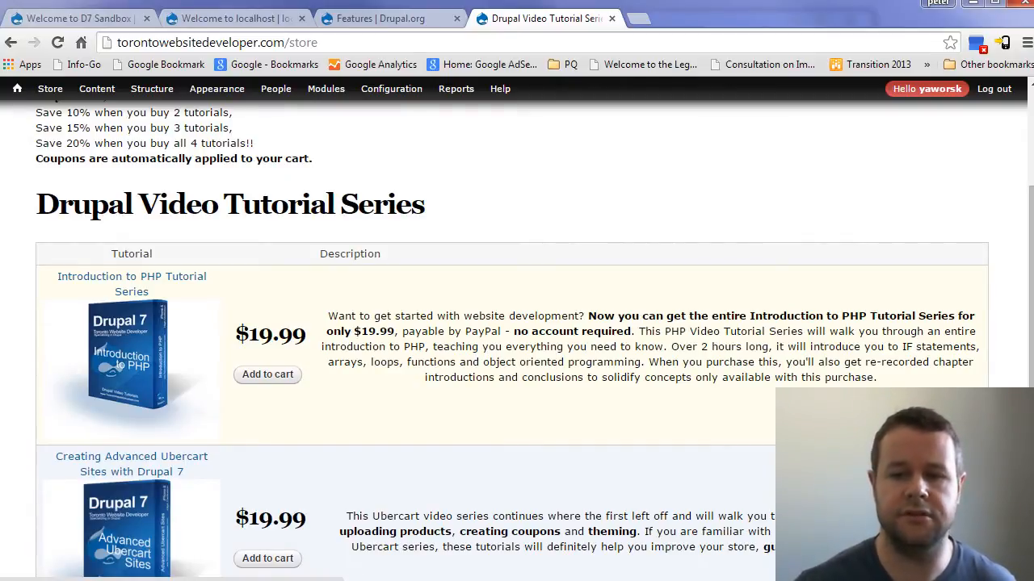
scroll("up", 3)
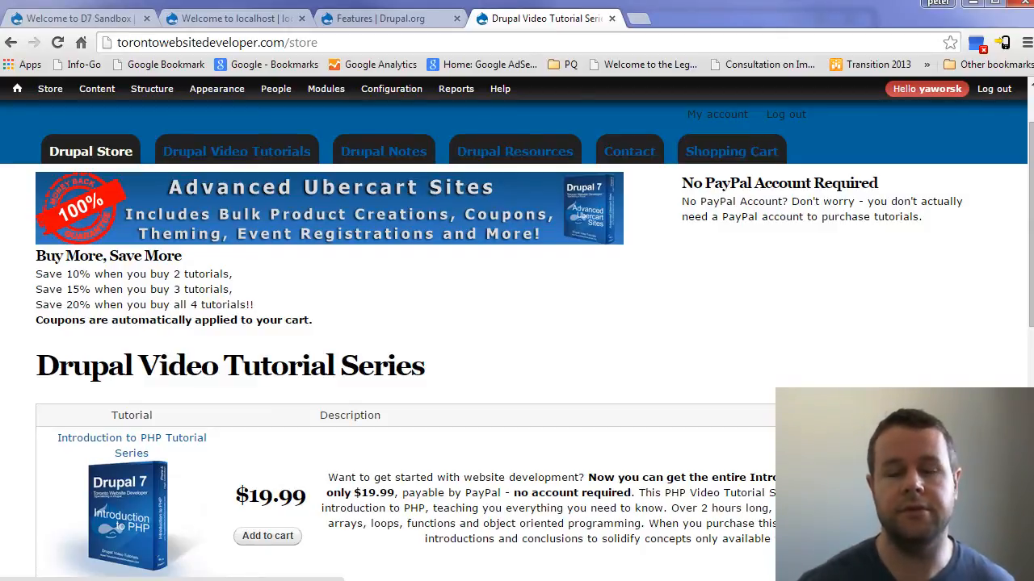
left_click(391, 89)
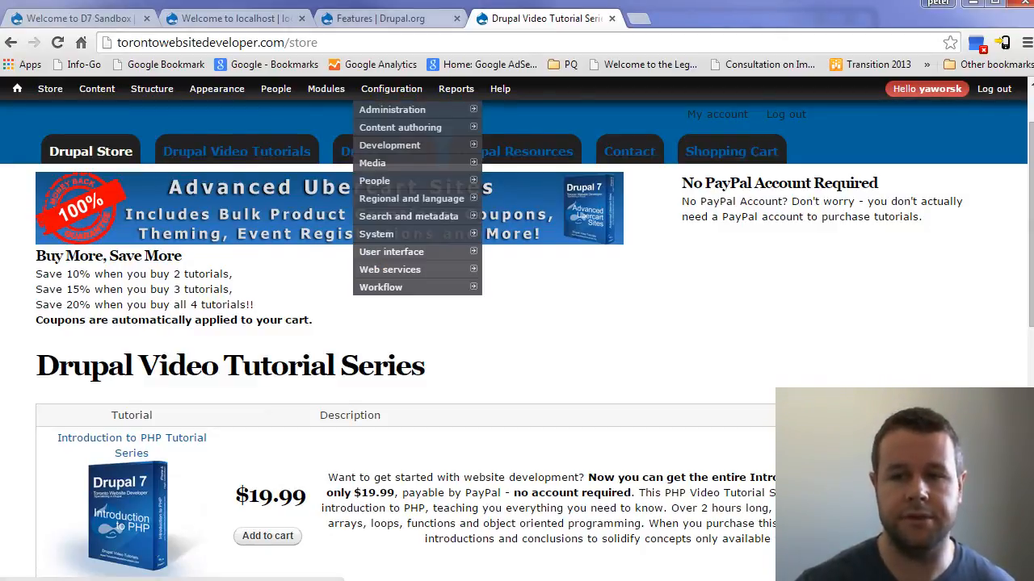
left_click(388, 18)
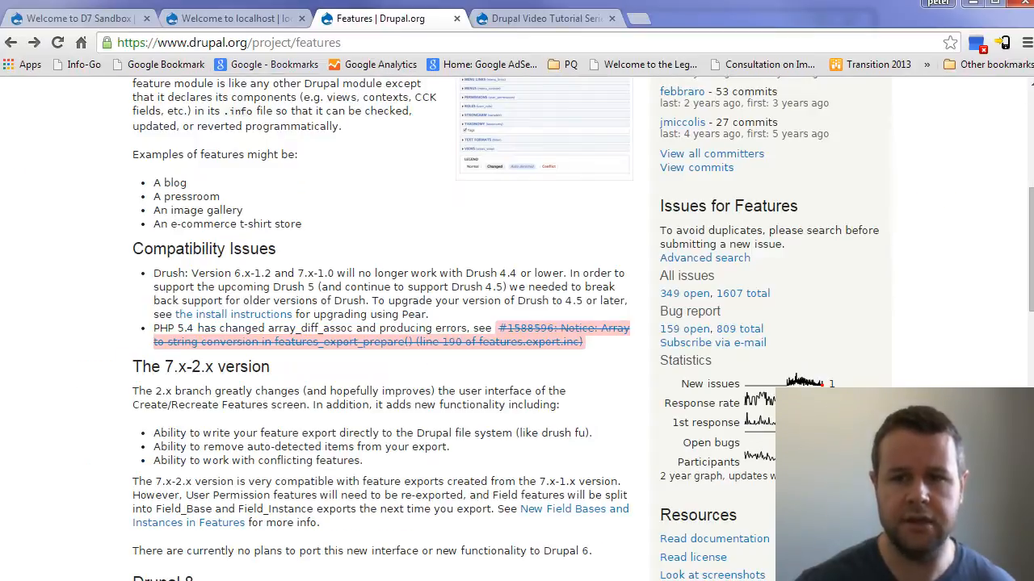
Read through the Features project page on Drupal.org, then switch to the localhost d7features site
scroll("up", 3)
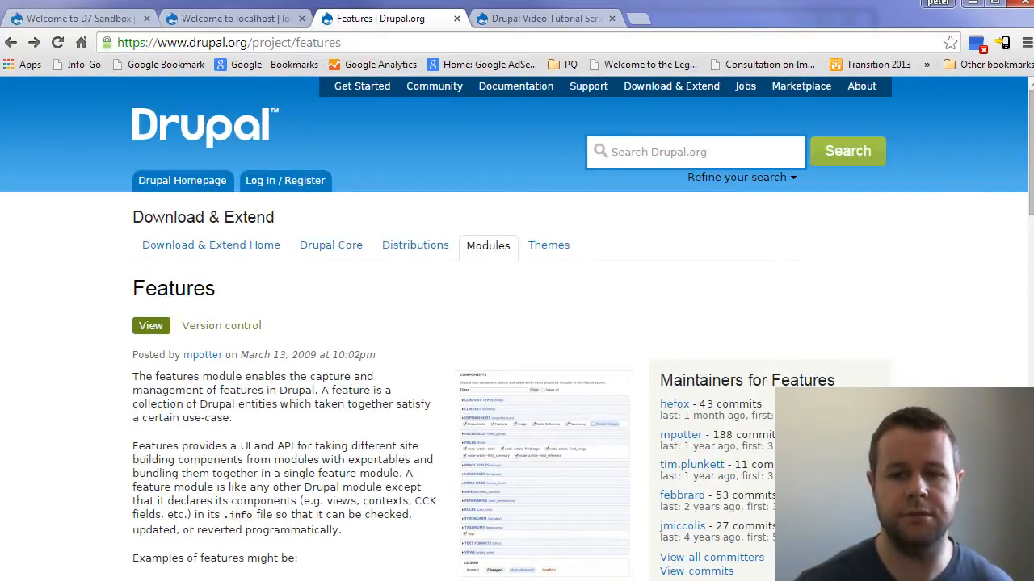
scroll("down", 3)
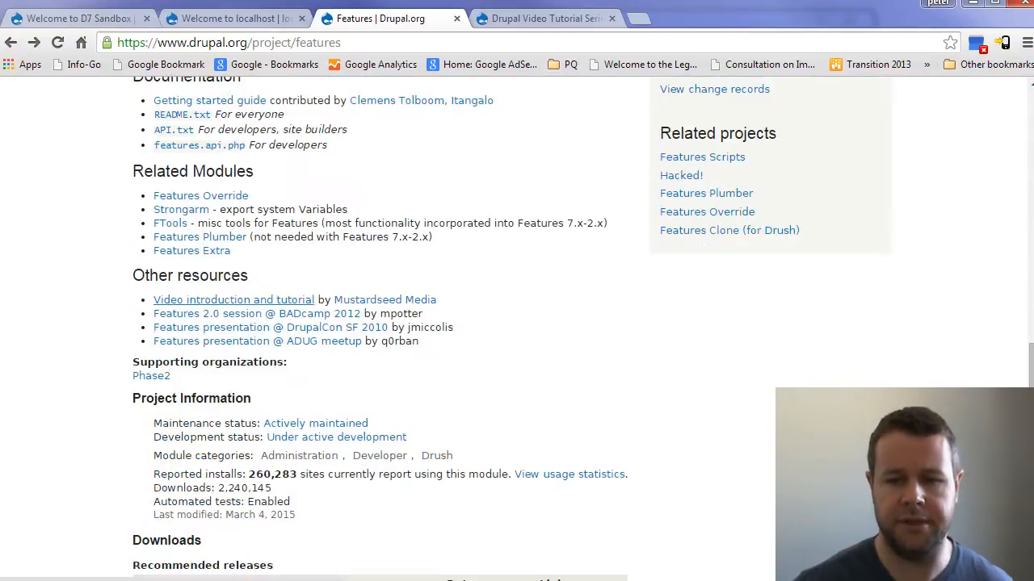
scroll("down", 3)
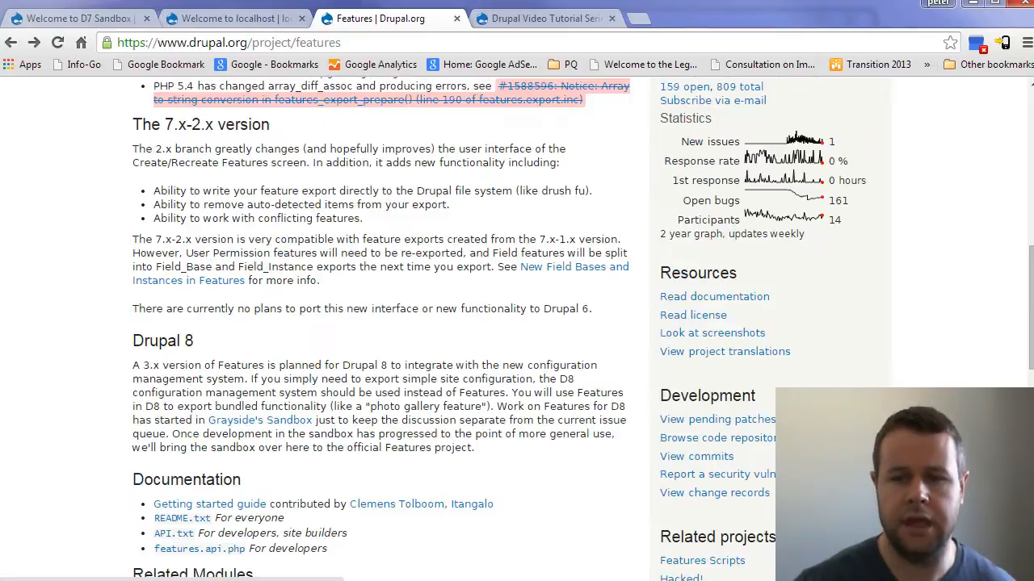
scroll("up", 3)
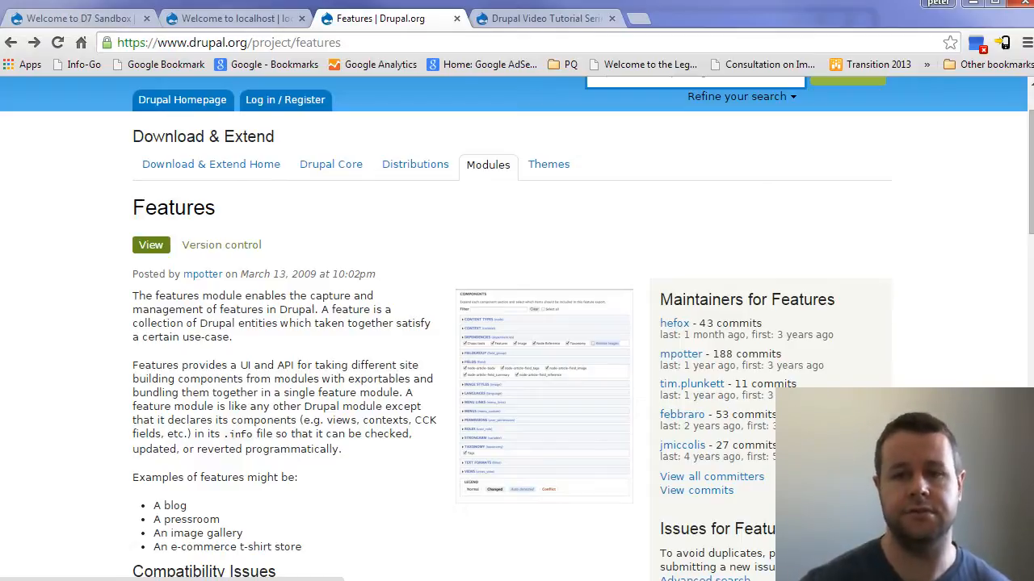
left_click(235, 17)
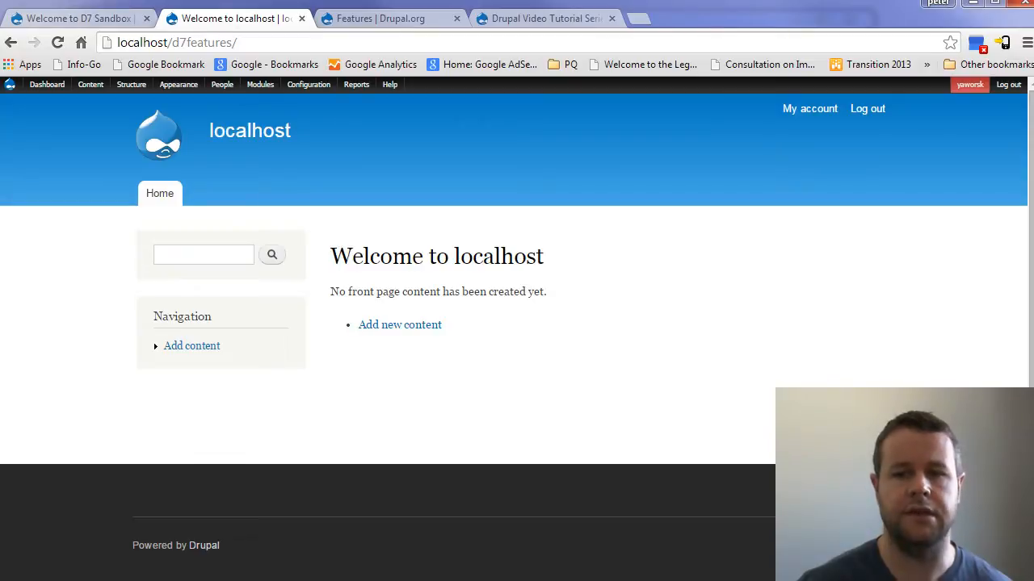
Flip between the D7 Sandbox and localhost site tabs to compare the two sites
left_click(73, 18)
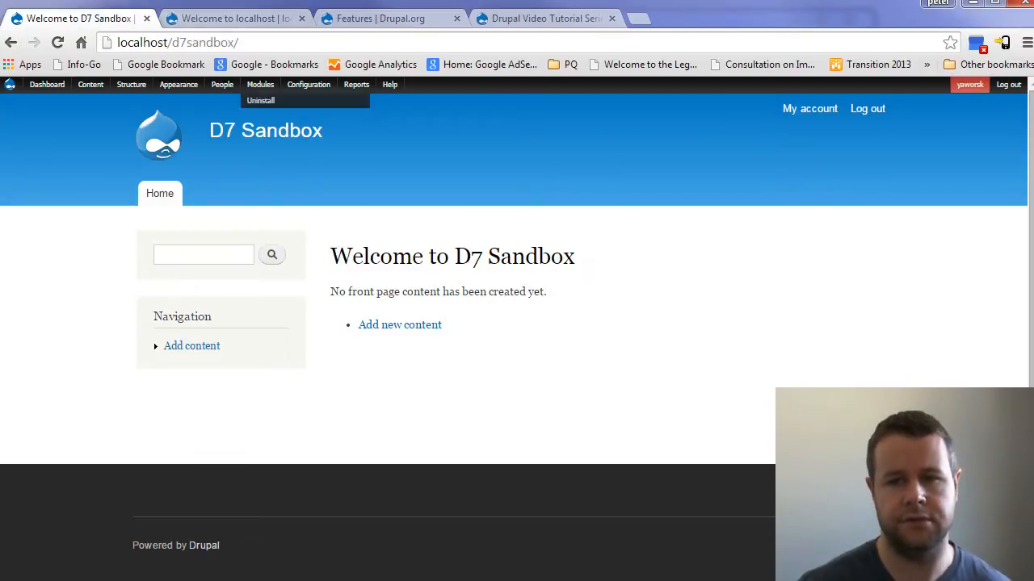
left_click(234, 18)
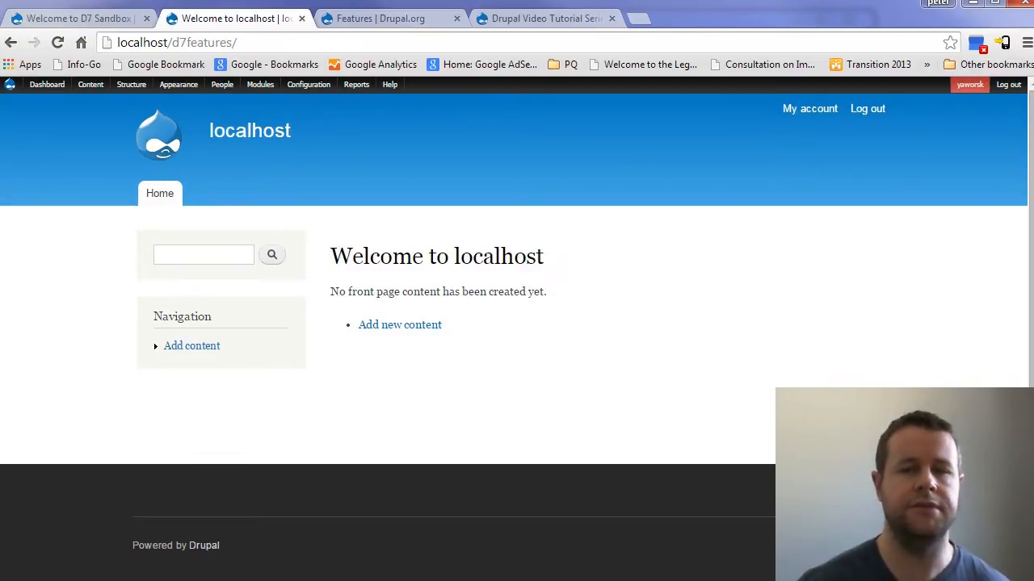
left_click(73, 18)
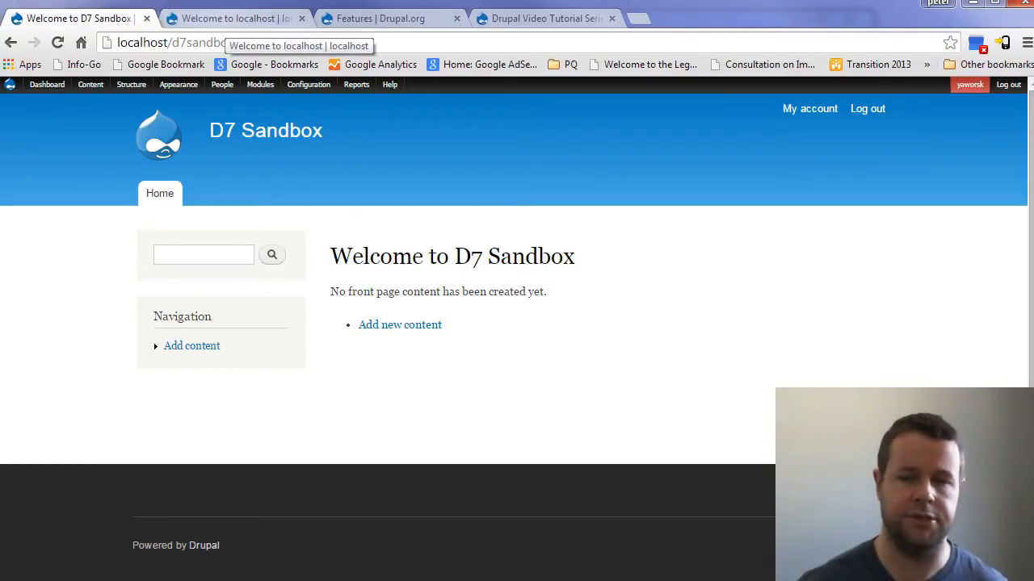
left_click(234, 18)
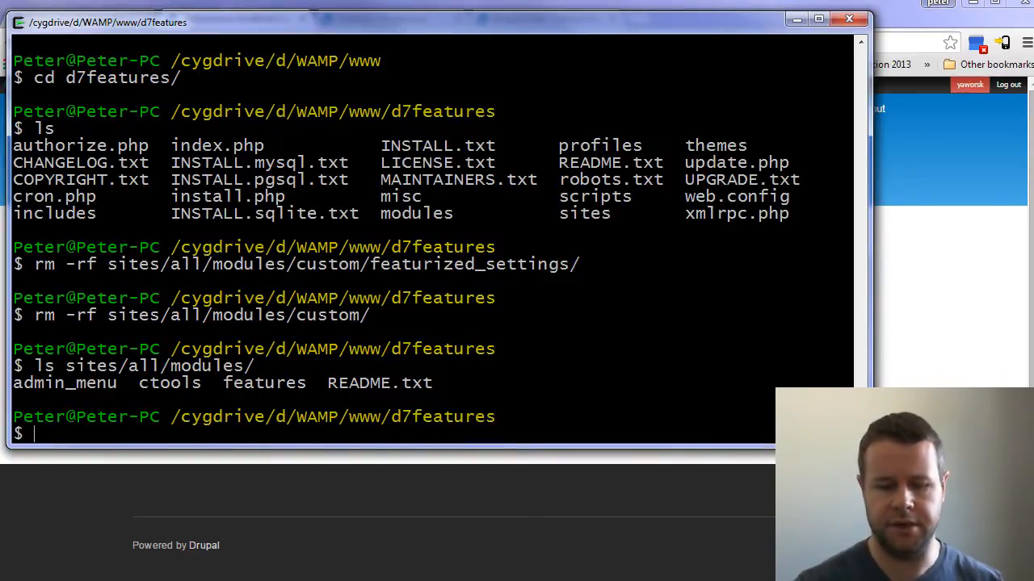
Compose a drush command enabling ctools, admin_menu and features with -y
type("drush dl")
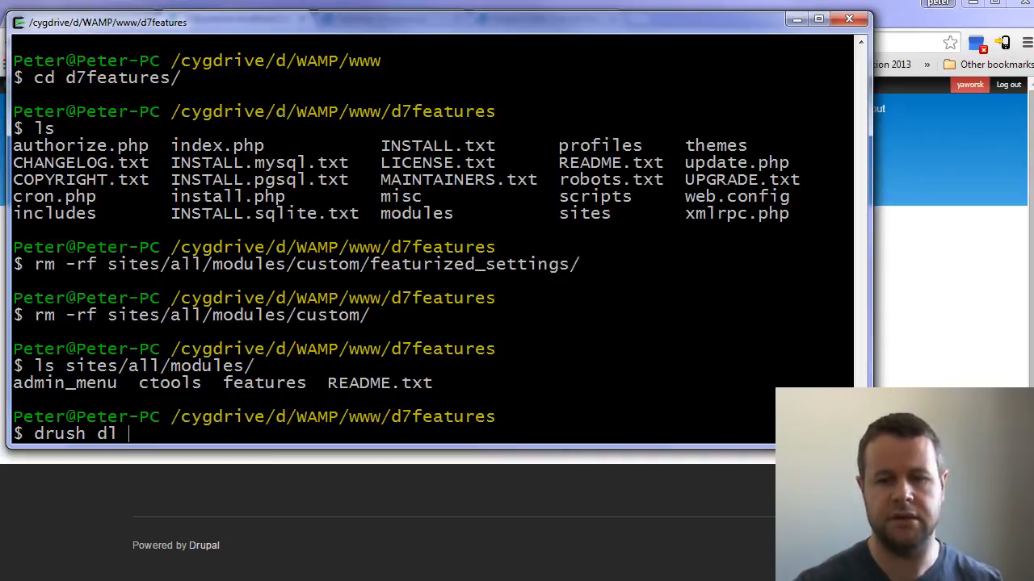
type("featue")
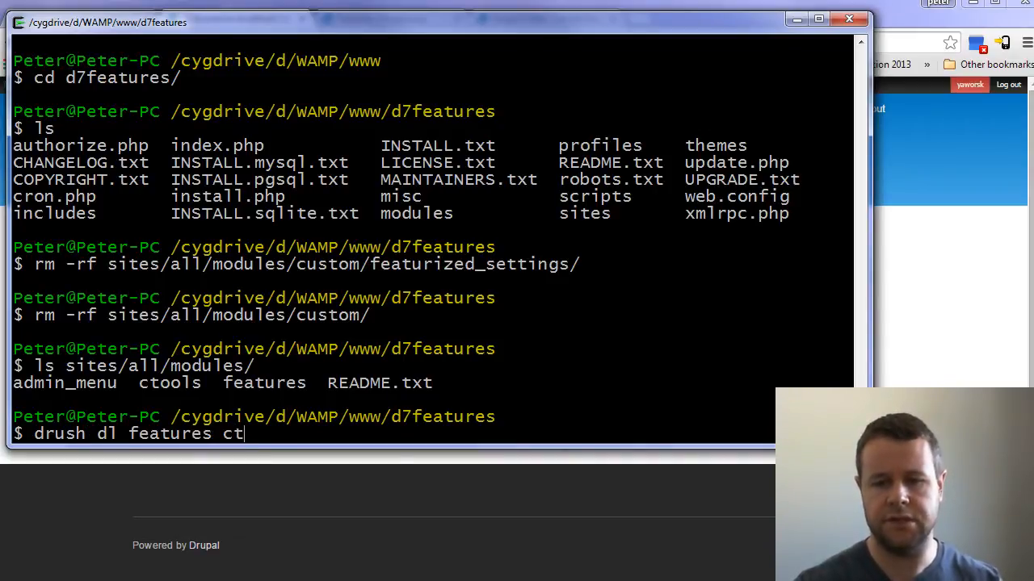
type("ools admin")
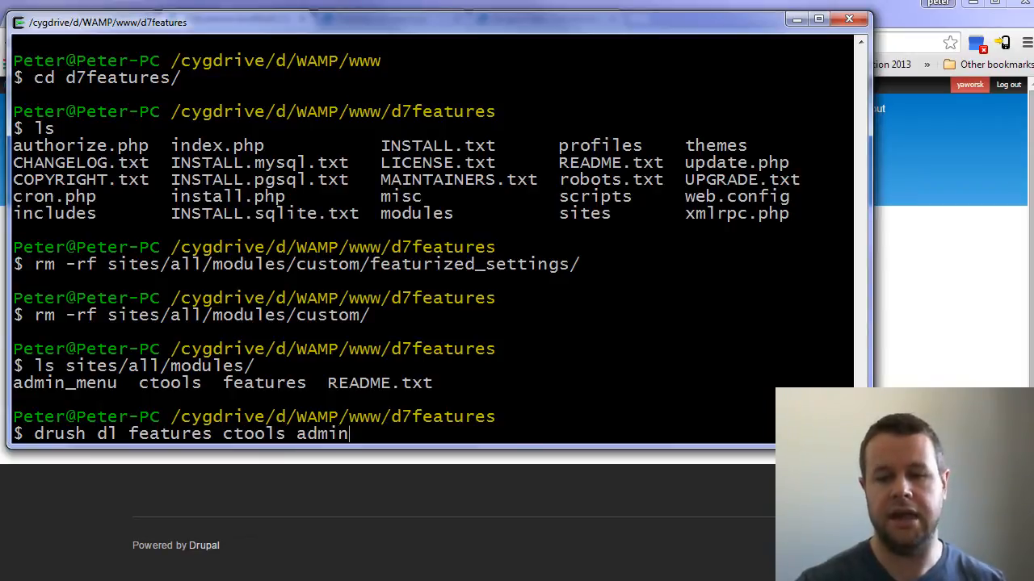
type("_menu")
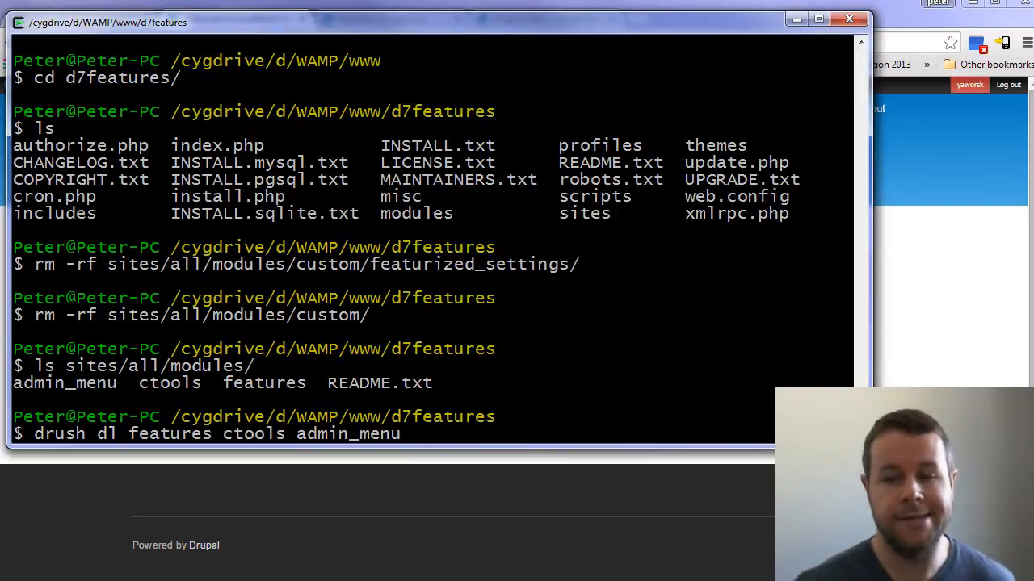
key("BackSpace")
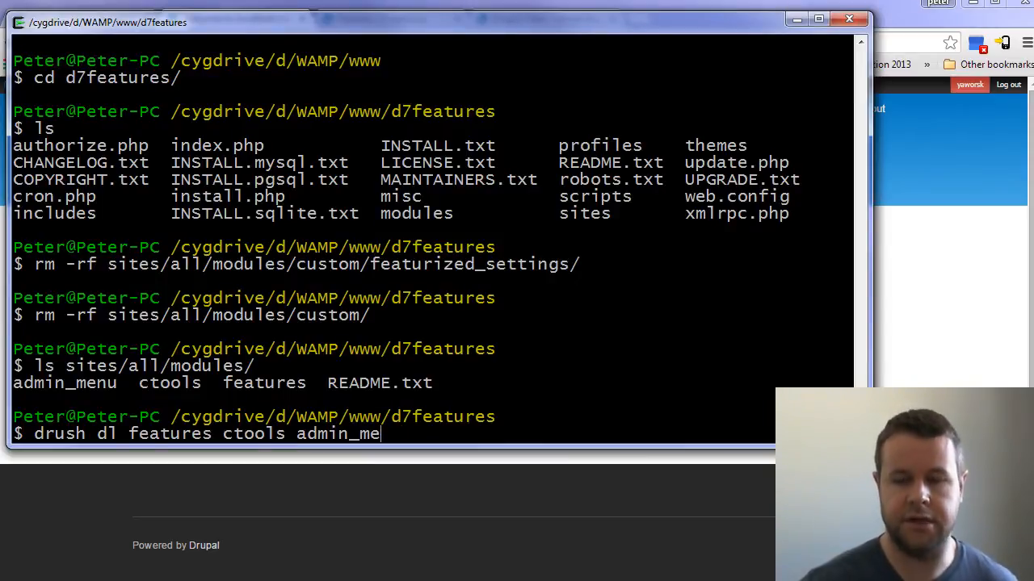
key("BackSpace")
type("drush en co")
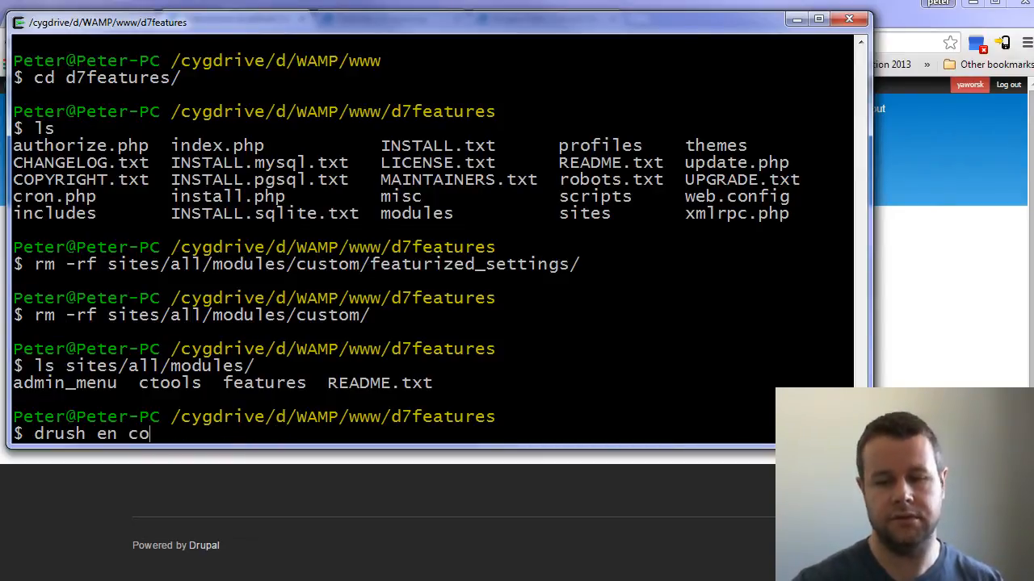
type("tools a")
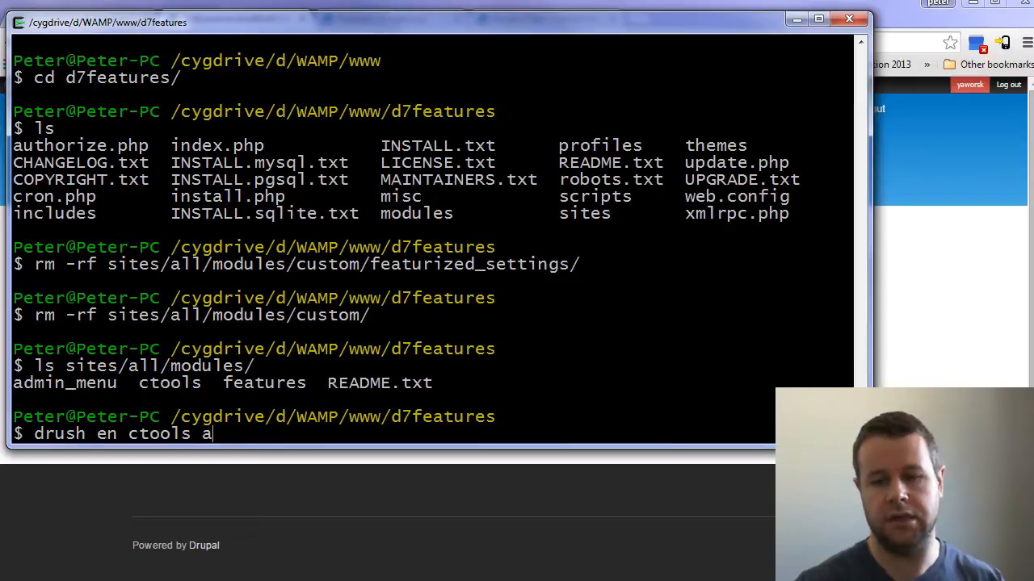
type("features -y")
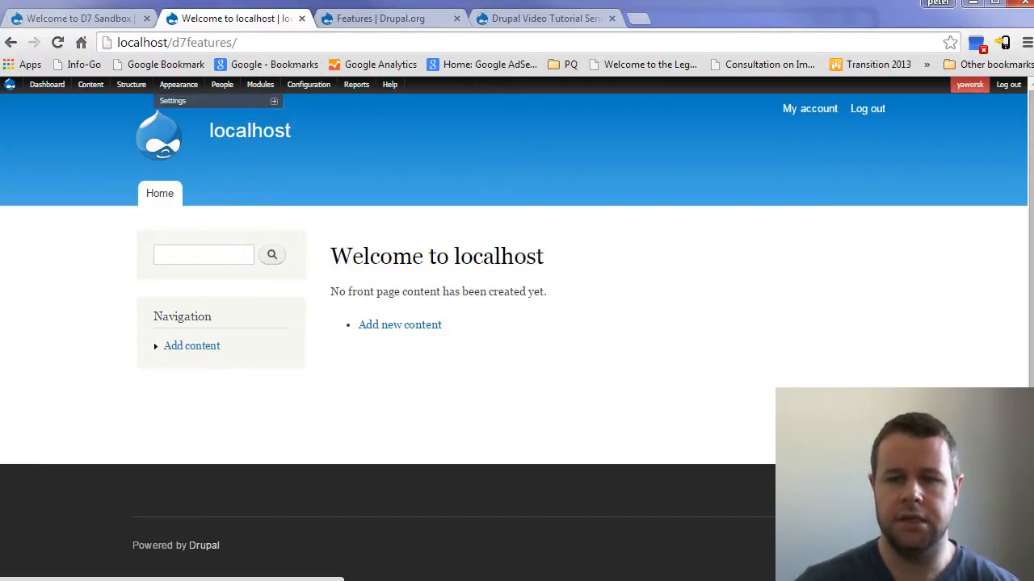
Scroll to the bottom of the Modules list and go to 'Install new module'
left_click(260, 84)
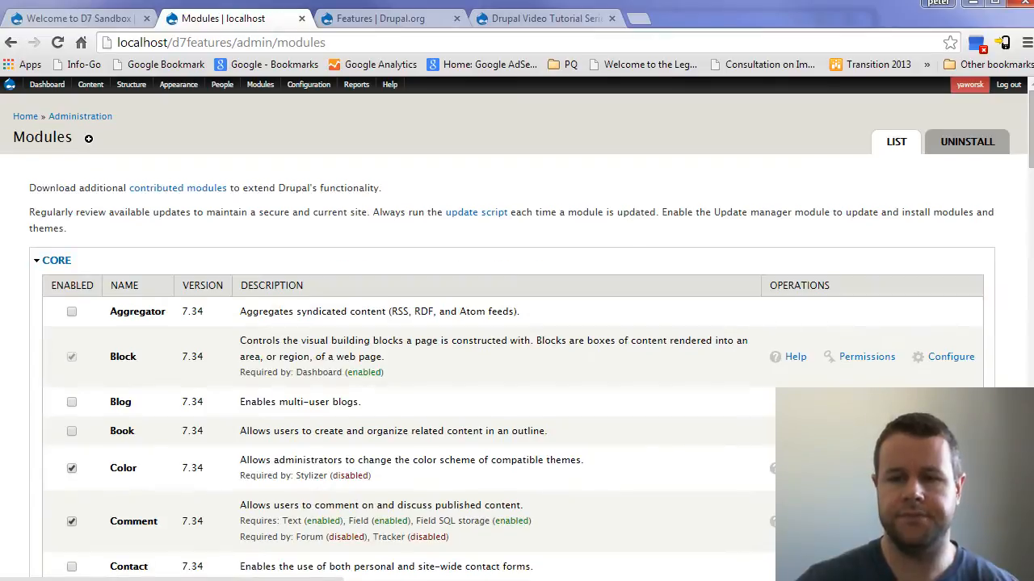
scroll("down", 3)
type("update")
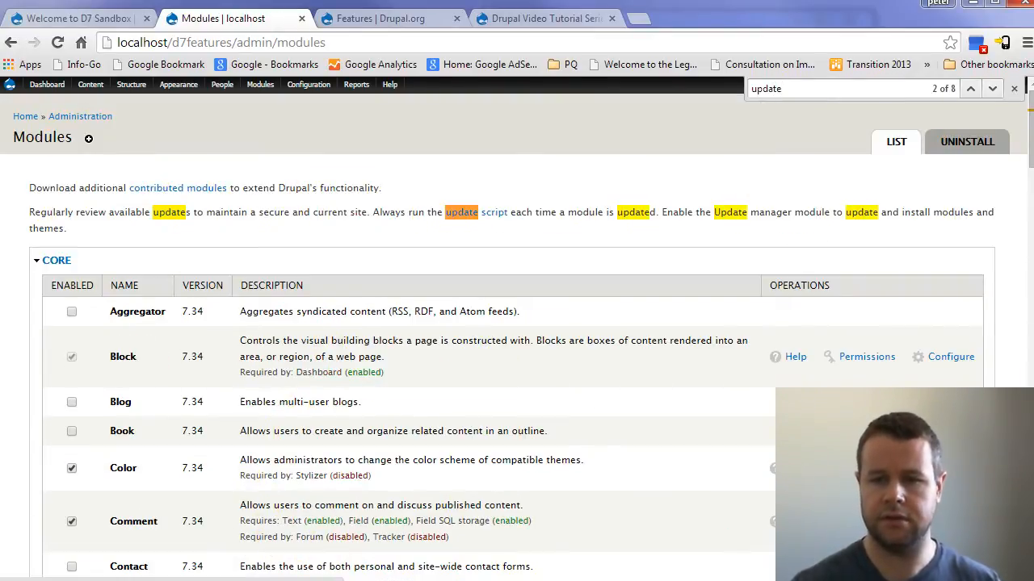
scroll("down", 3)
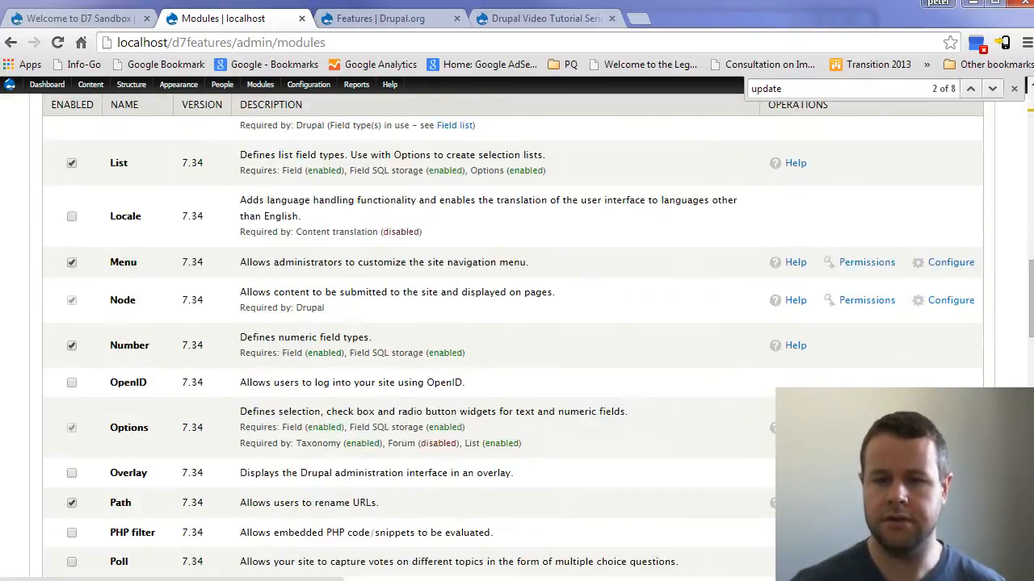
scroll("down", 3)
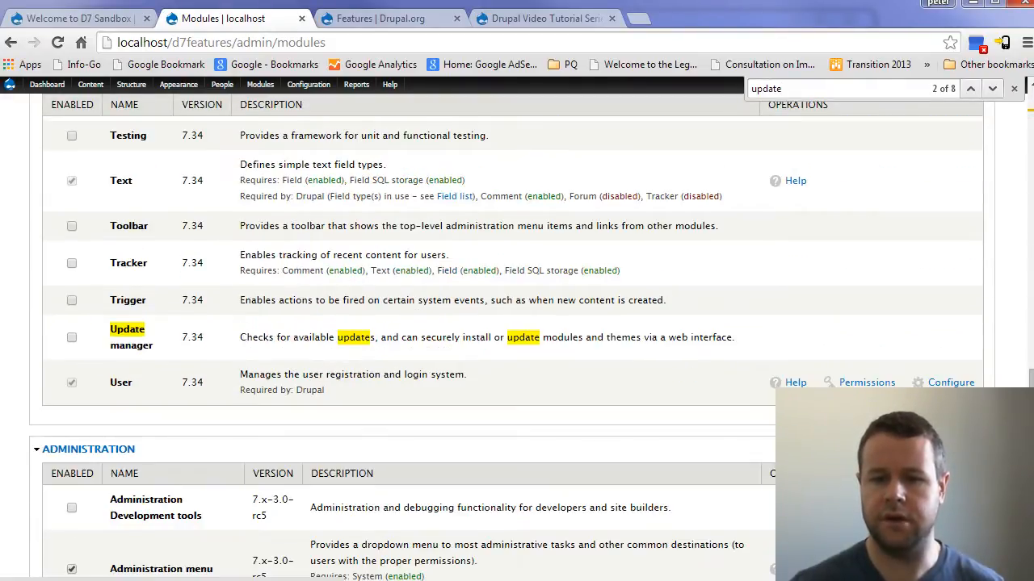
left_click(72, 337)
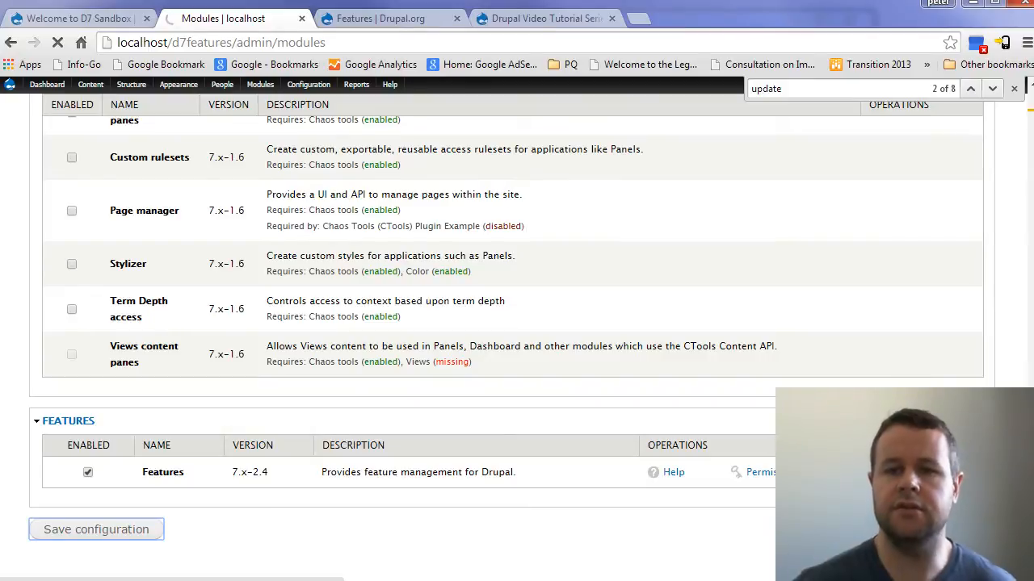
left_click(95, 529)
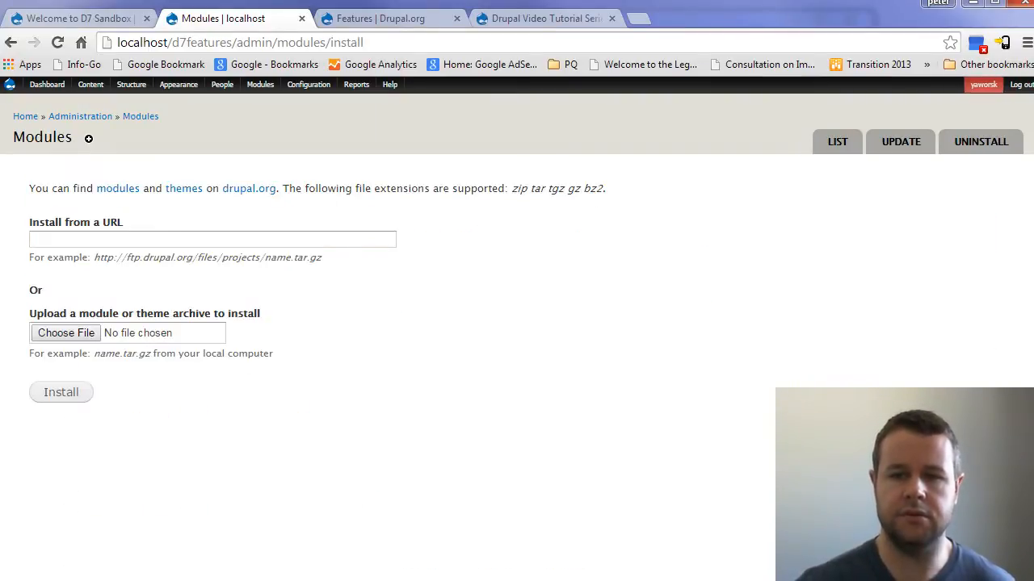
Take the Features drupal.org project URL for 'Install from a URL', cancelling the file chooser
left_click(379, 18)
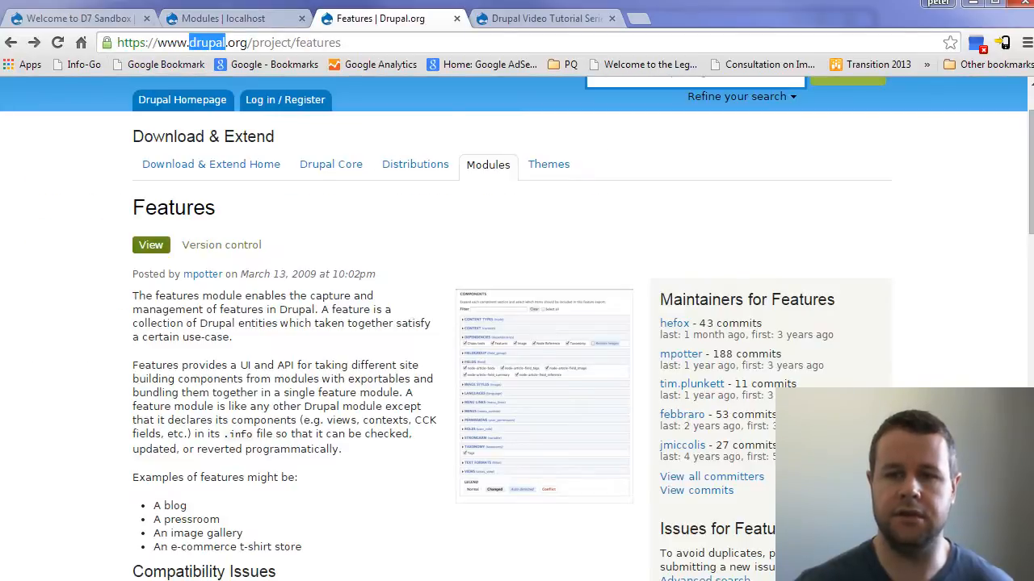
left_click(228, 42)
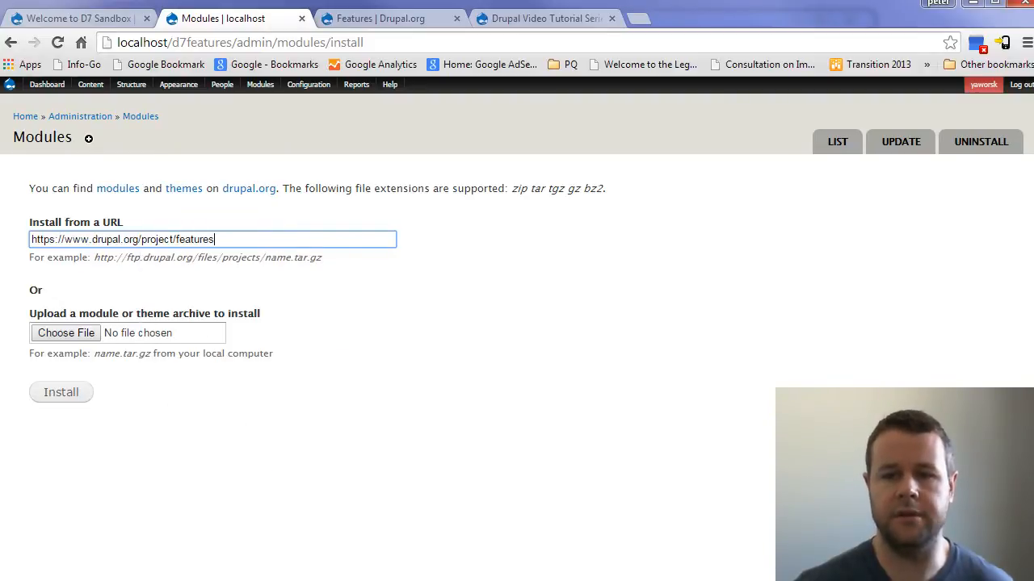
left_click(65, 333)
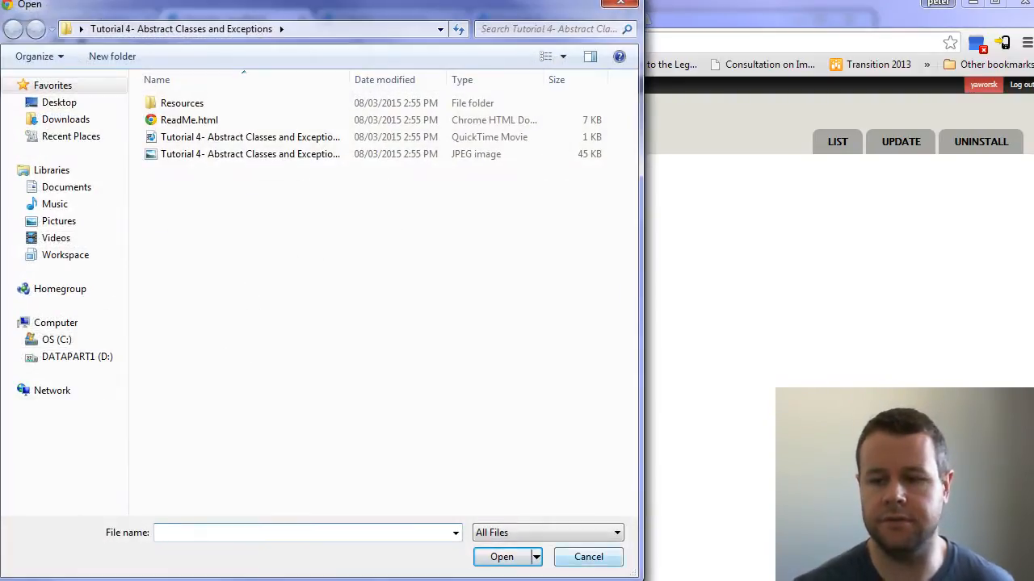
left_click(588, 557)
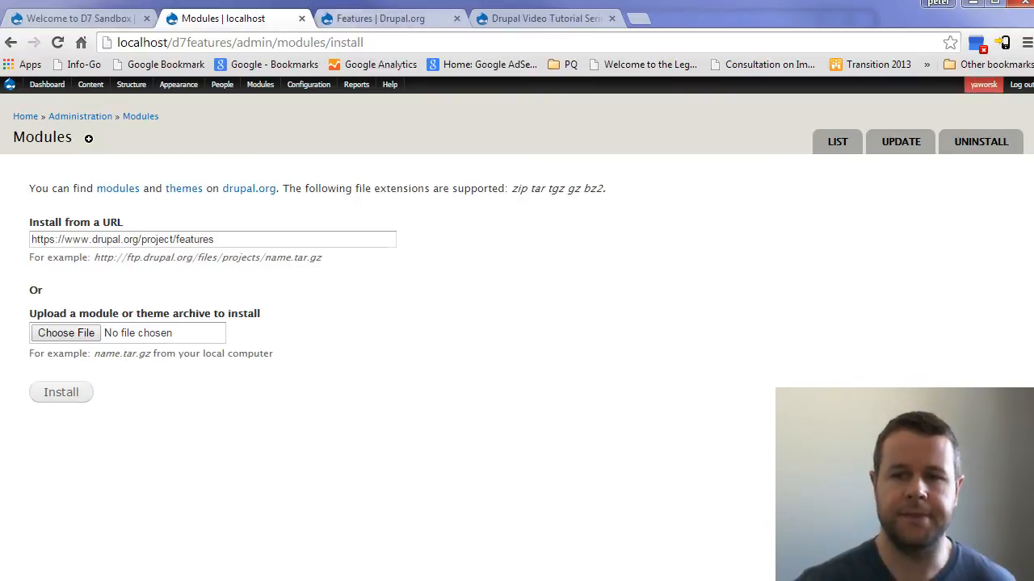
left_click(379, 17)
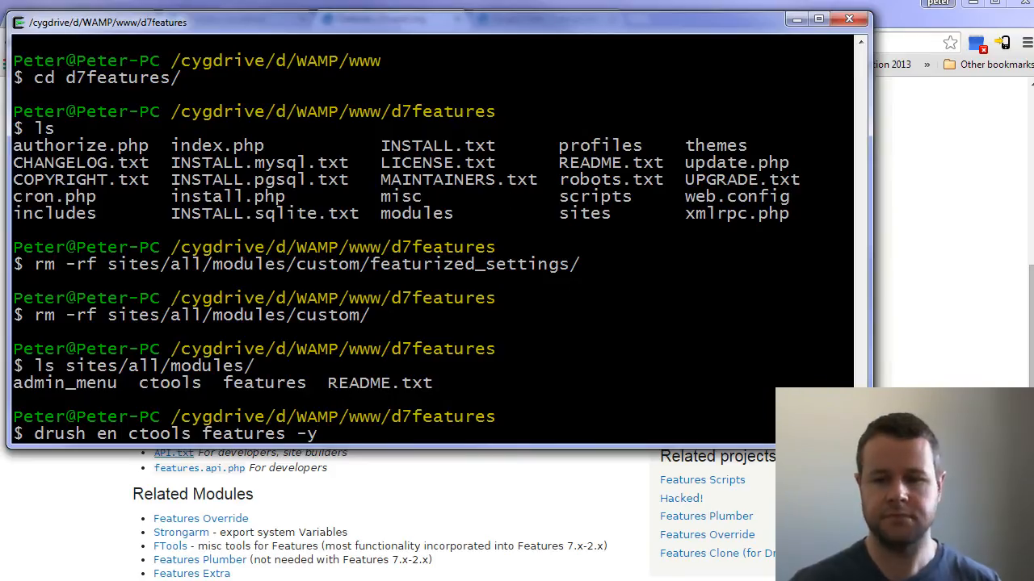
Cancel the pending drush enable command, begin cd to sites/all/modules, and return to localhost
key("ctrl+c")
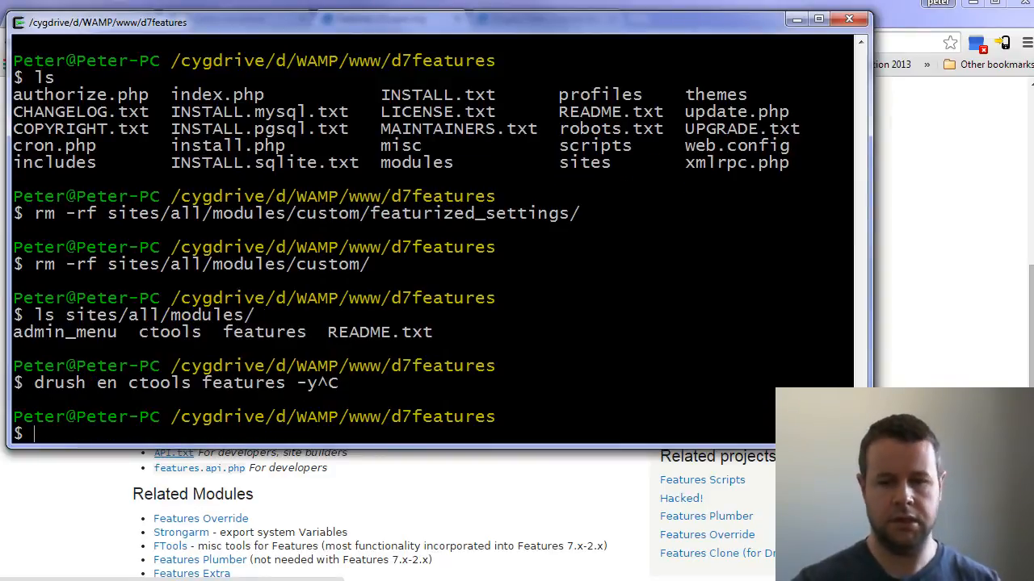
type("cd sites/")
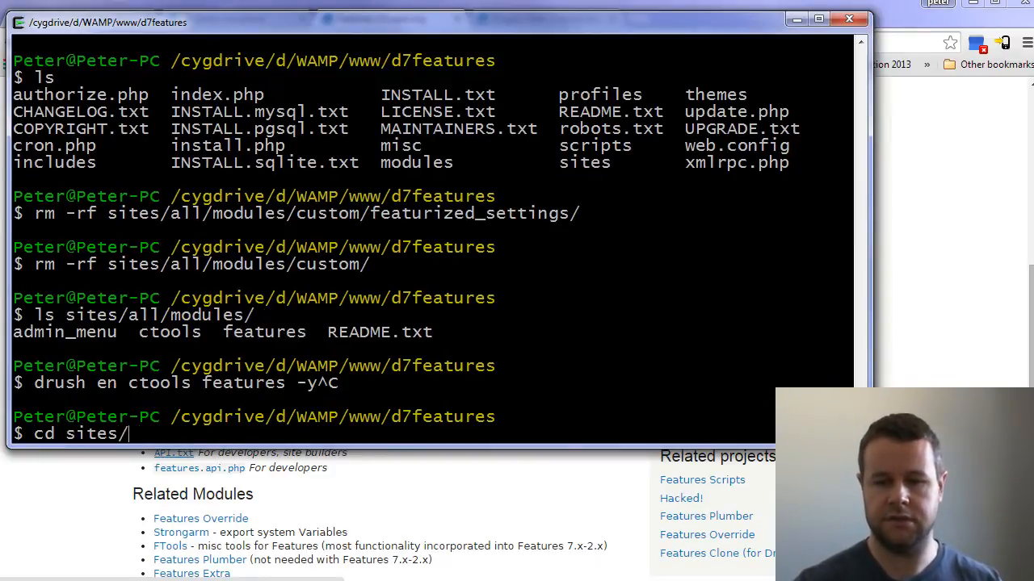
type("all/mod")
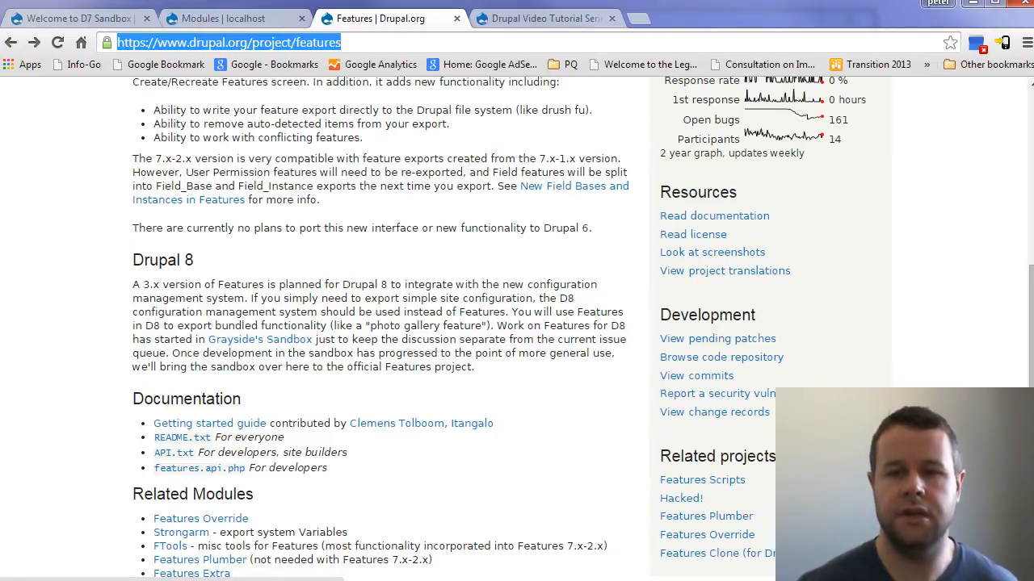
left_click(235, 18)
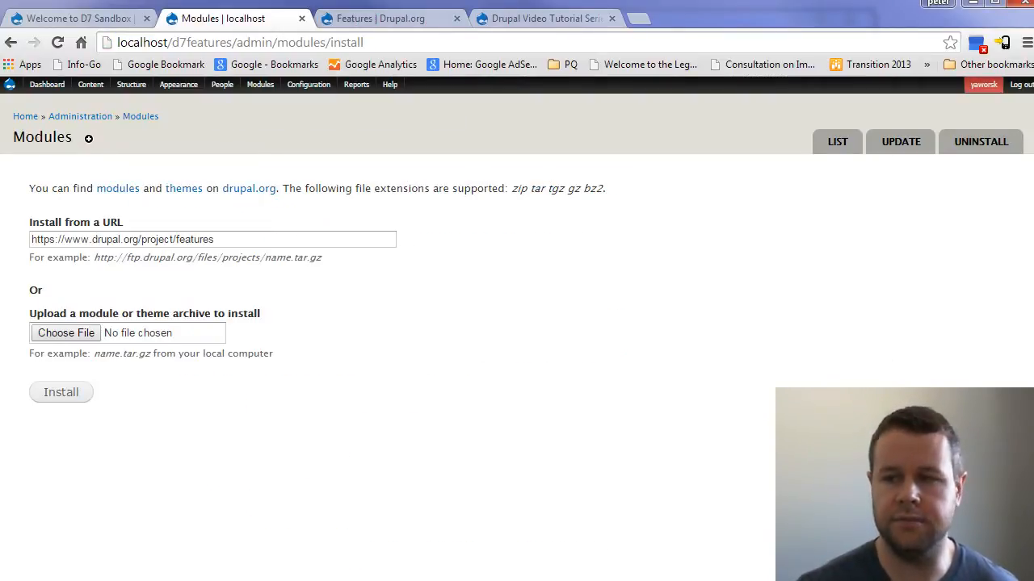
Visit Structure > Features, review New Test Type's fields, then head to Create Feature
left_click(837, 142)
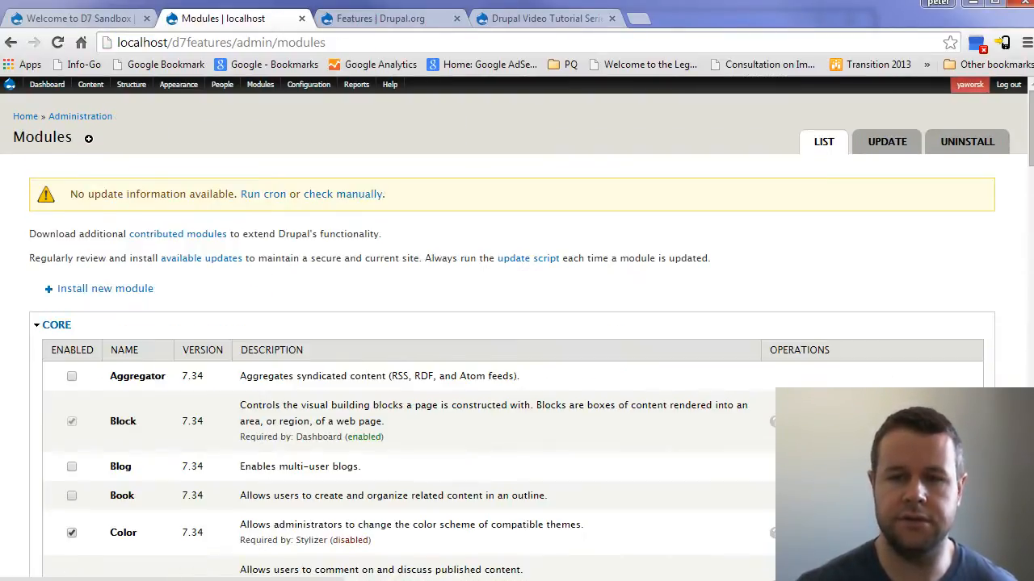
scroll("down", 3)
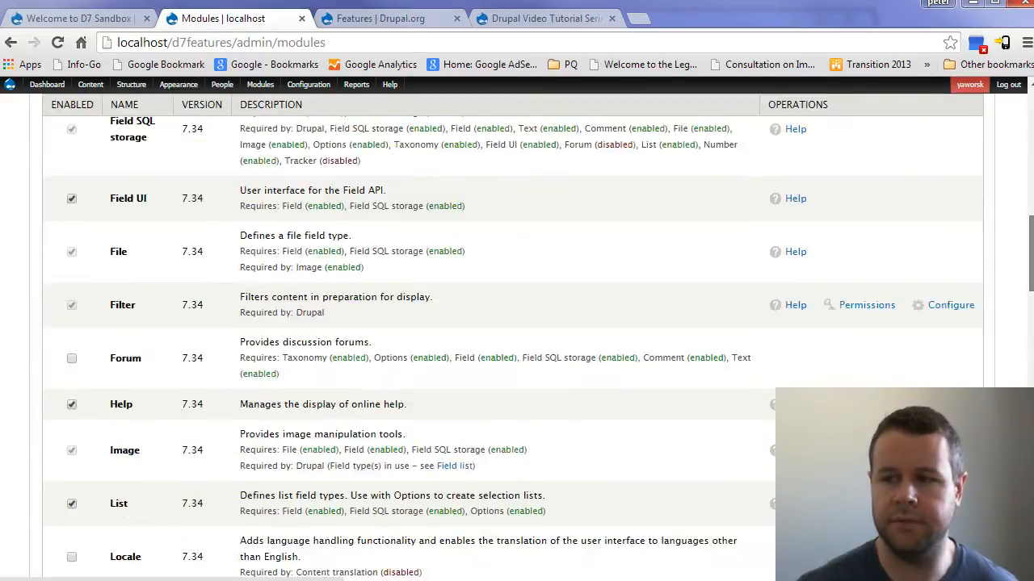
scroll("down", 3)
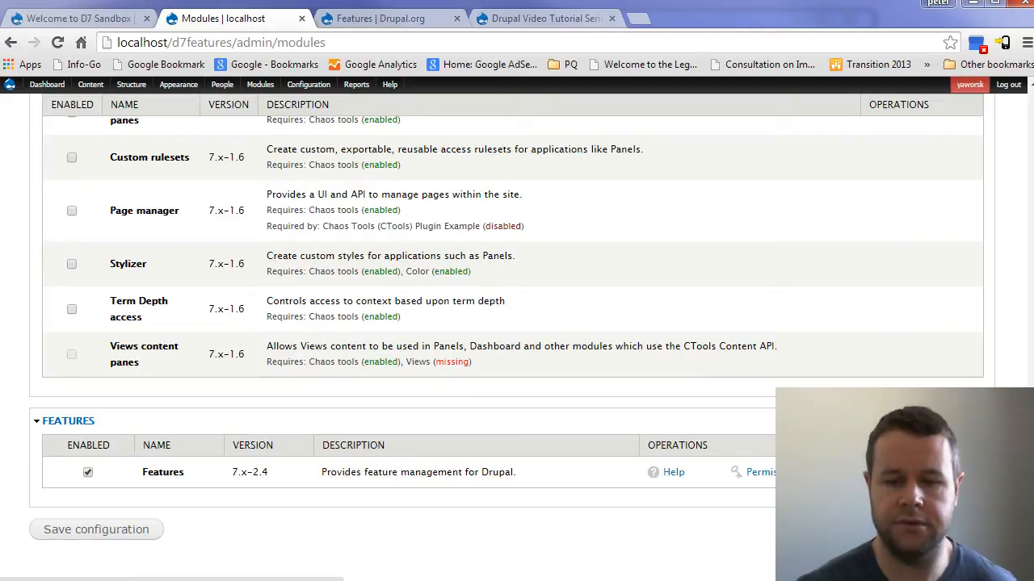
left_click(131, 84)
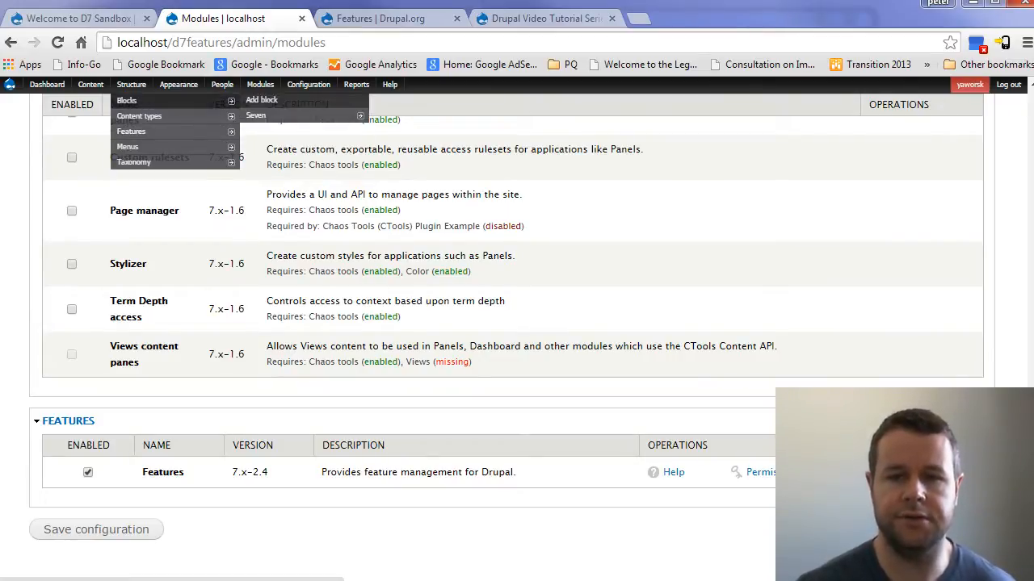
left_click(131, 131)
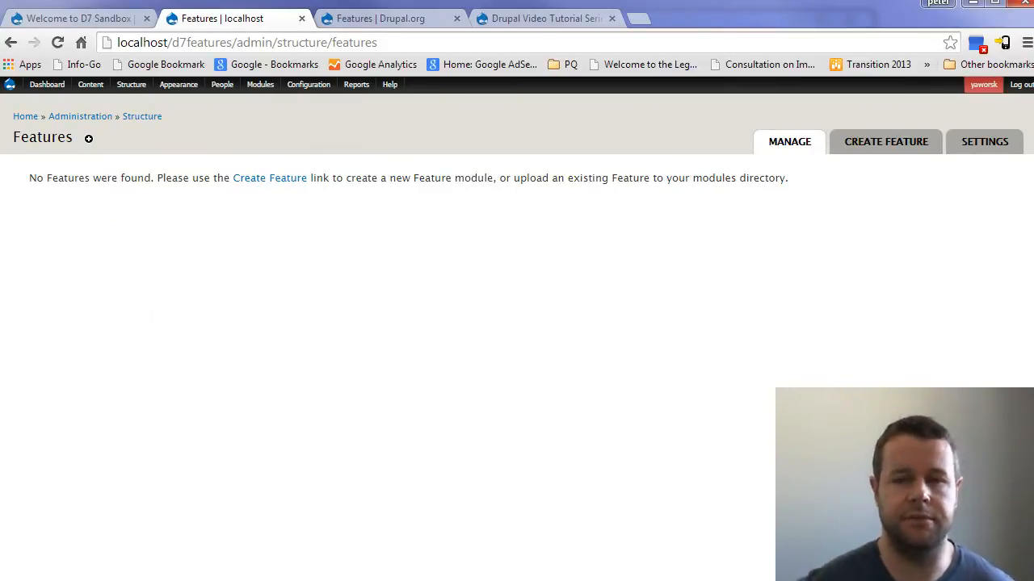
left_click(131, 84)
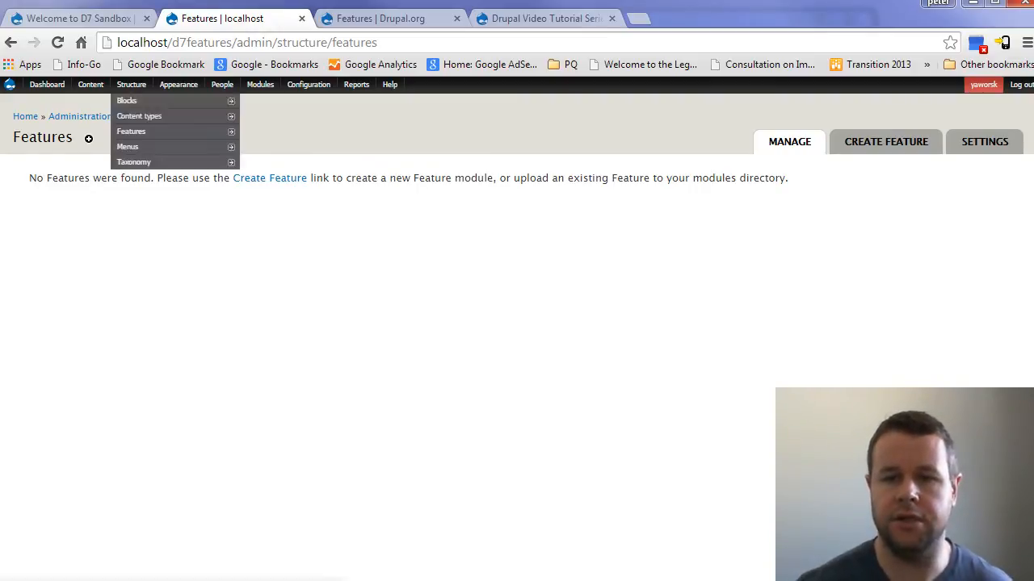
mouse_move(127, 101)
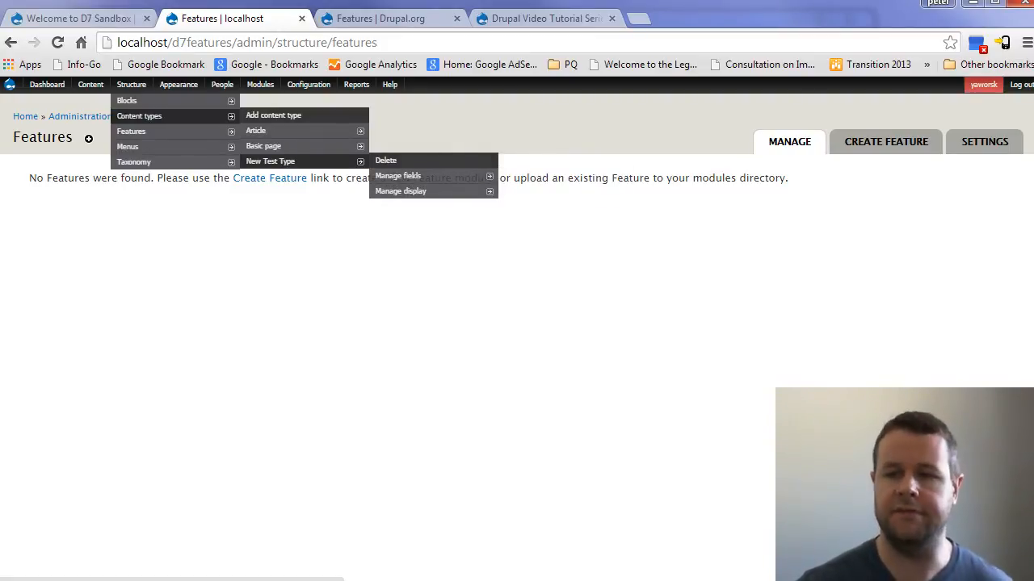
left_click(398, 176)
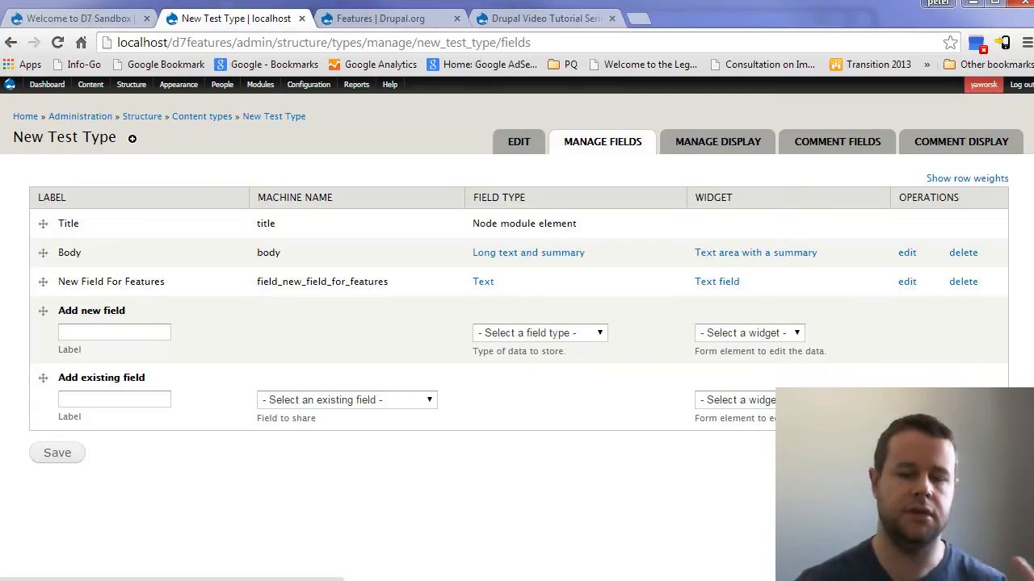
left_click(131, 84)
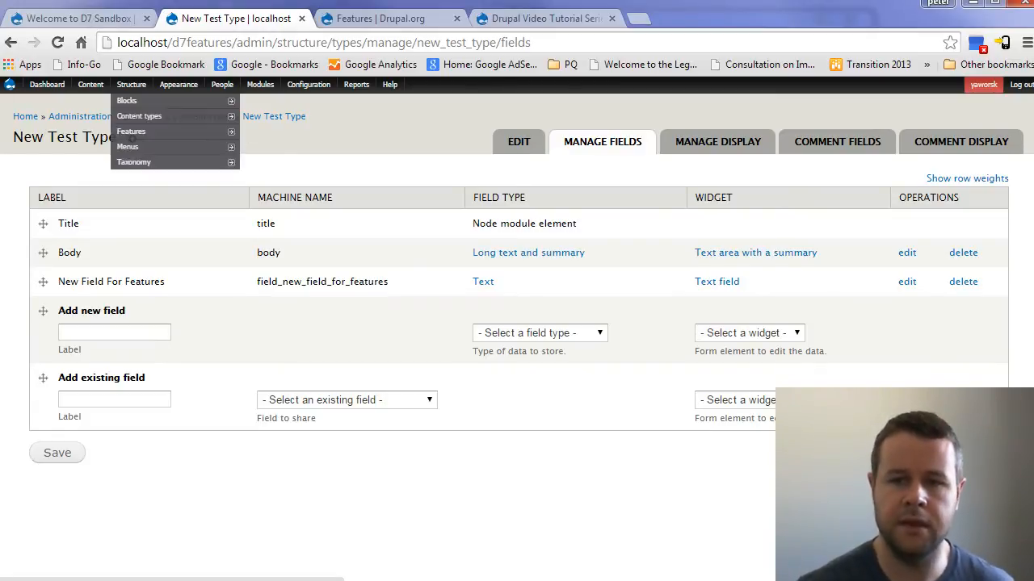
mouse_move(131, 131)
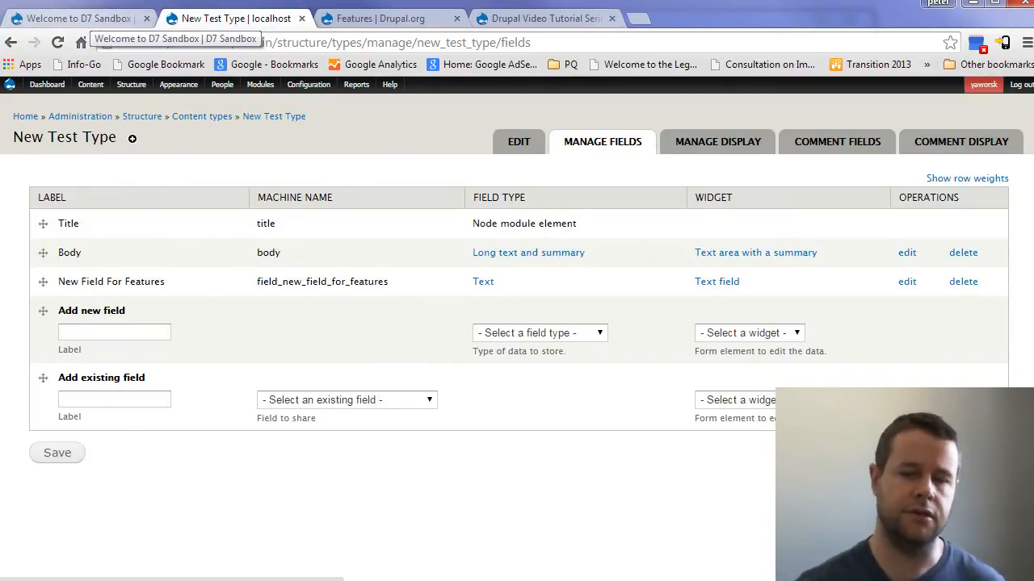
left_click(76, 18)
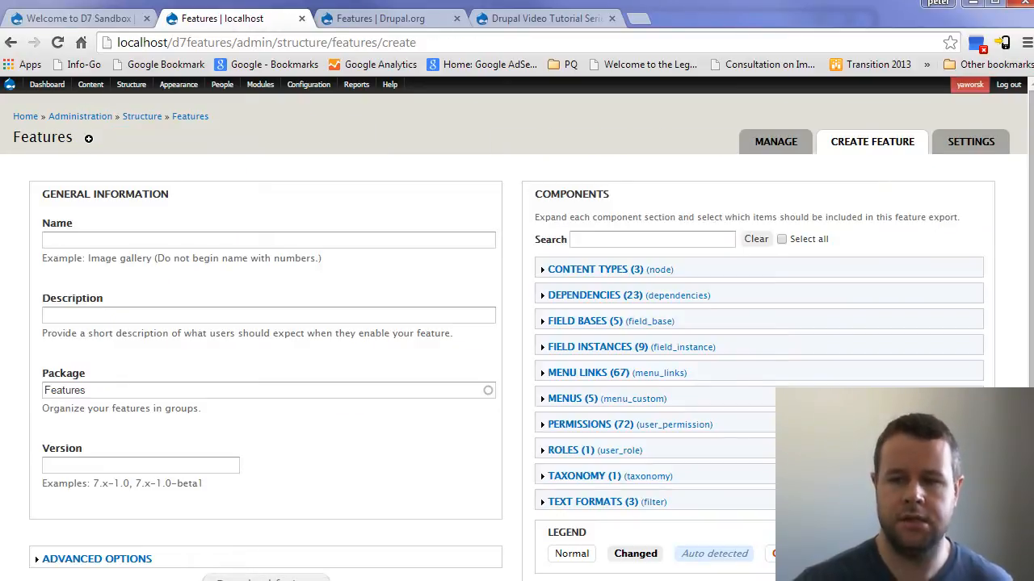
Name the new feature 'Content Types'
left_click(268, 240)
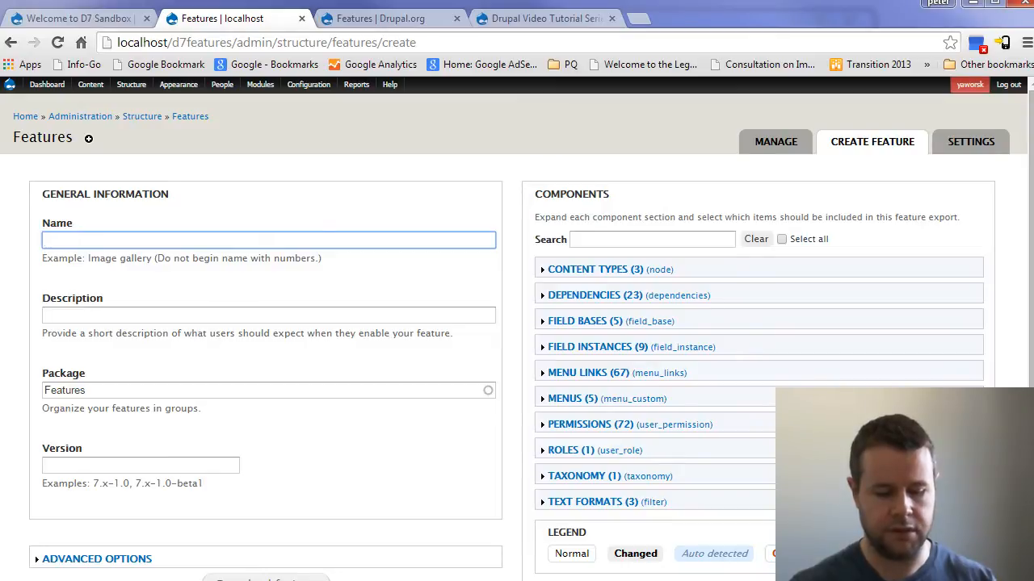
type("feat")
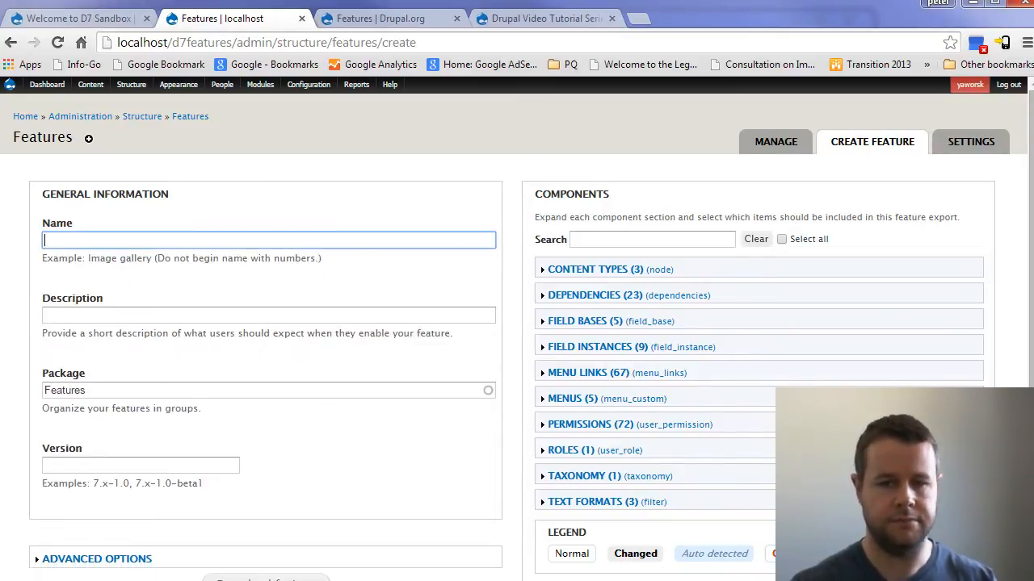
type("fe")
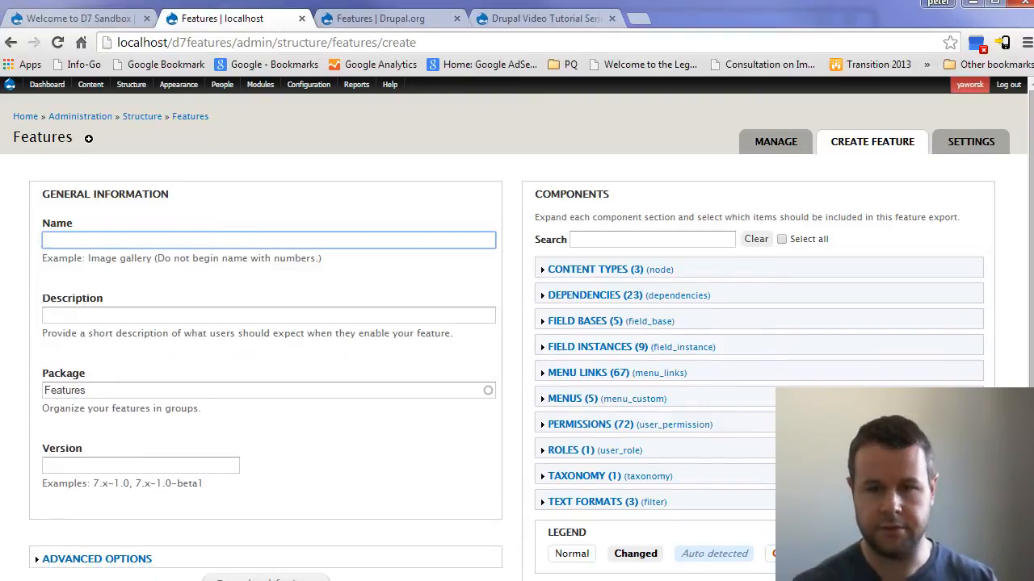
type("friend")
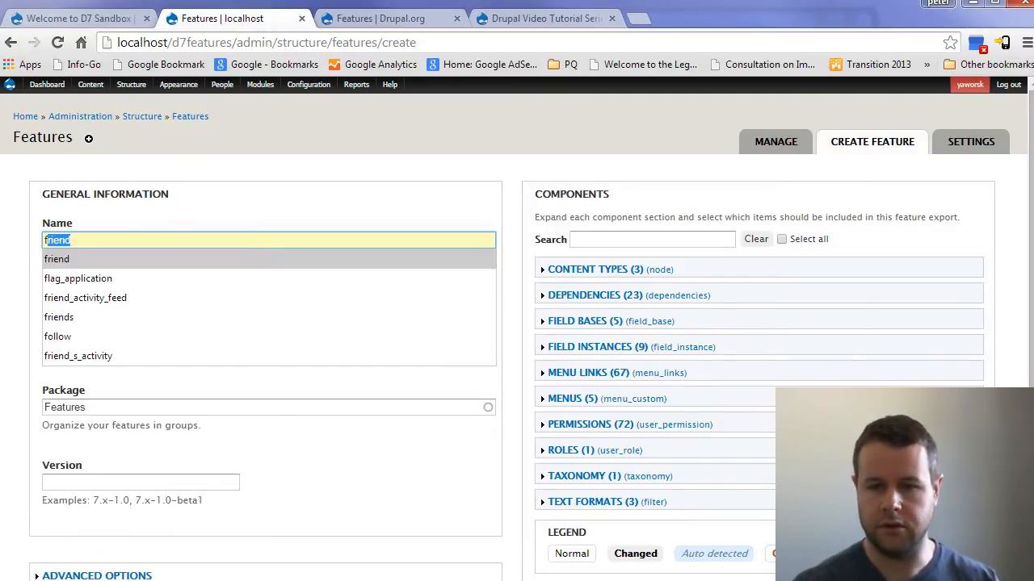
type("fri")
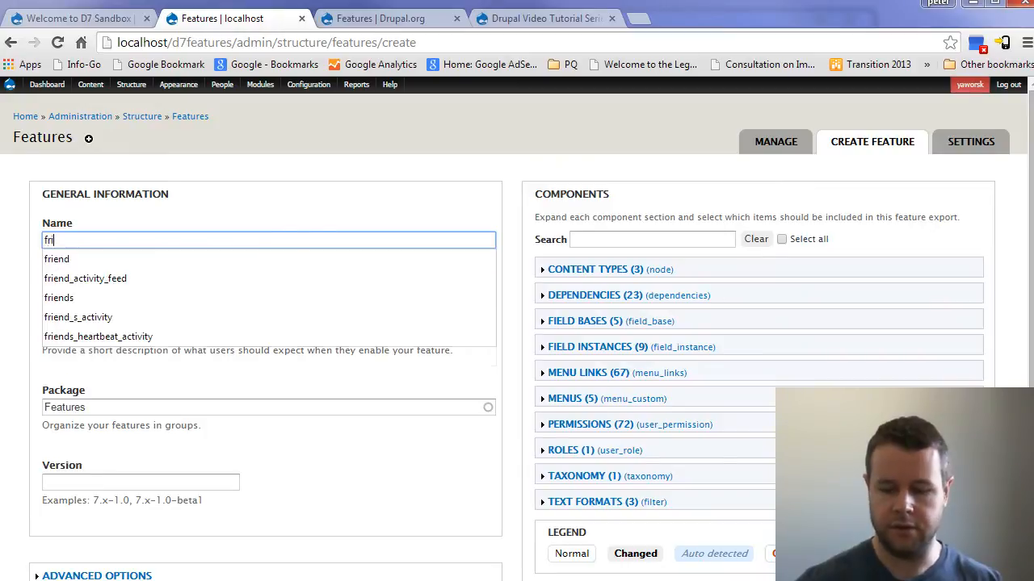
type("RIED")
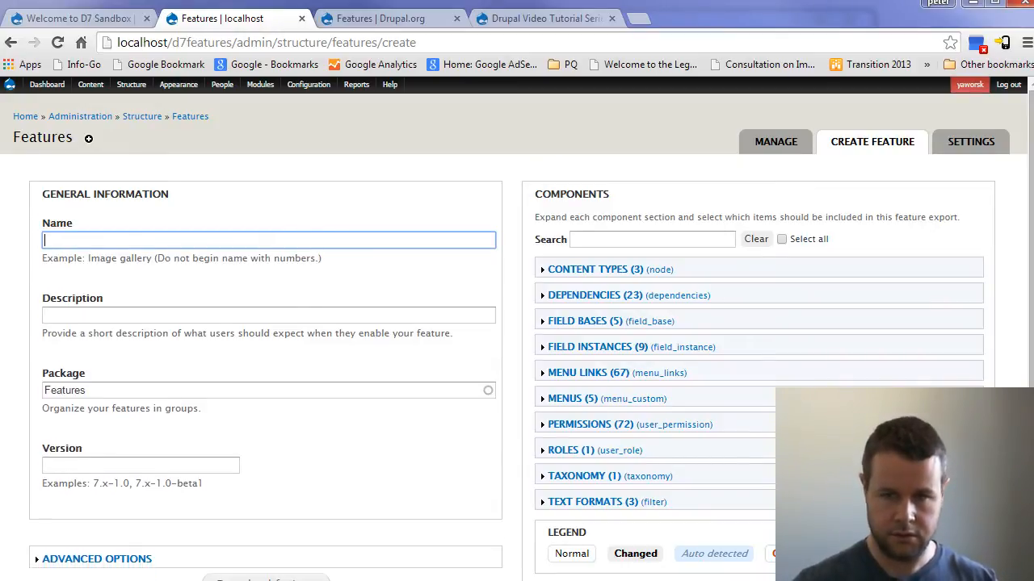
type("friend")
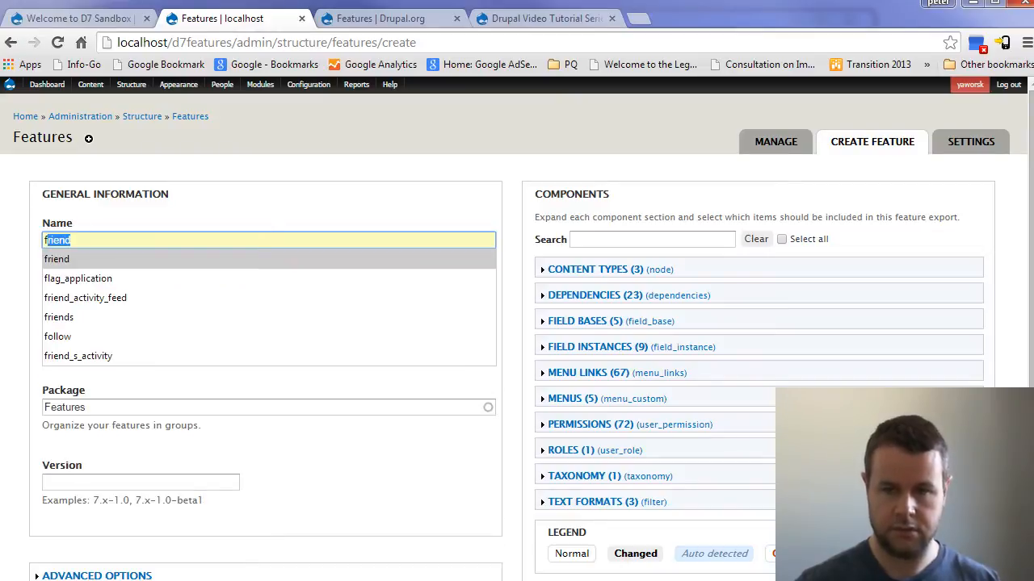
type("ff")
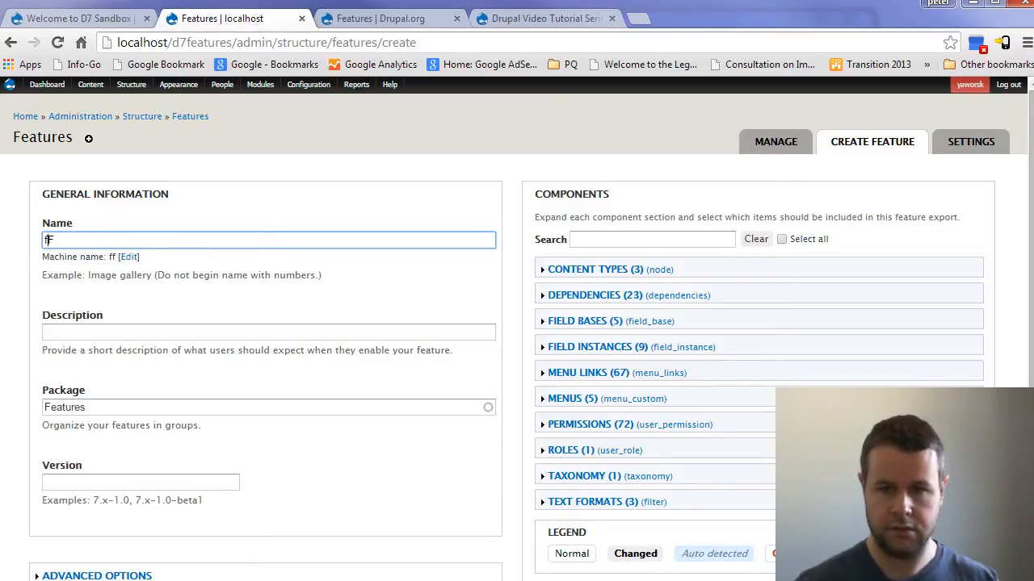
type("Features Tutorial Content T")
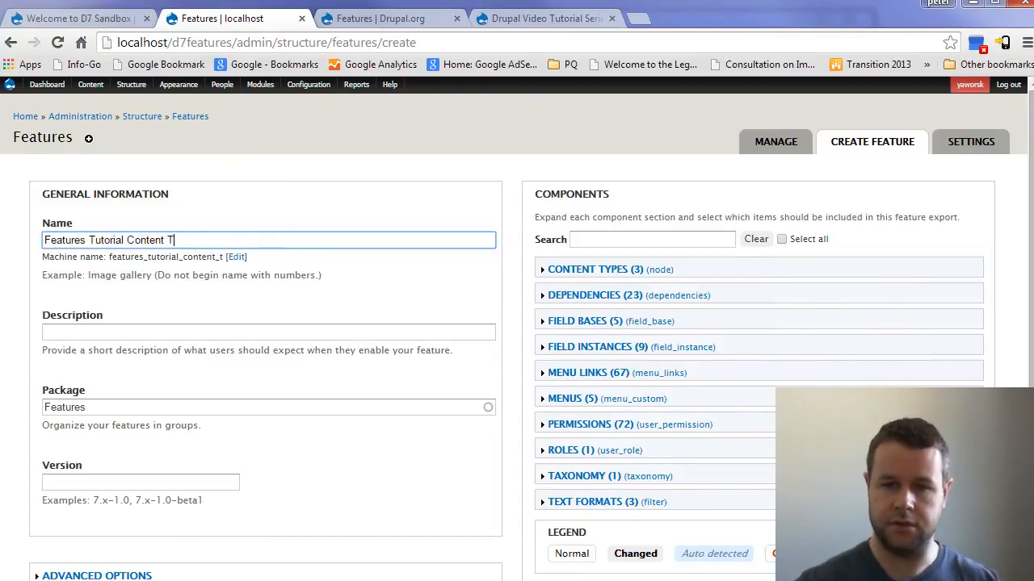
type("fC")
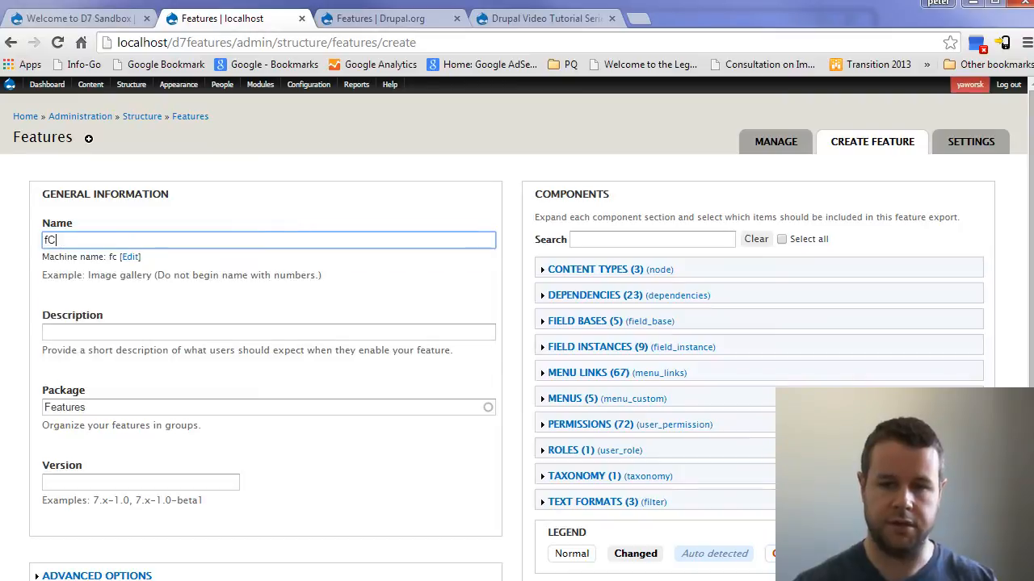
type("Content T")
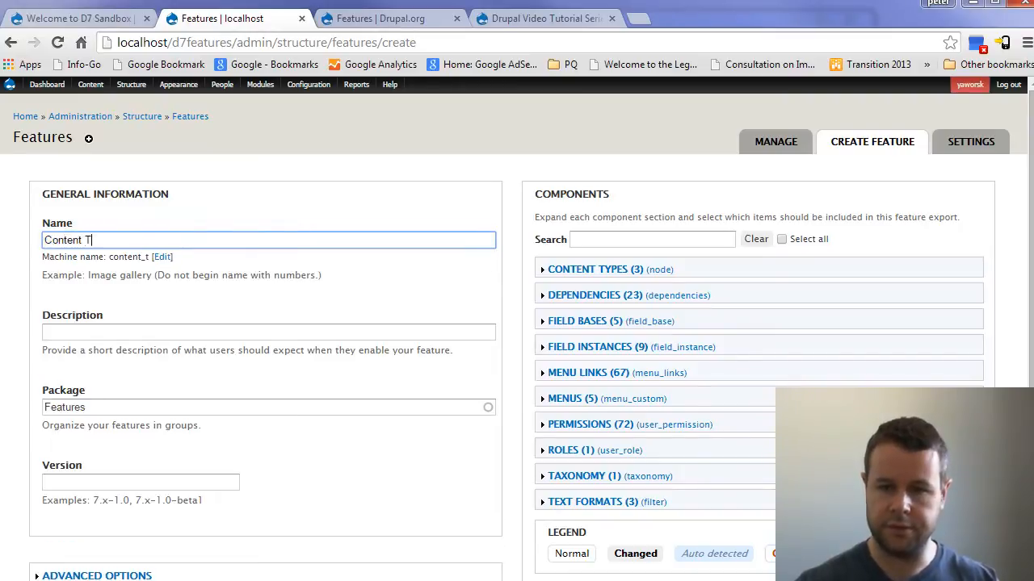
type("ypes")
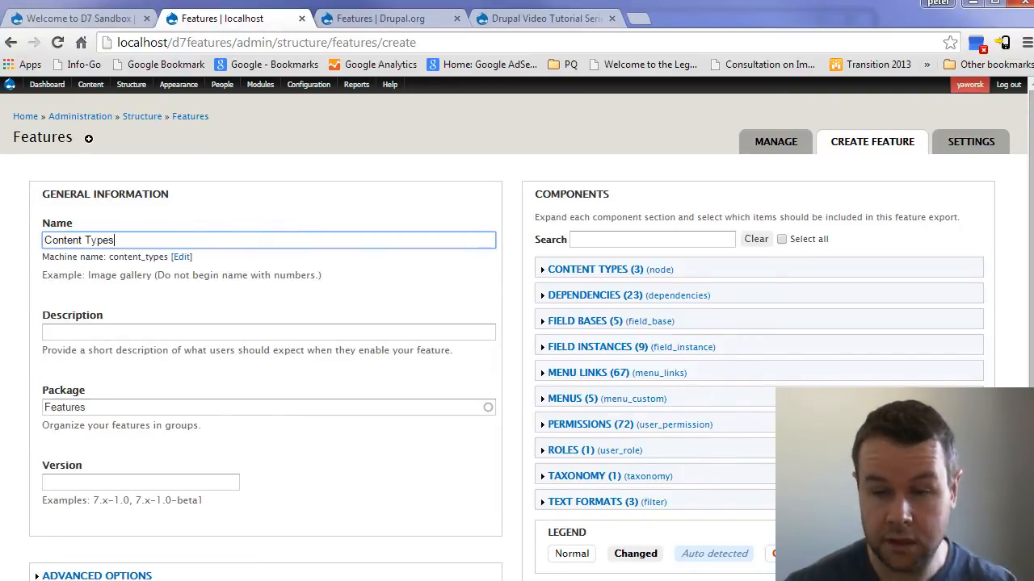
Give it the description 'Content Type settings for my development and production sites'
left_click(268, 332)
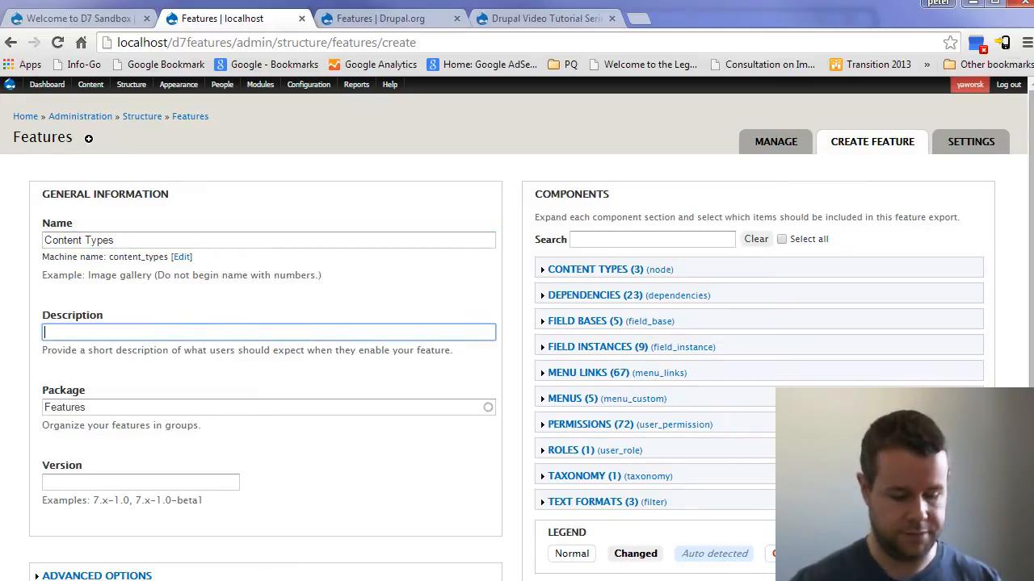
type("Content Type")
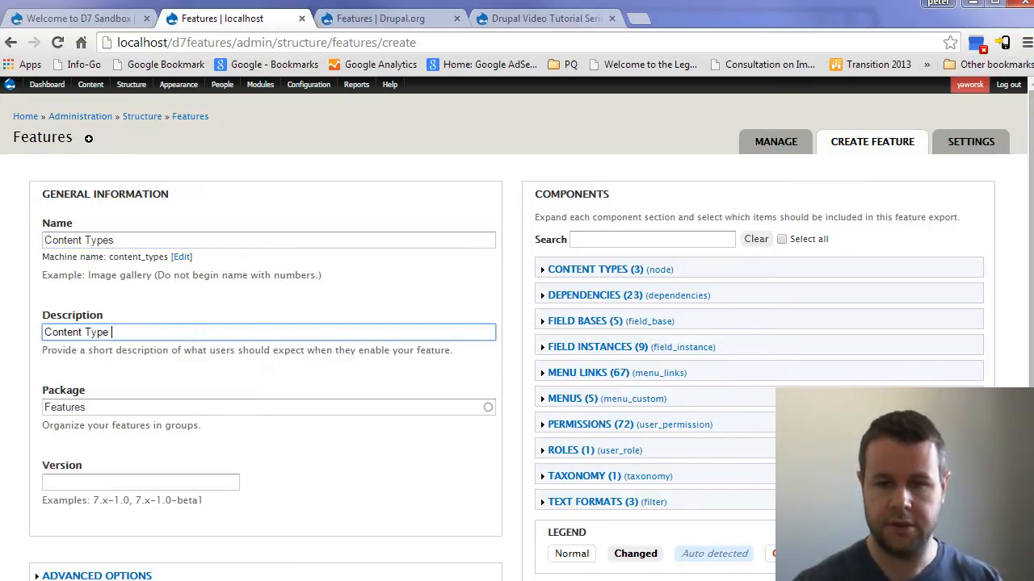
type("settings for")
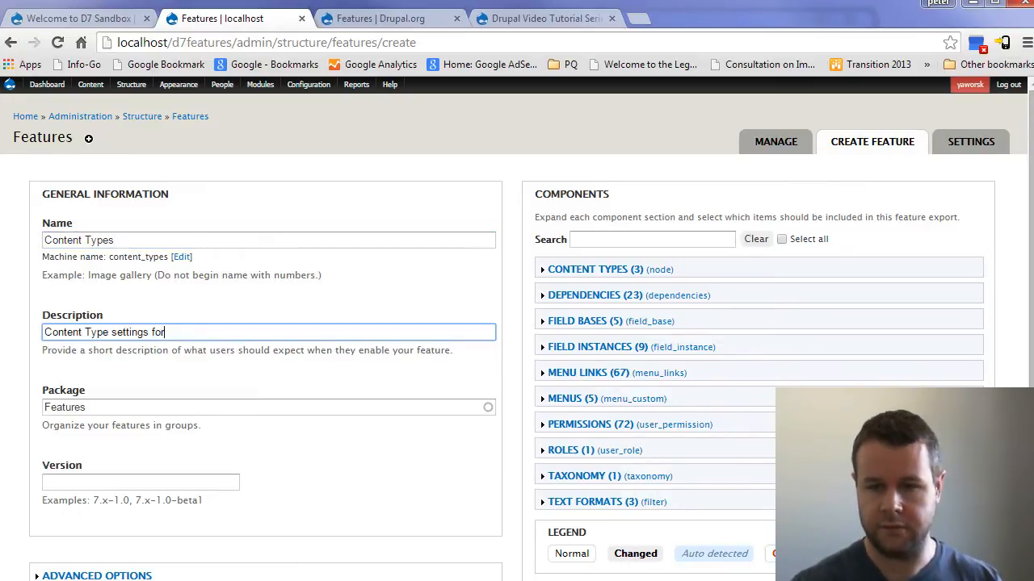
type("my dev")
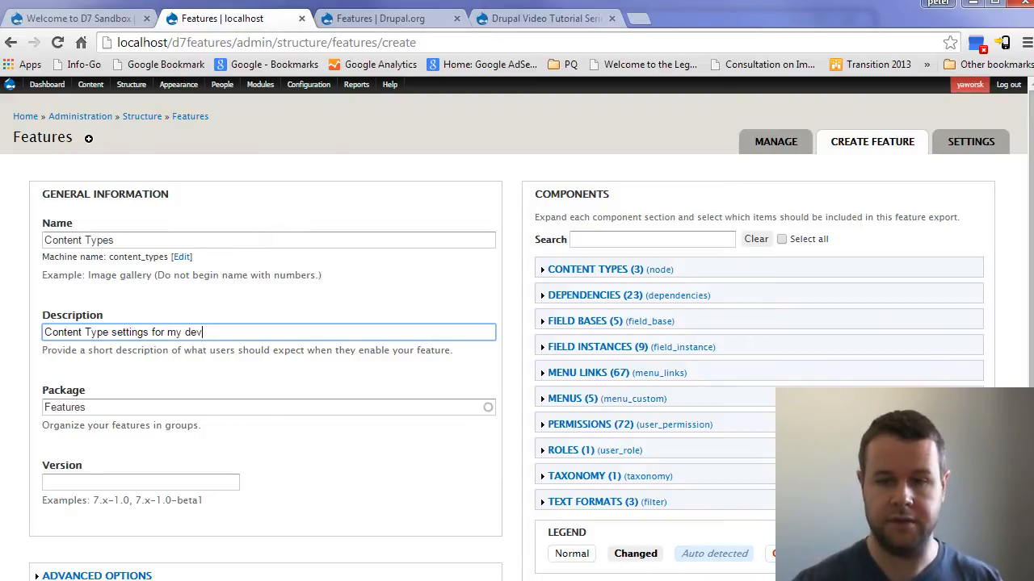
type("elopment and pro")
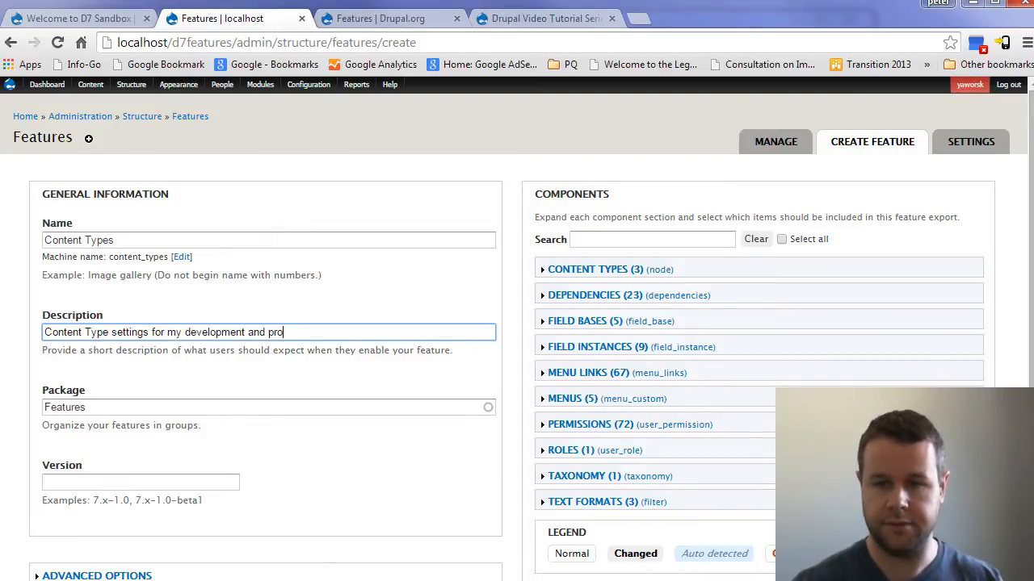
type("duction sites")
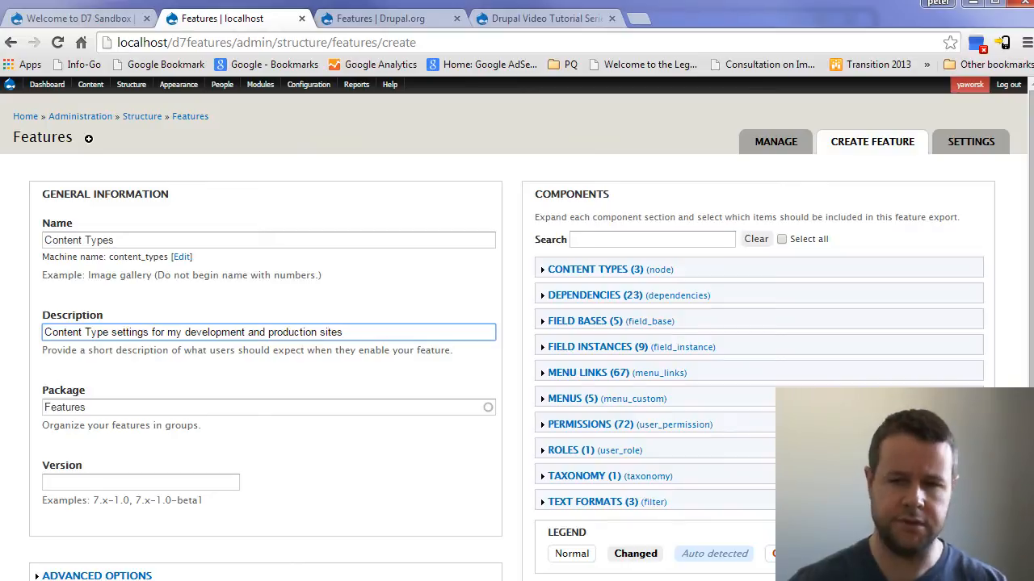
Replace the package name with 'Custom' and start entering version 7.x-1.0
double_click(174, 332)
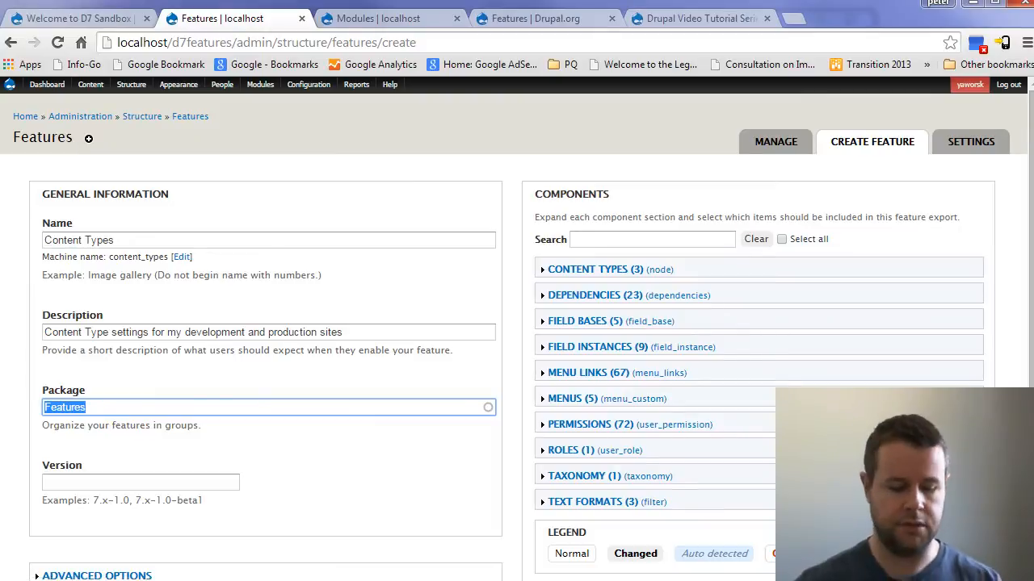
type("Custom")
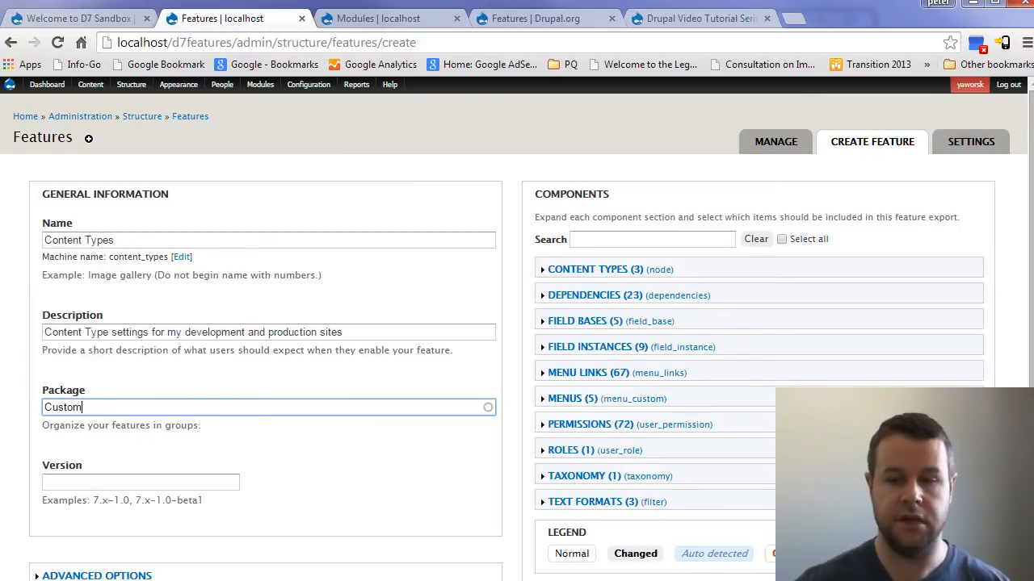
left_click(140, 482)
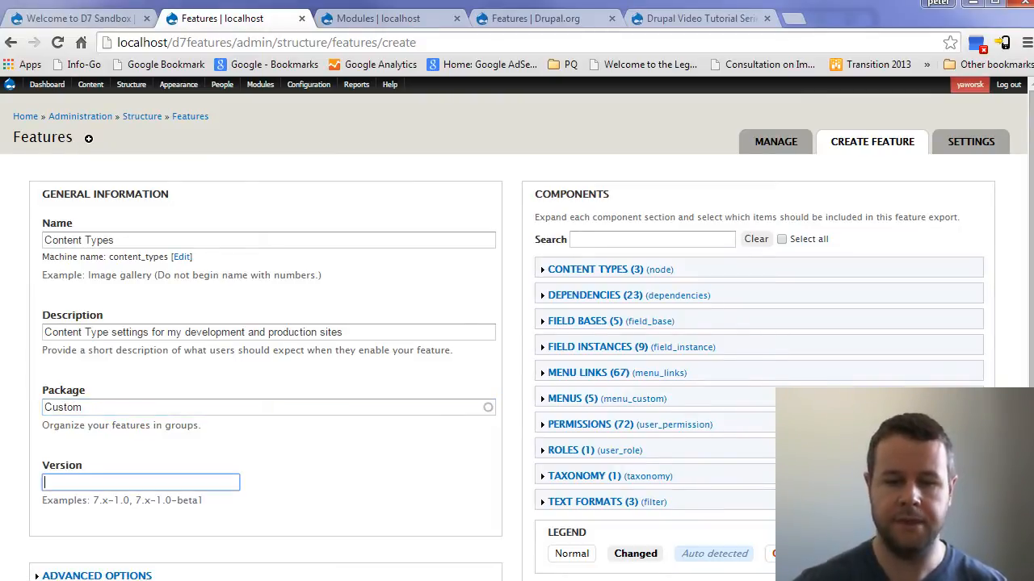
scroll("down", 3)
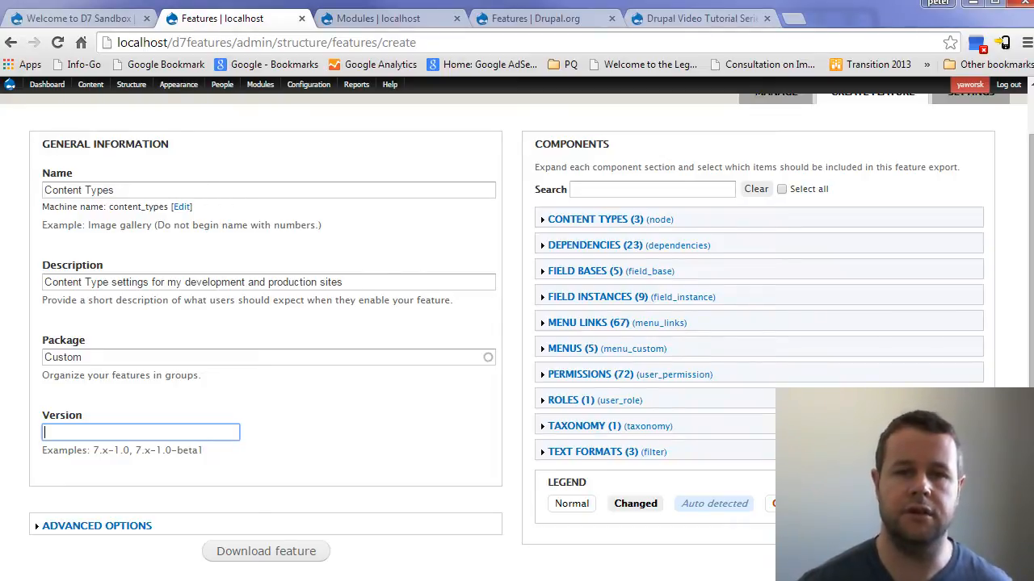
type("7.x-1.0")
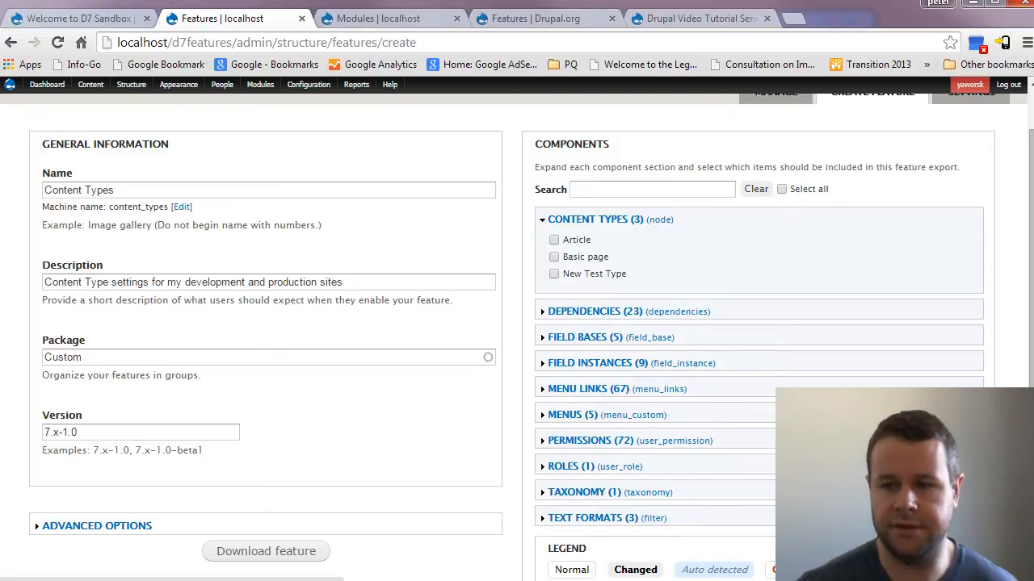
Tick New Test Type under Content Types and review its auto-added dependencies, field bases and instances
left_click(554, 274)
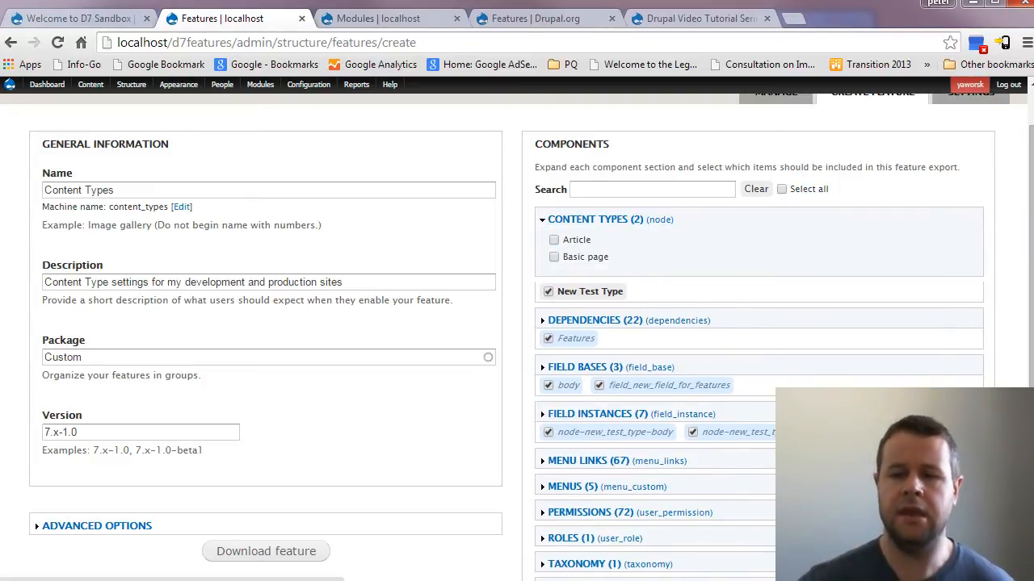
scroll("down", 3)
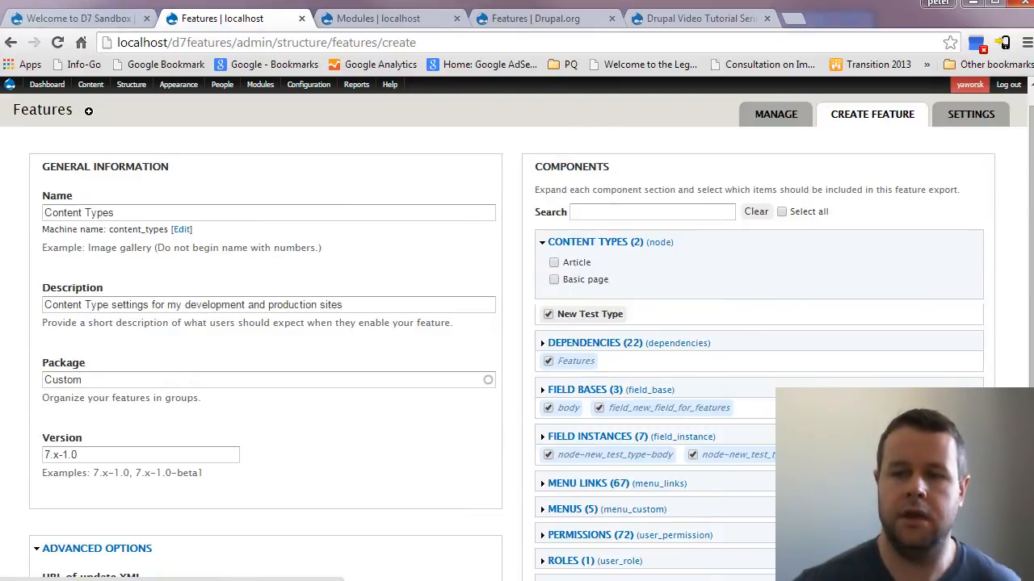
scroll("down", 3)
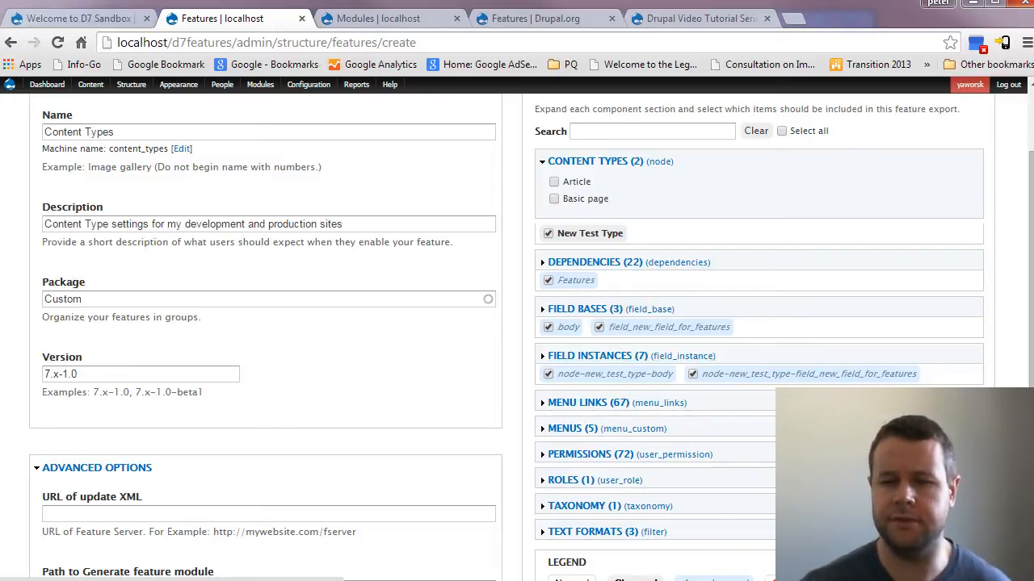
scroll("down", 3)
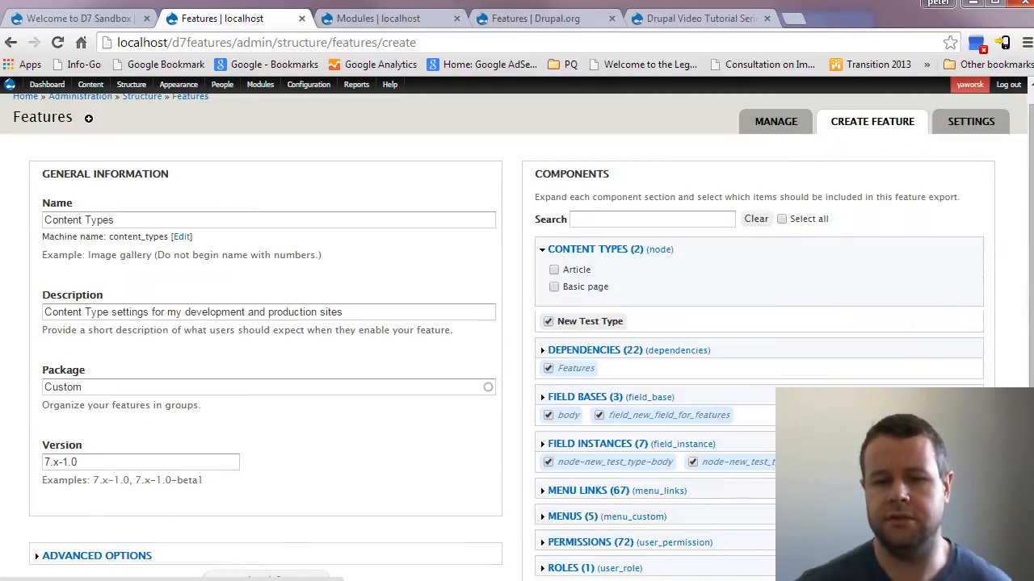
scroll("down", 3)
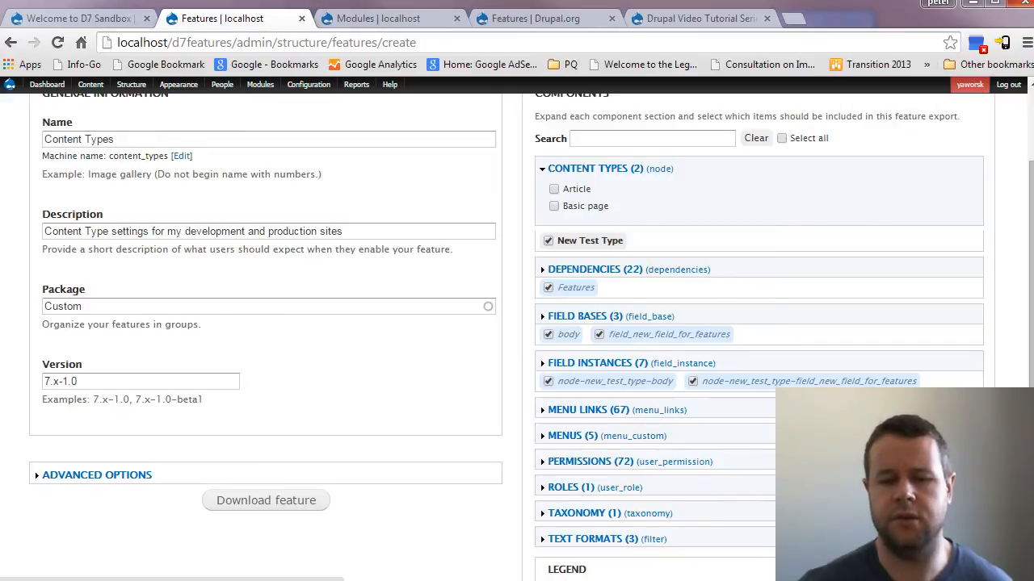
scroll("down", 3)
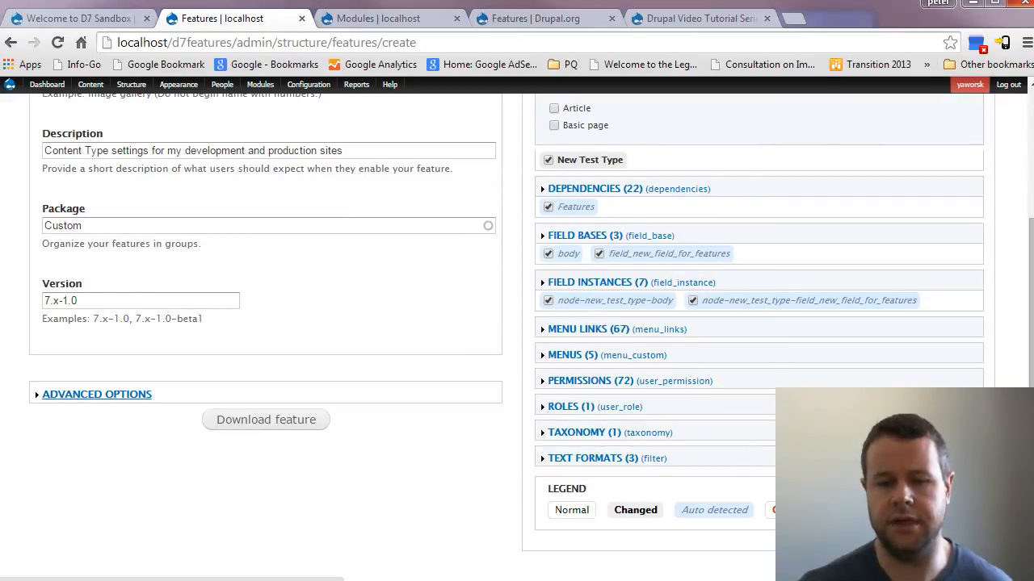
Set the module generation path to sites/all/modules/custom and generate the feature
left_click(97, 394)
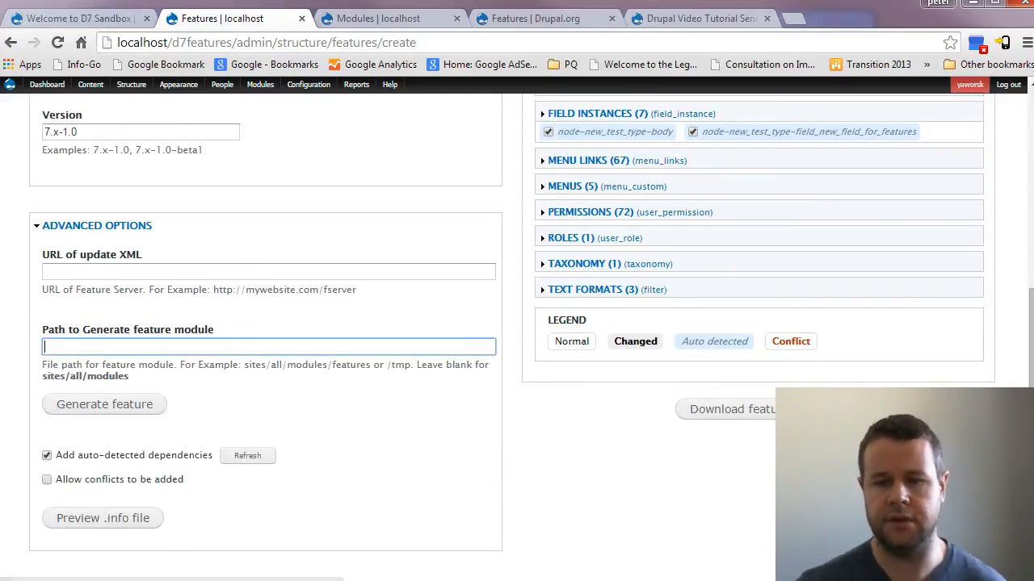
type("sites/all/")
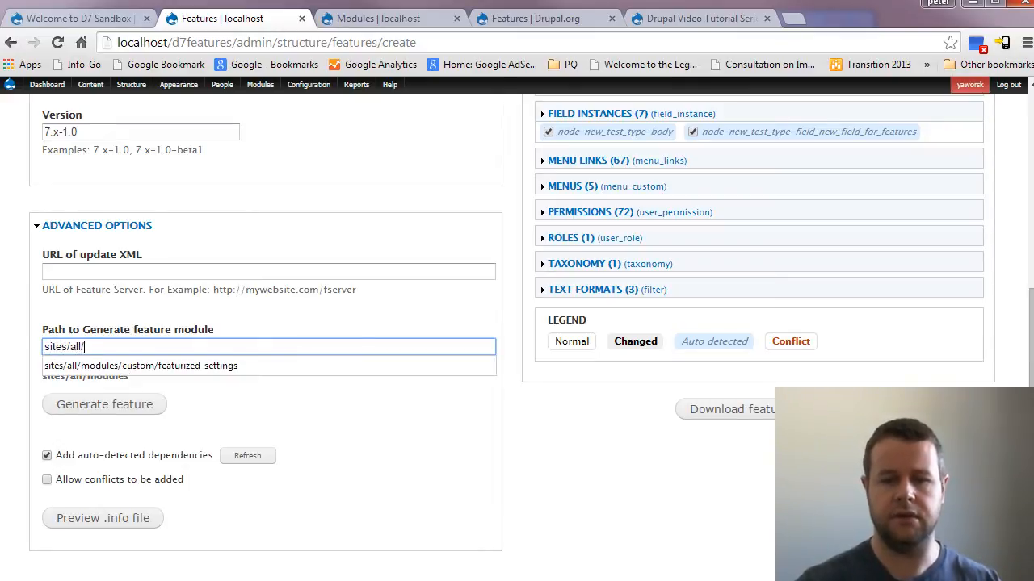
type("modules/custom")
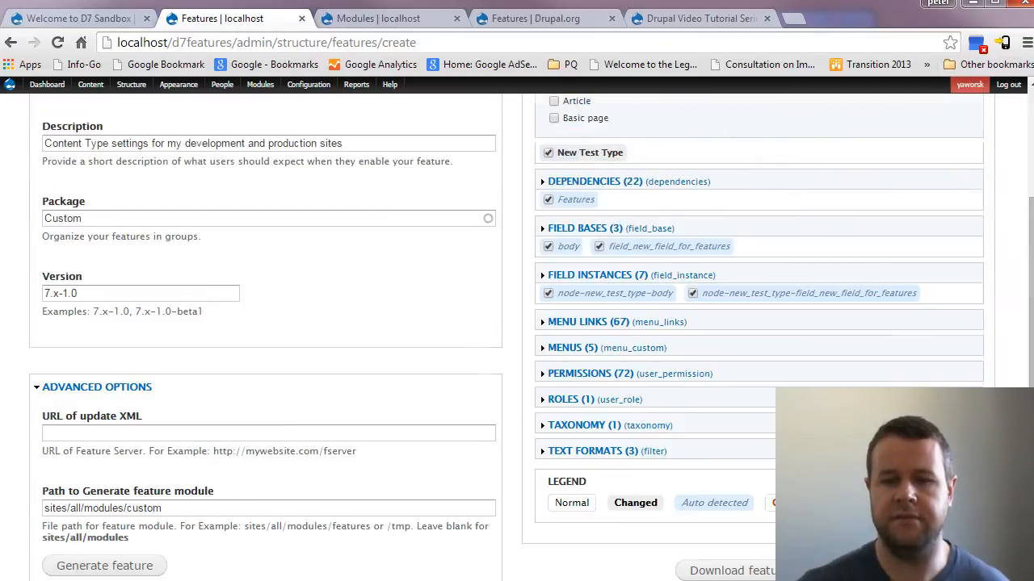
scroll("down", 3)
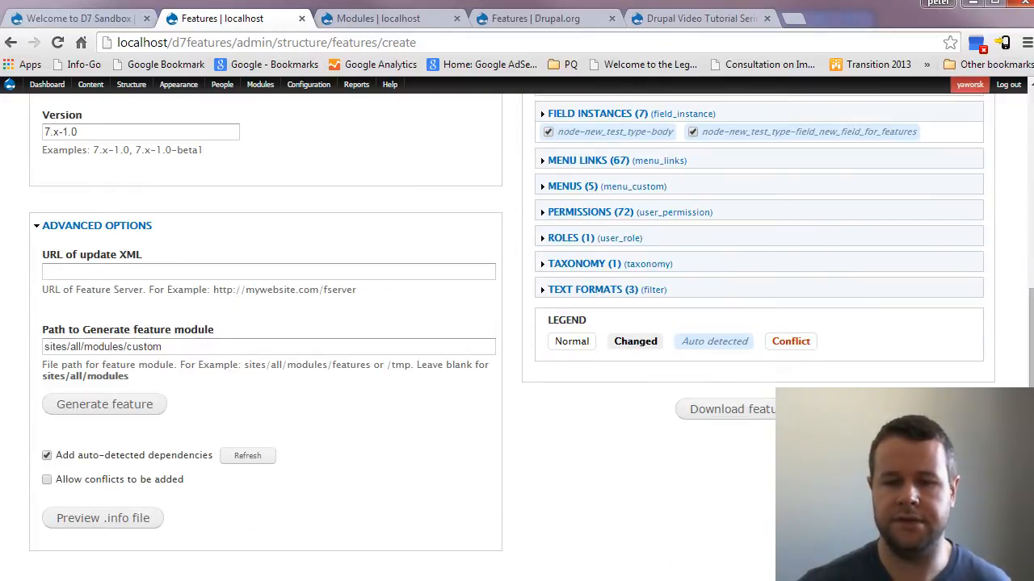
left_click(104, 403)
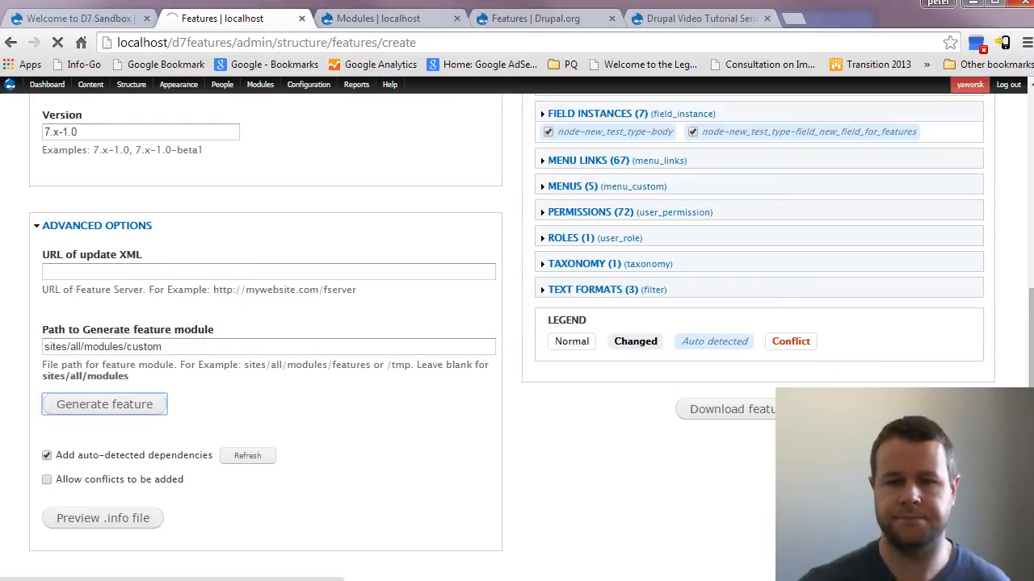
left_click(104, 404)
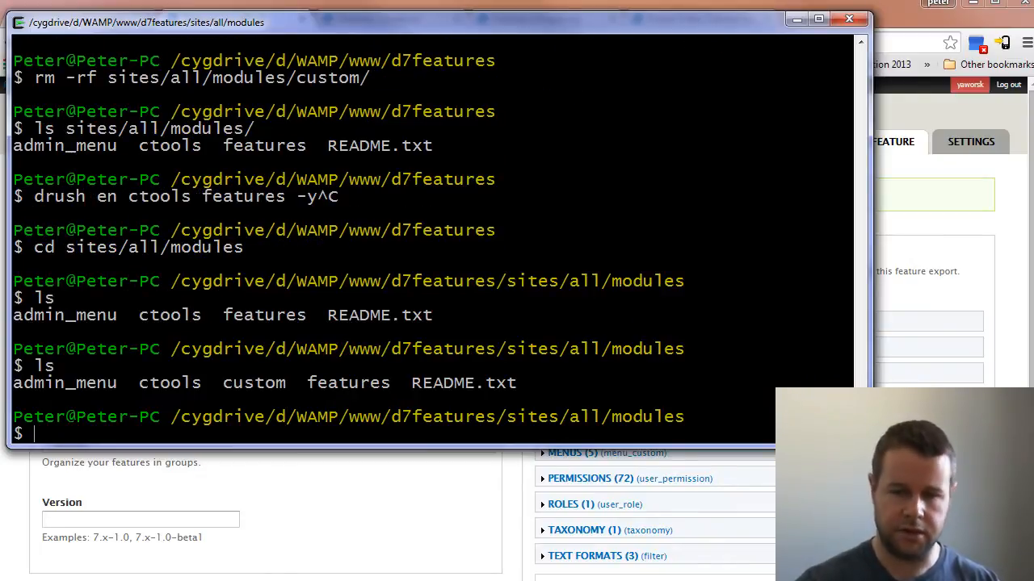
Change into the custom folder in the terminal to find the content_types module
type("cd custom/")
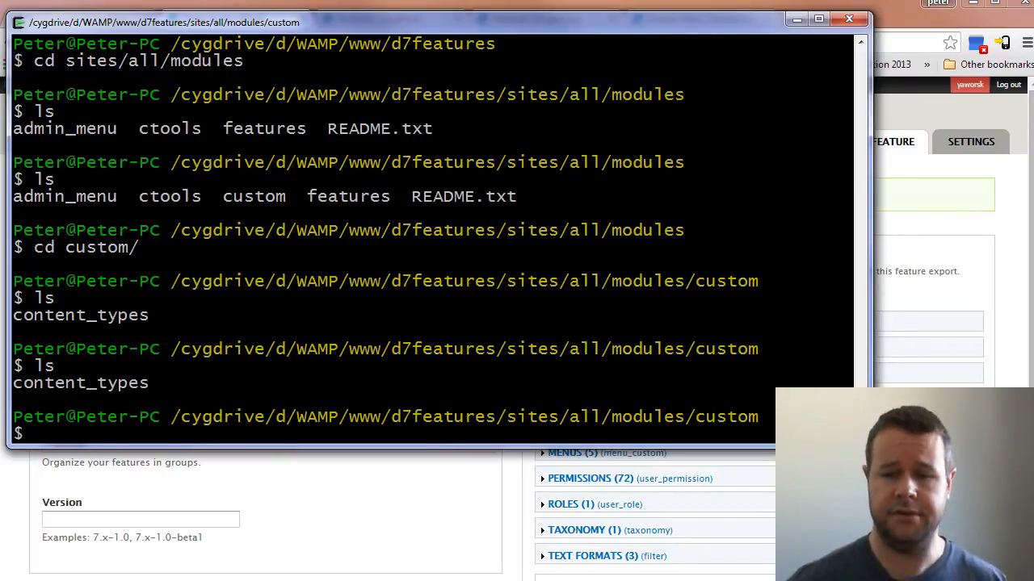
type("cd")
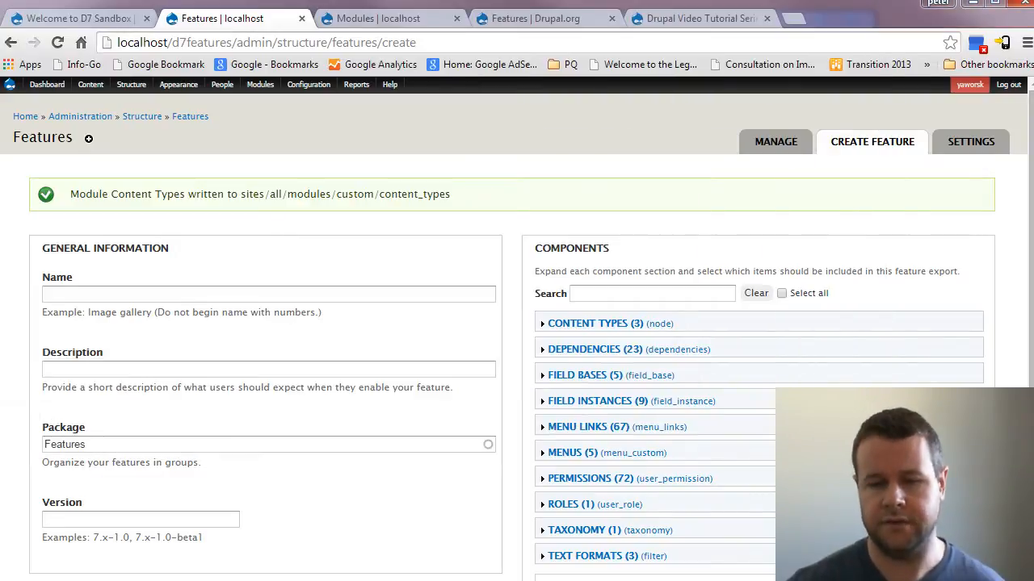
Scroll through the Create Feature page below the success message
scroll("down", 3)
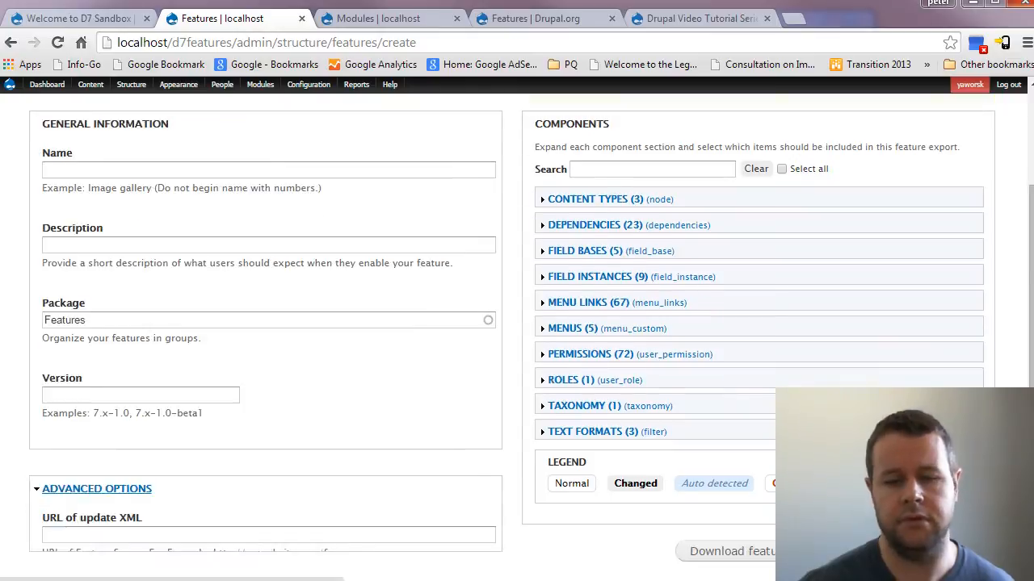
scroll("down", 3)
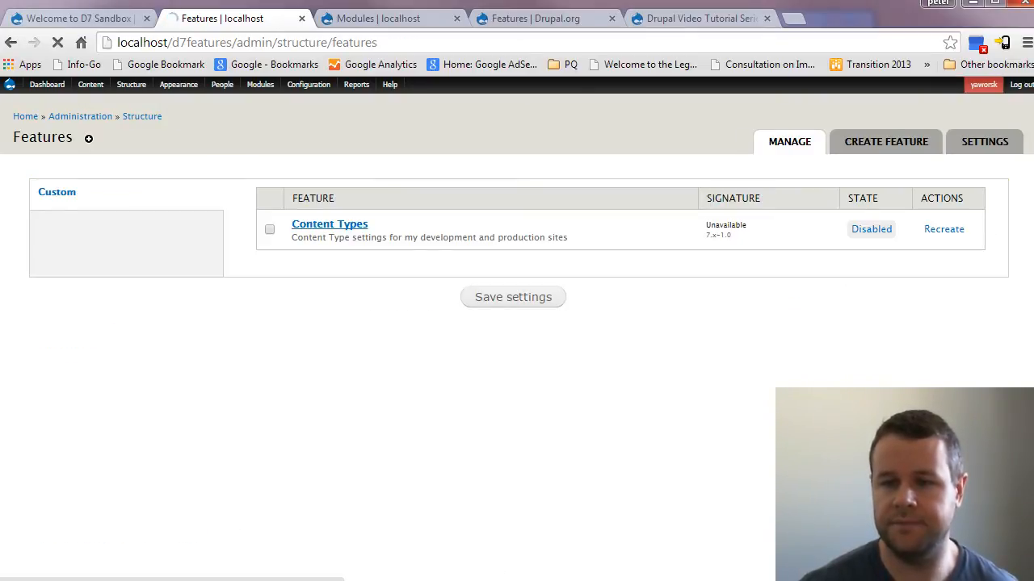
Open the Content Types feature's Recreate form and review its checked components
left_click(329, 224)
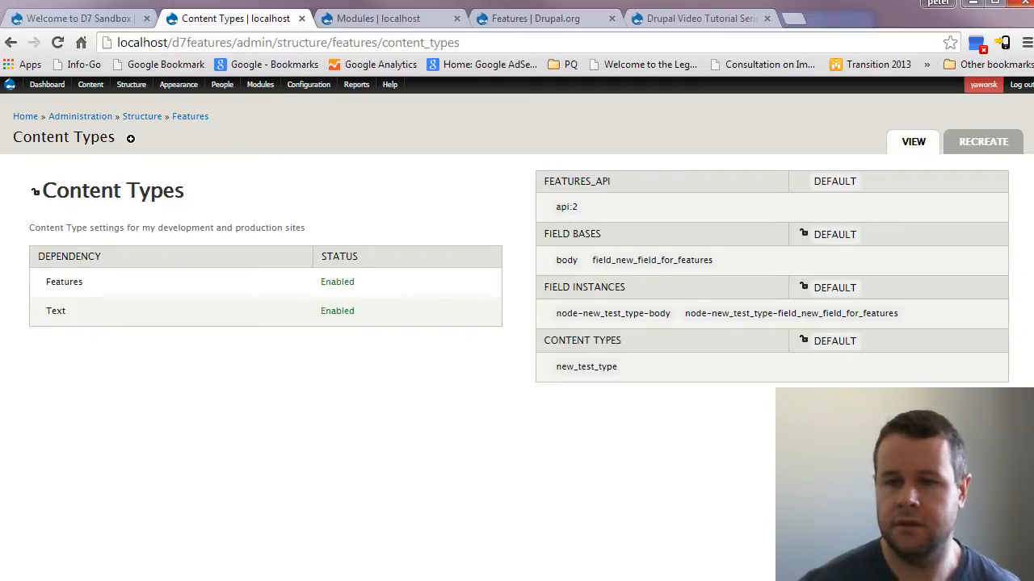
left_click(983, 141)
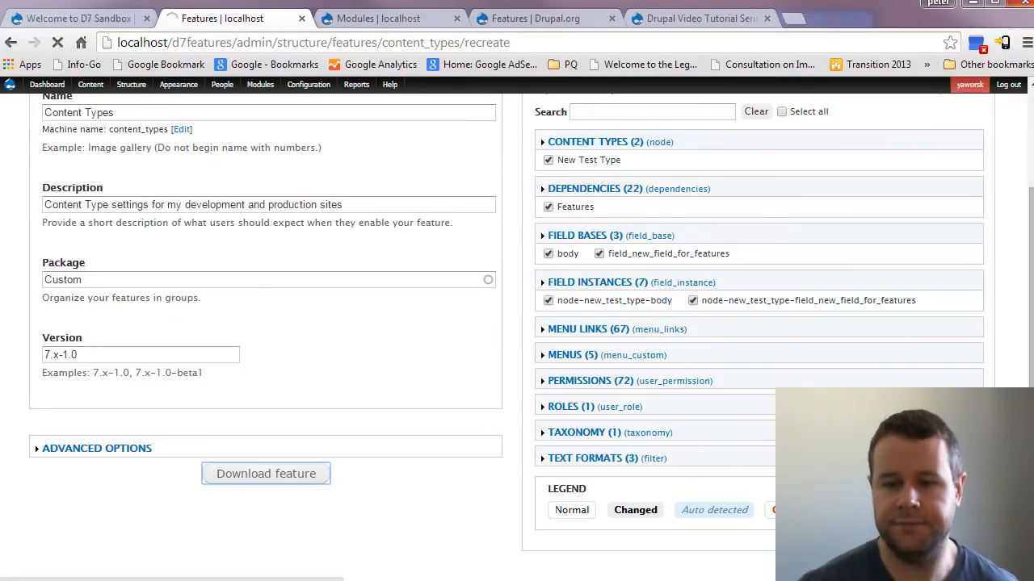
left_click(265, 474)
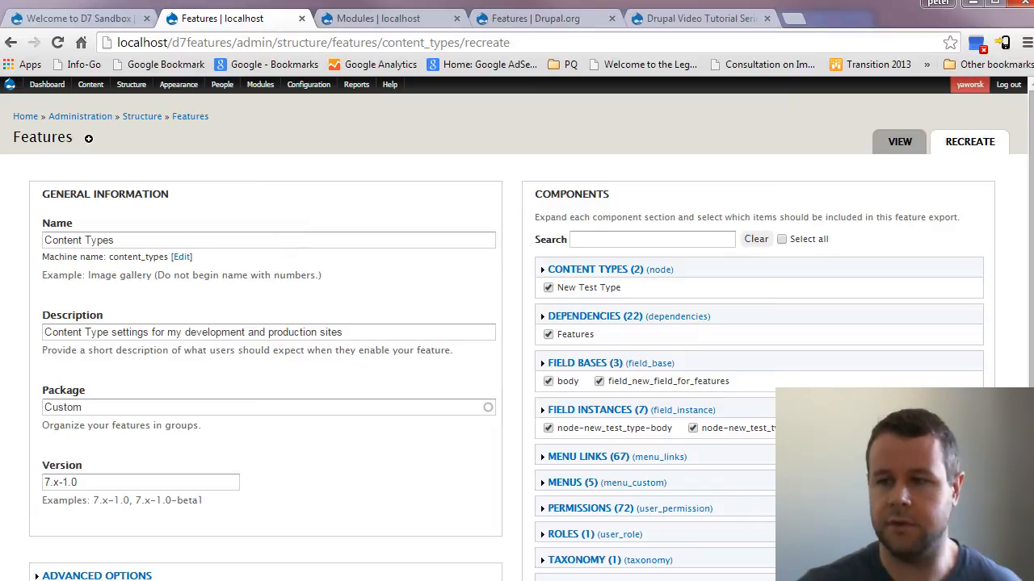
left_click(91, 84)
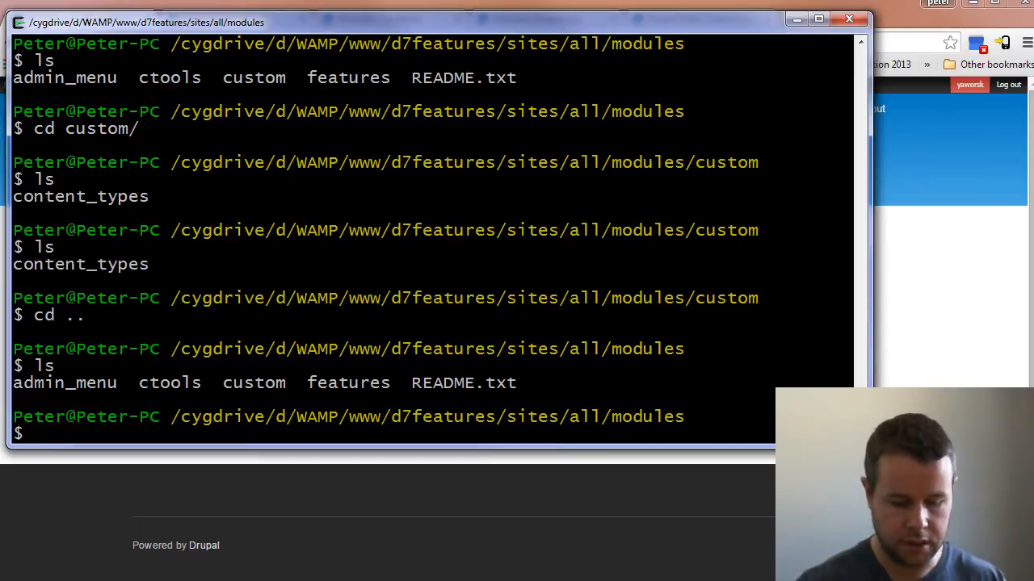
Run mkdir for d7sandbox/sites/all/modules/custom using Tab path completion
type("mkdir ../../../")
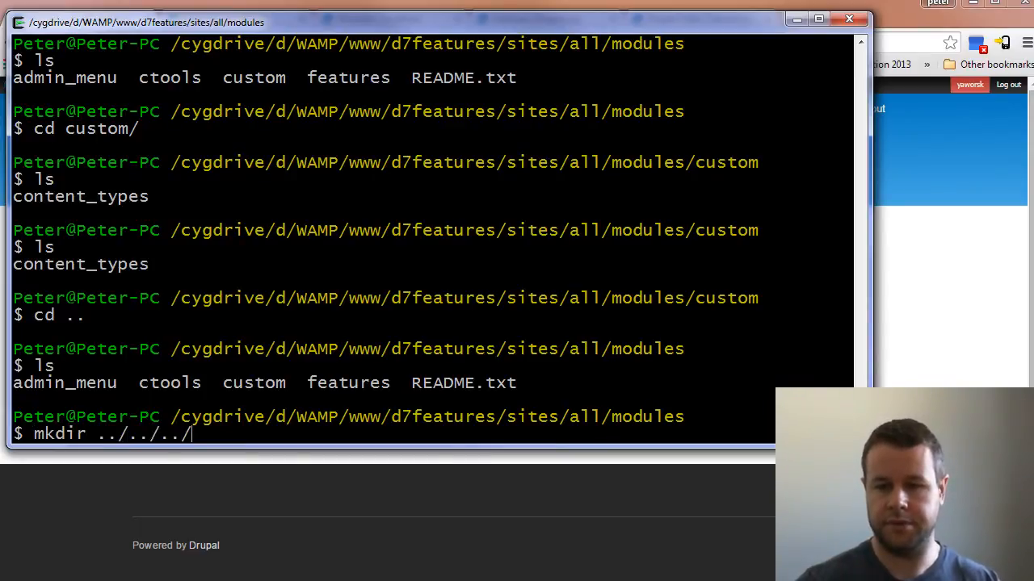
key("Enter")
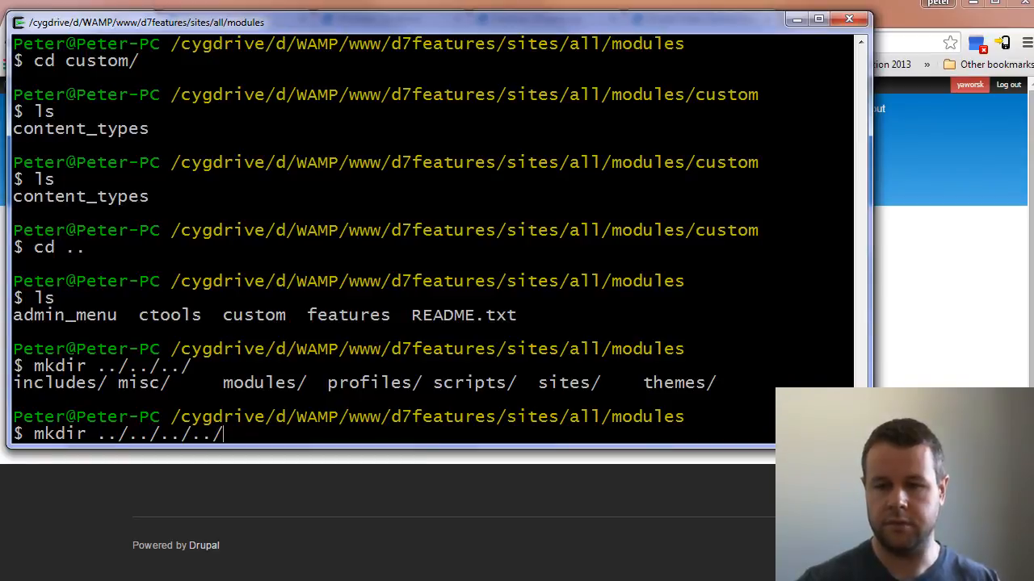
type("d7sandbox/")
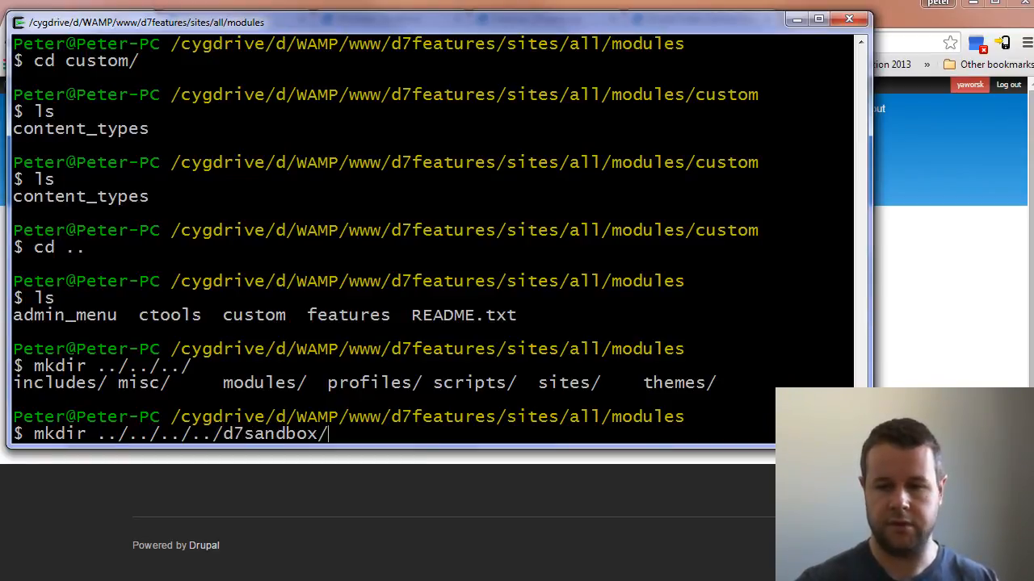
type("sites/all")
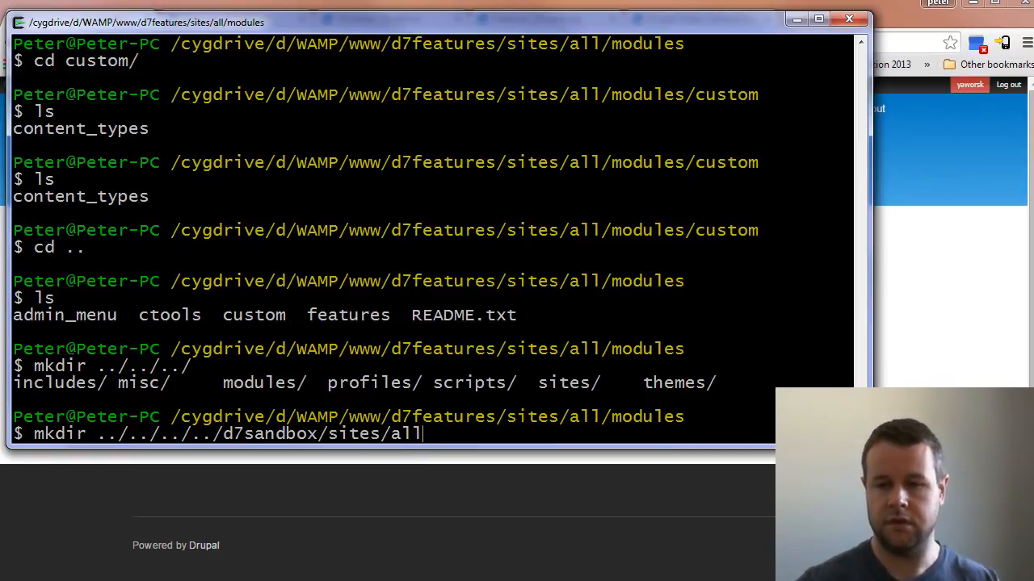
type("modules/")
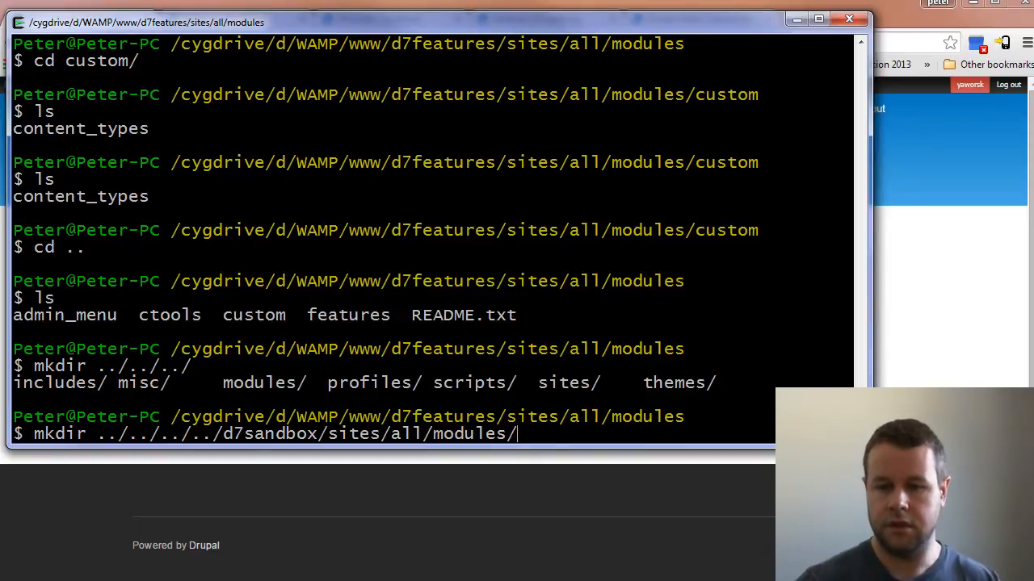
type("custome")
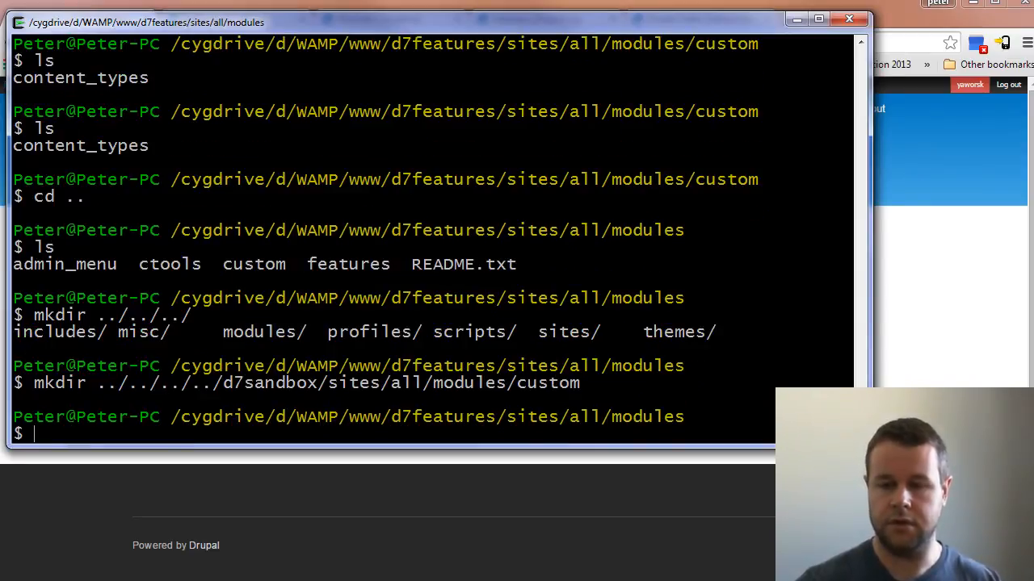
Copy custom/* recursively with cp -R into d7sandbox's sites/all/modules/custom
type("cp")
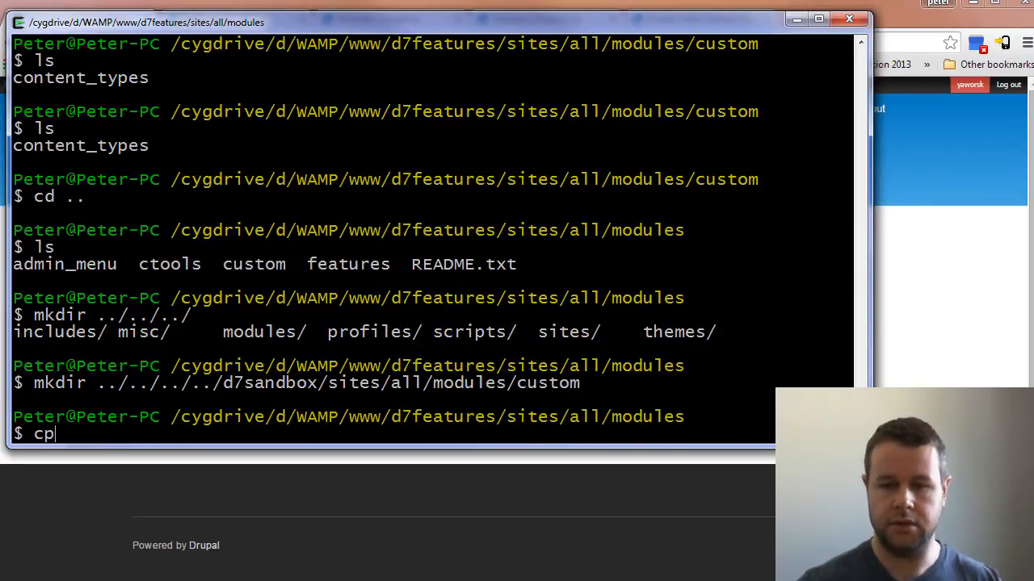
type("-R")
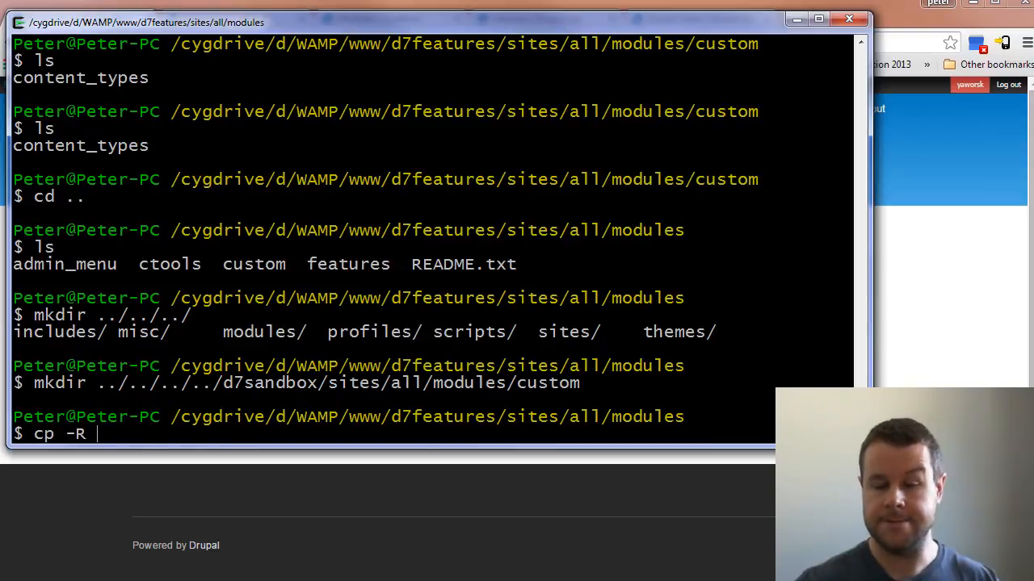
type("custom/*")
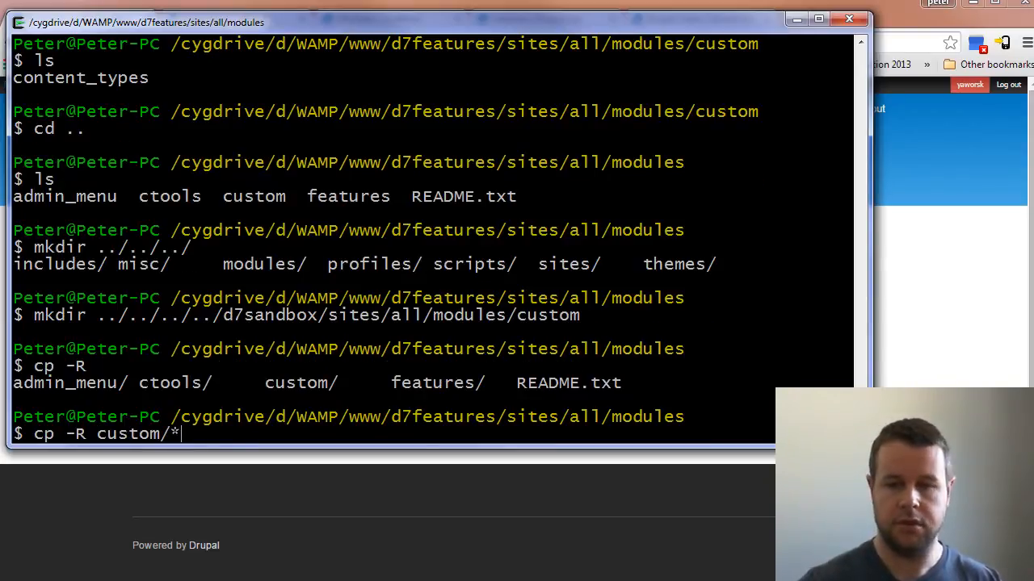
type("../../../../")
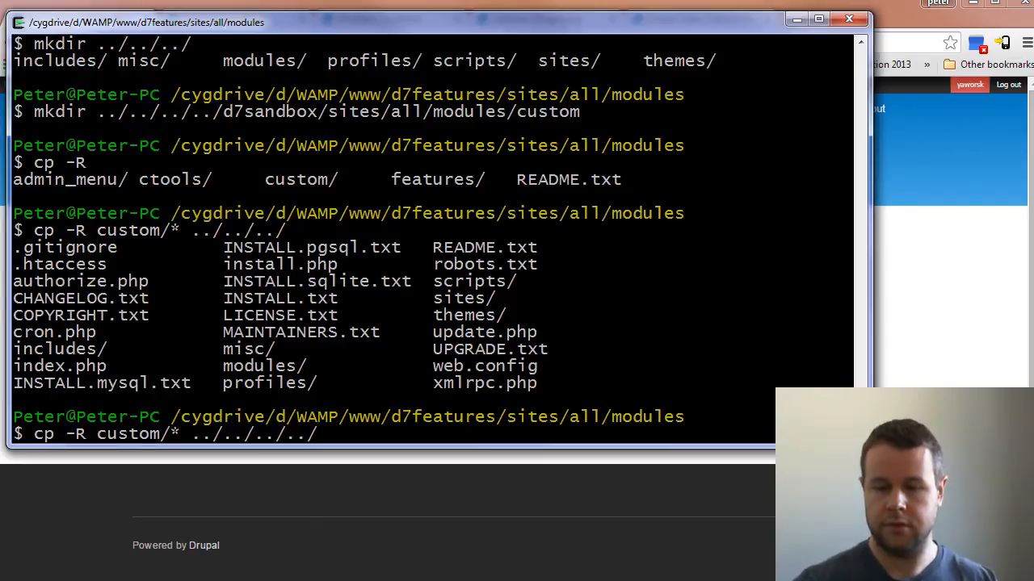
type("d7sandbox/s")
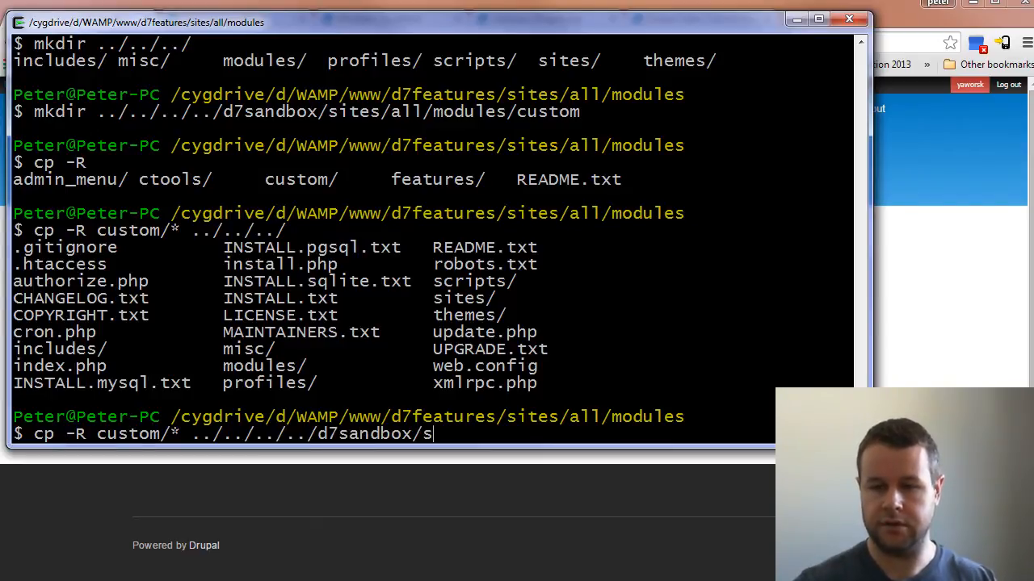
type("ites/all/modules/")
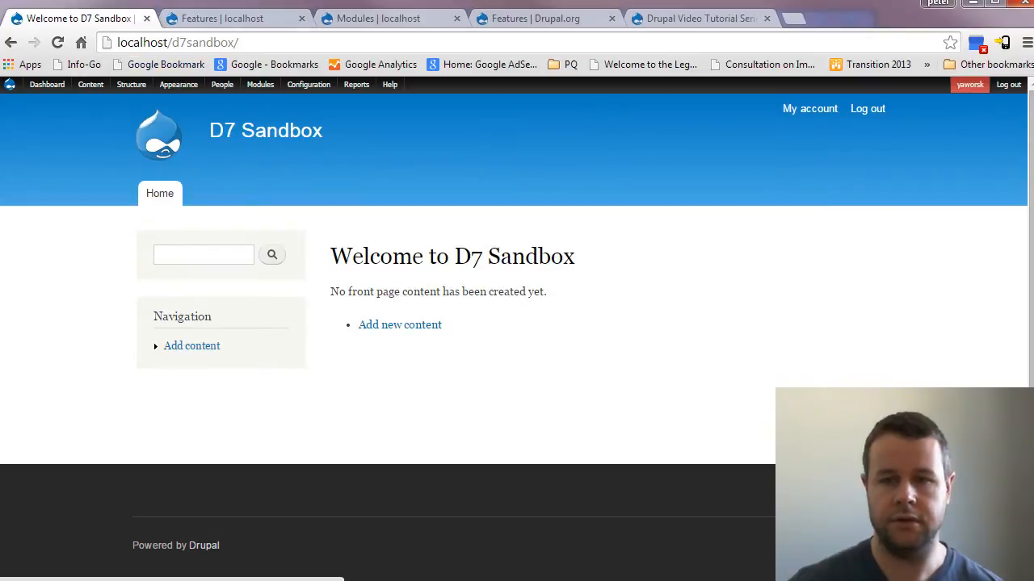
Load the D7 Sandbox modules list and scroll through the opendir access-denied warnings
left_click(260, 84)
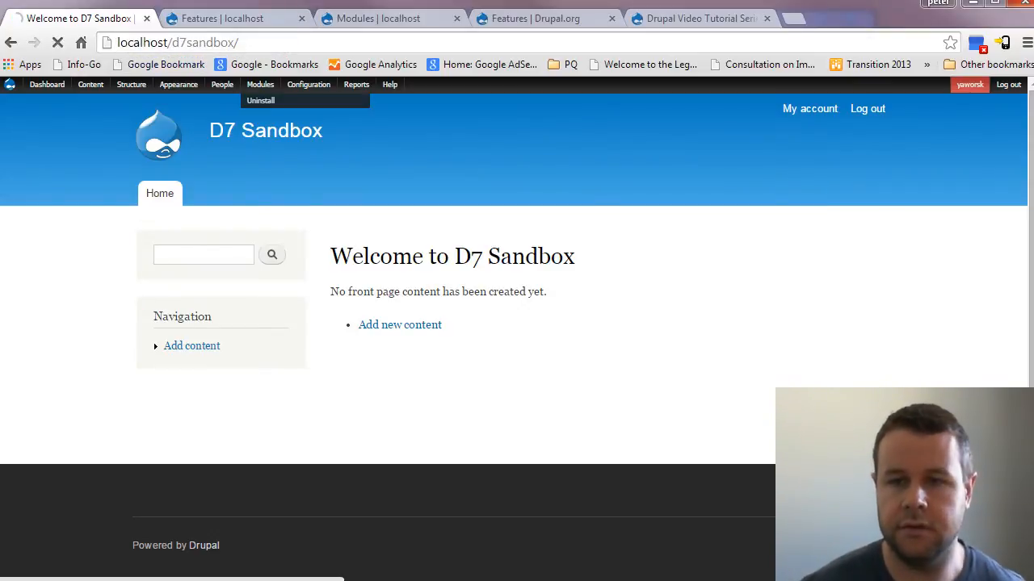
left_click(259, 84)
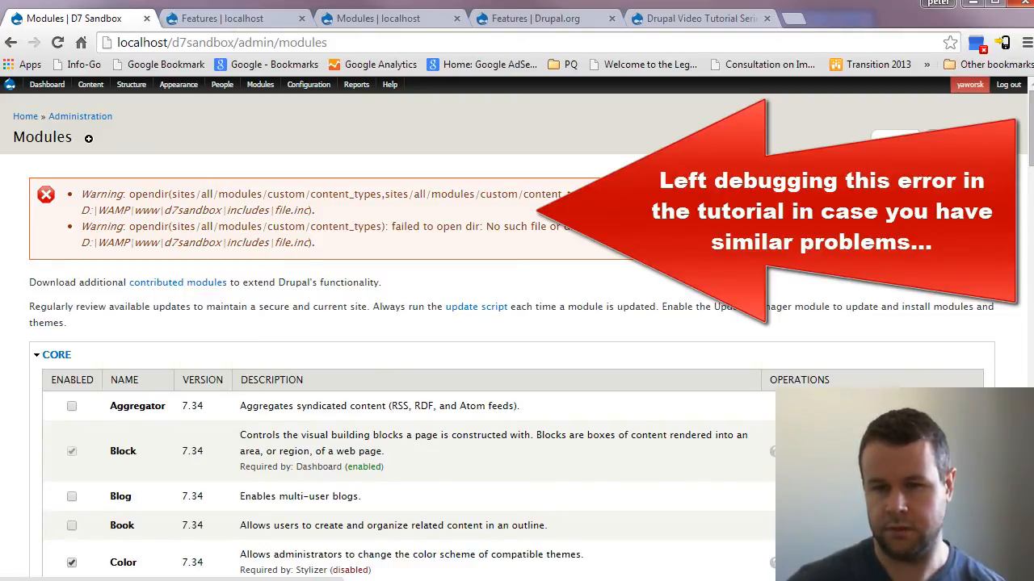
scroll("down", 3)
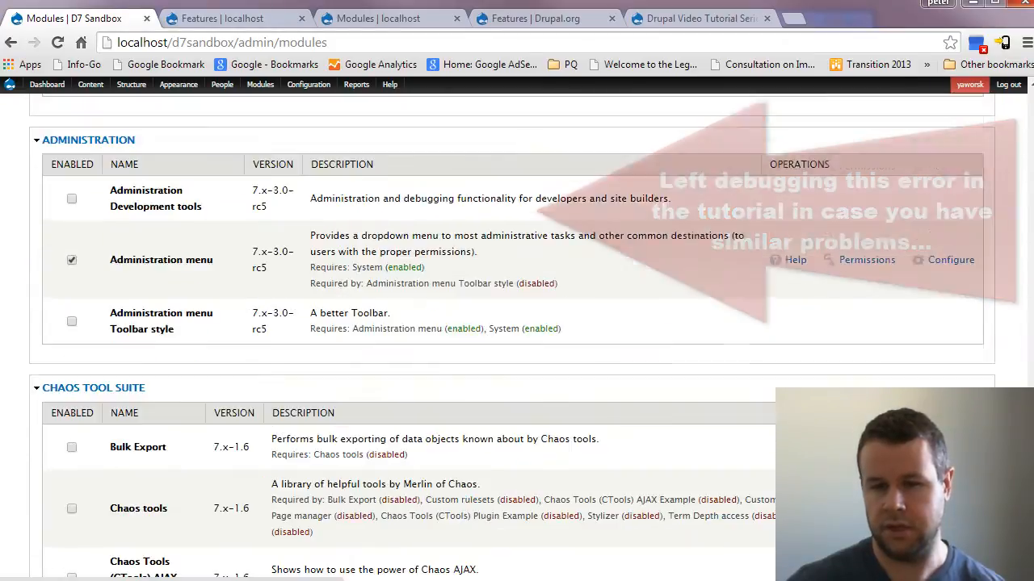
scroll("down", 3)
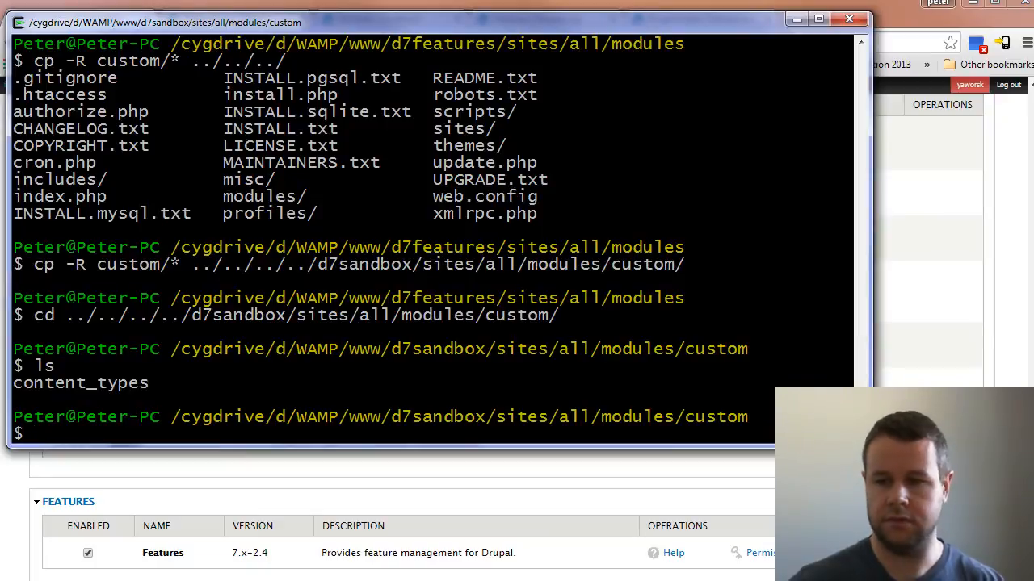
Compare content_types ownership with ls -la in the d7sandbox and d7features custom folders
type("ls -la")
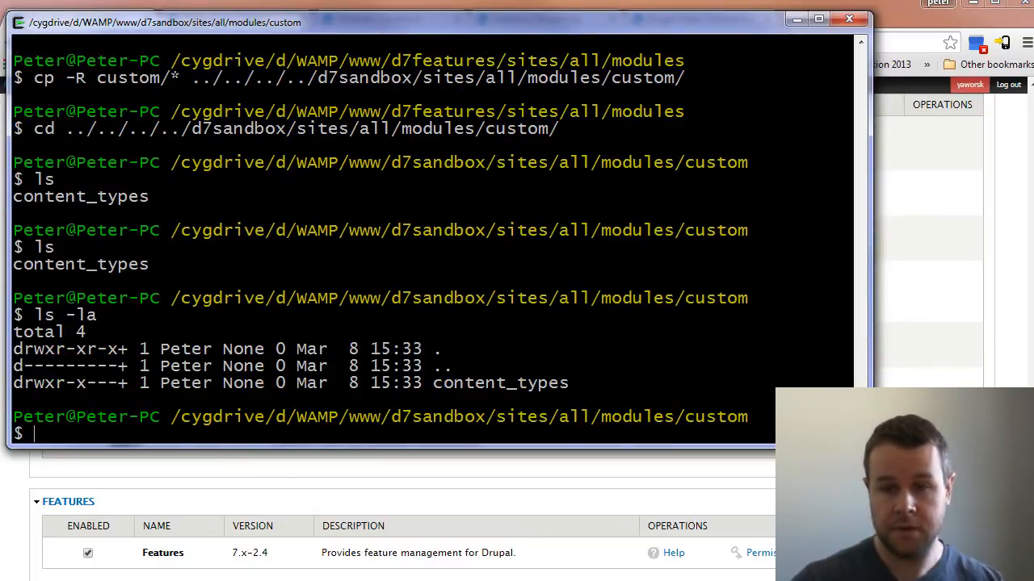
type("cd ..")
type("ls")
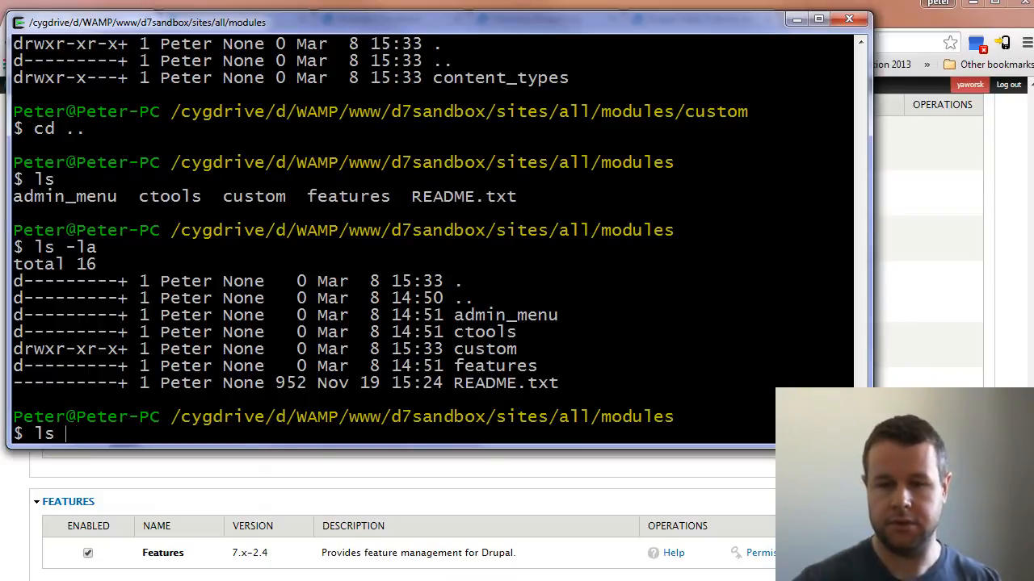
type("../../../../")
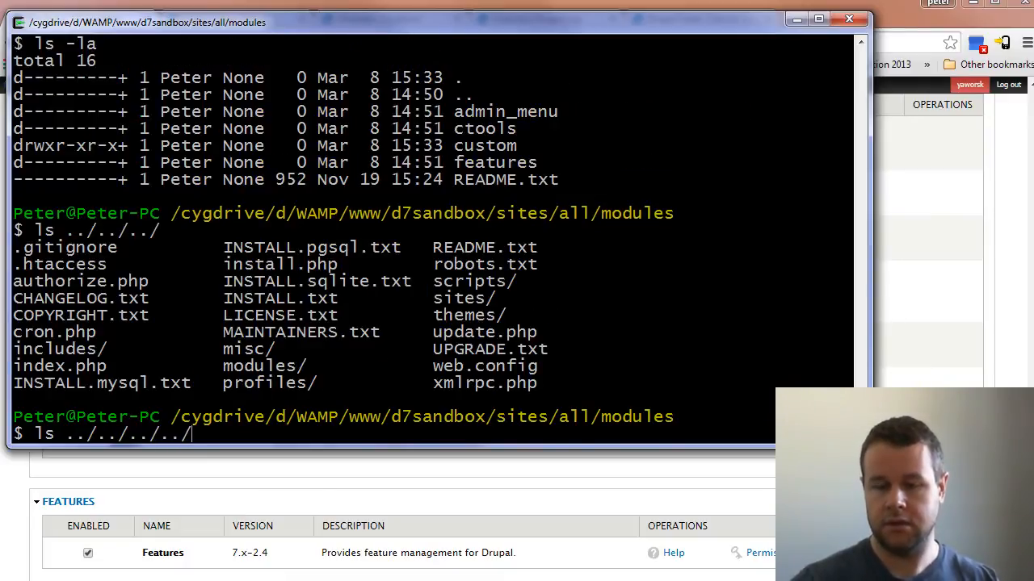
type("d7")
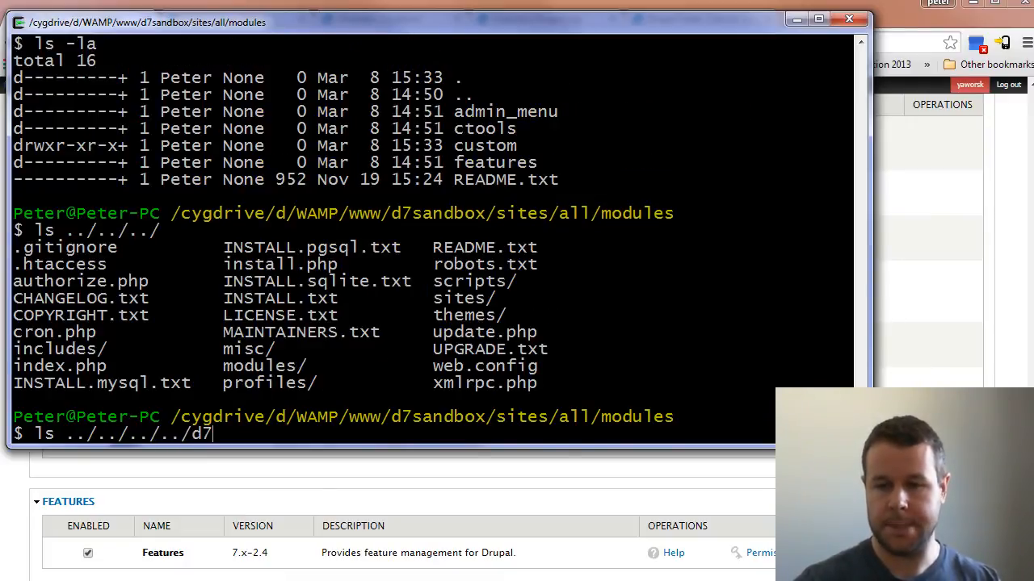
type("features/sites/all/modules/custom/")
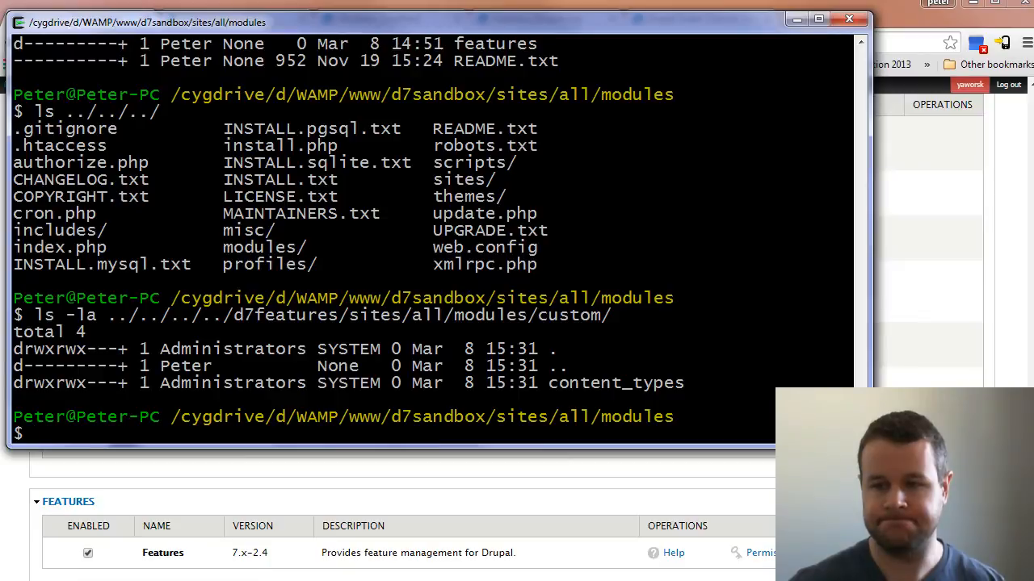
type("ls")
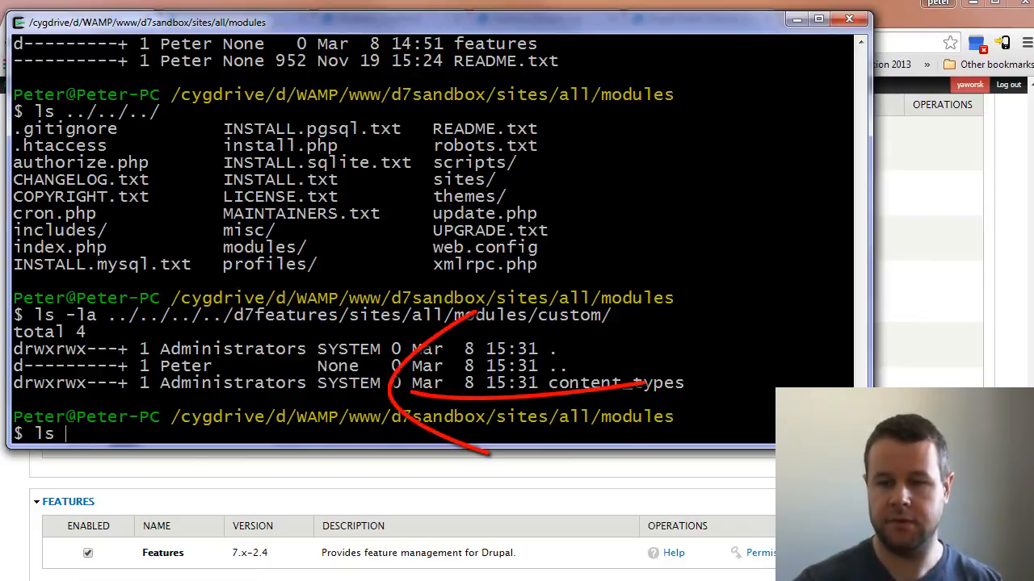
type("cd custom/")
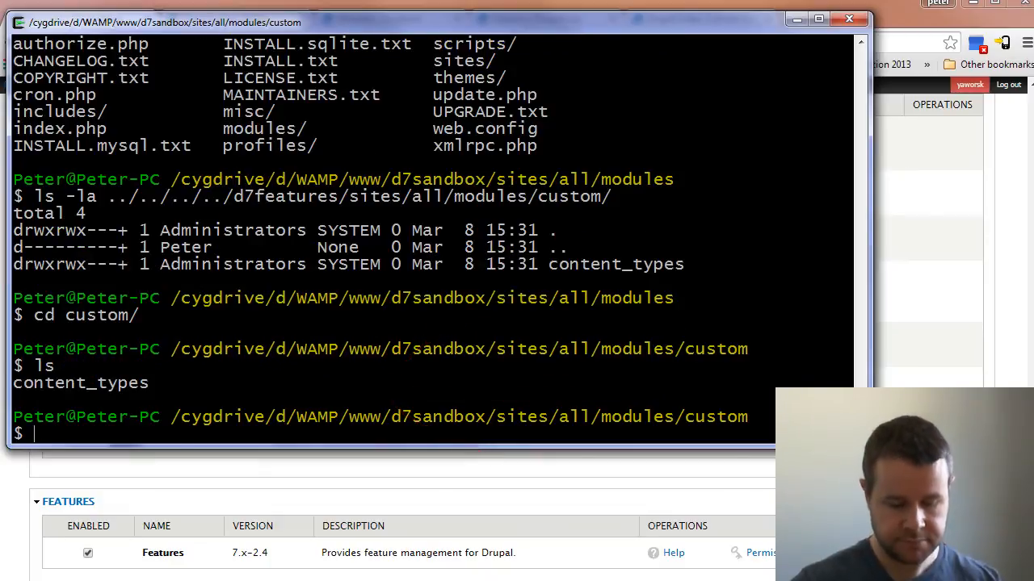
type("ls -la")
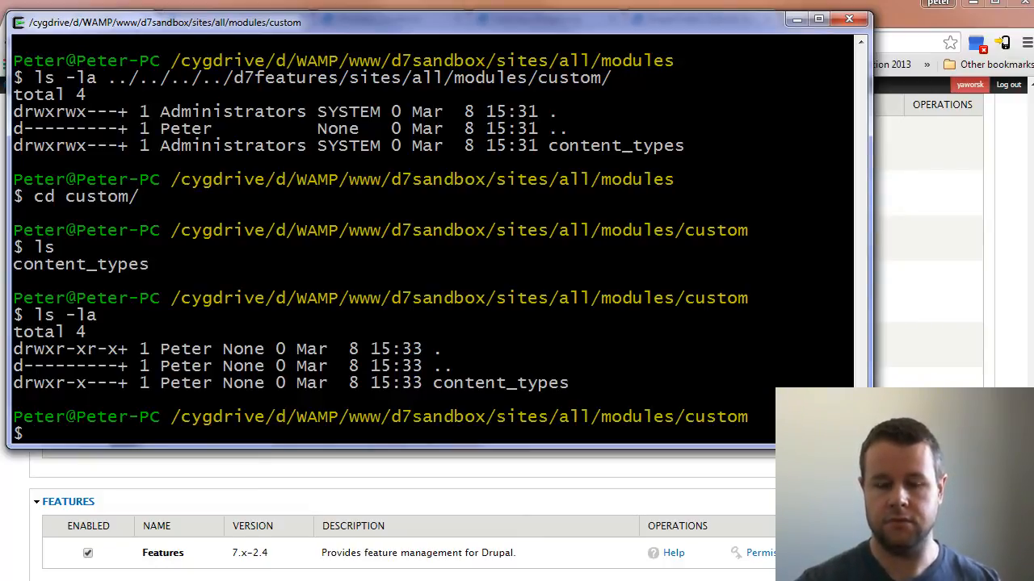
type("chmod")
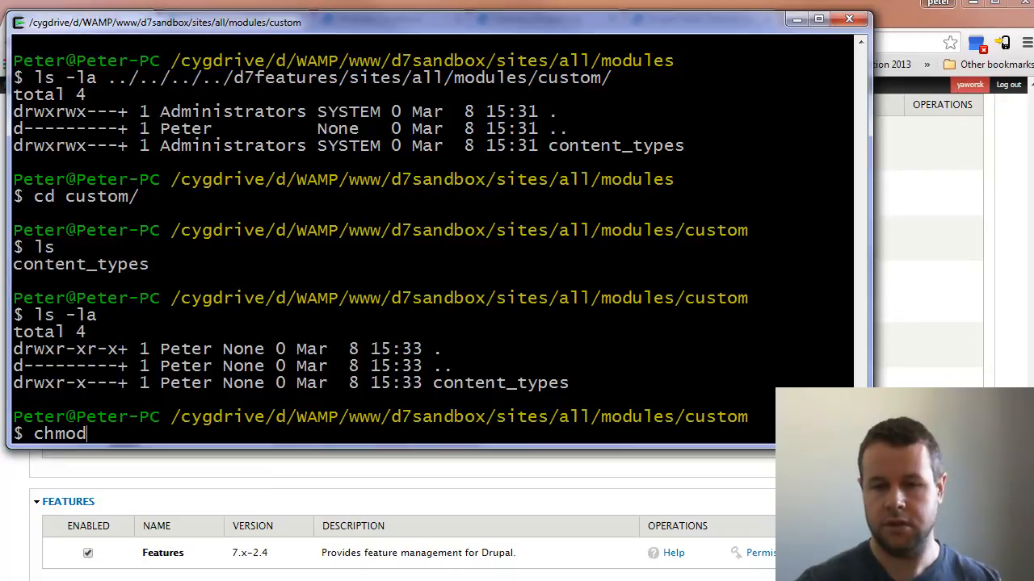
Run chown -R Administrators.SYSTEM on the copied content_types module
type("chown")
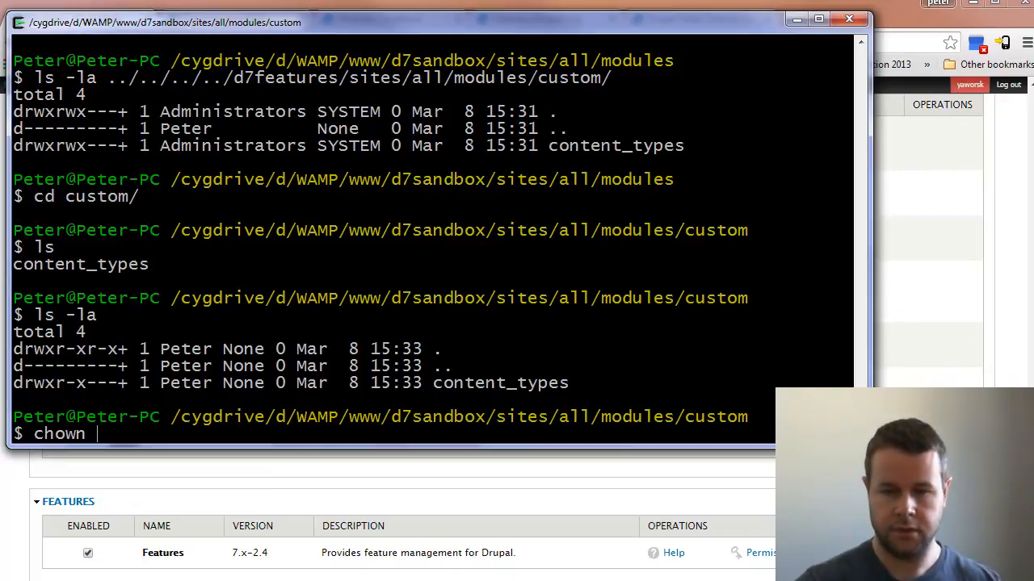
type("-R")
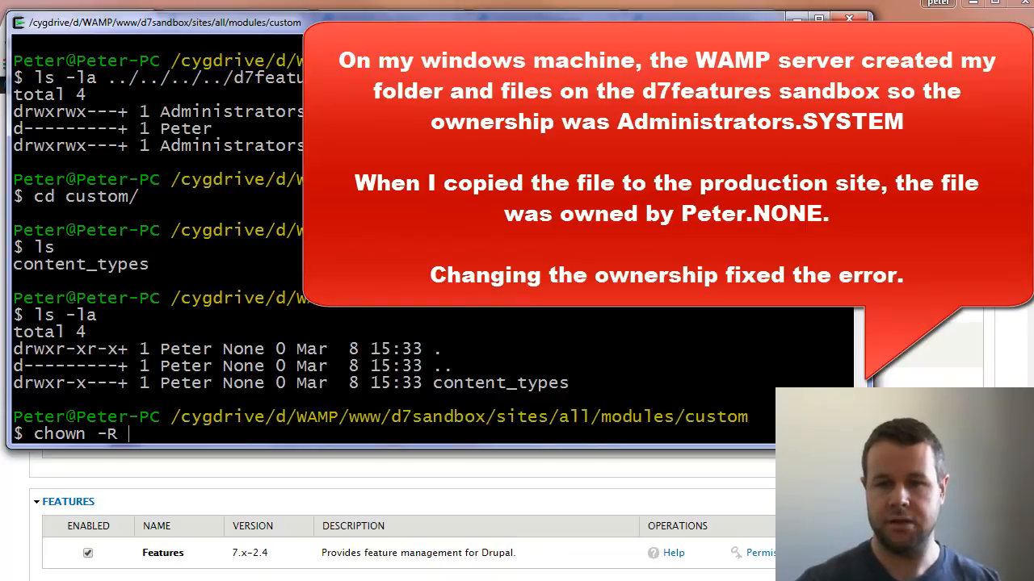
type("Administrat")
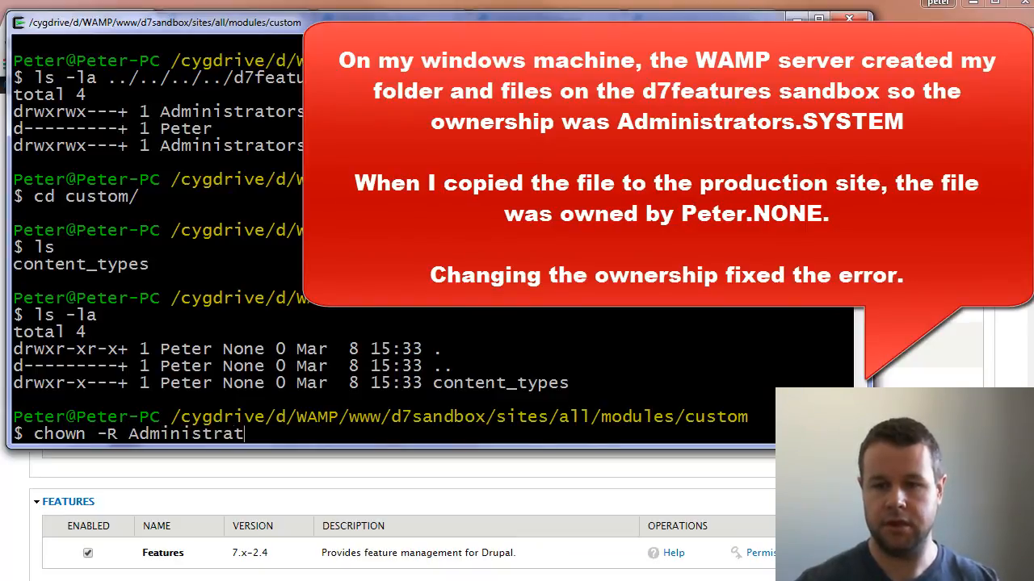
type("ors.SYST")
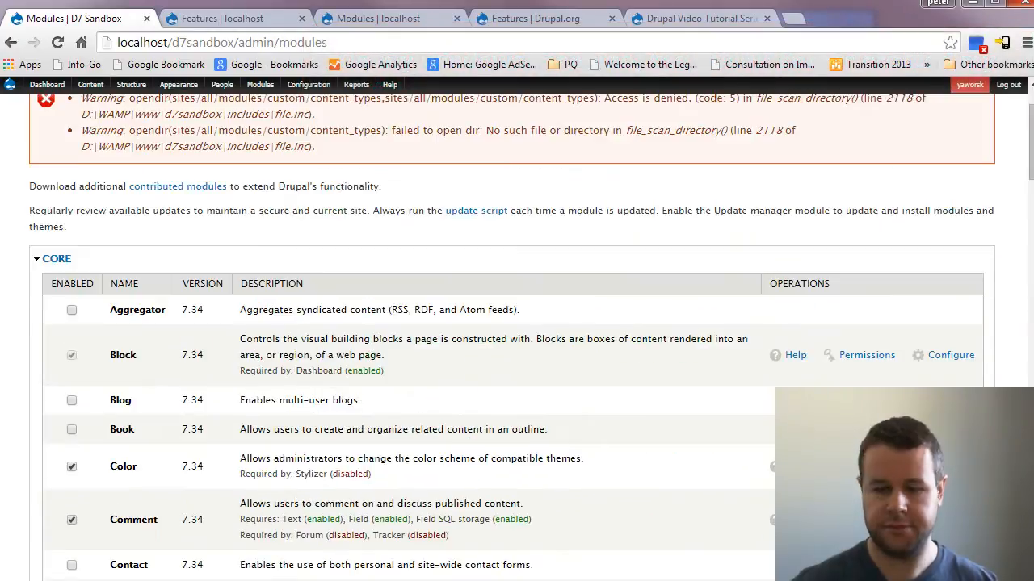
Enable the Content Types module under Custom, save the configuration, and go to Structure > Features
scroll("up", 3)
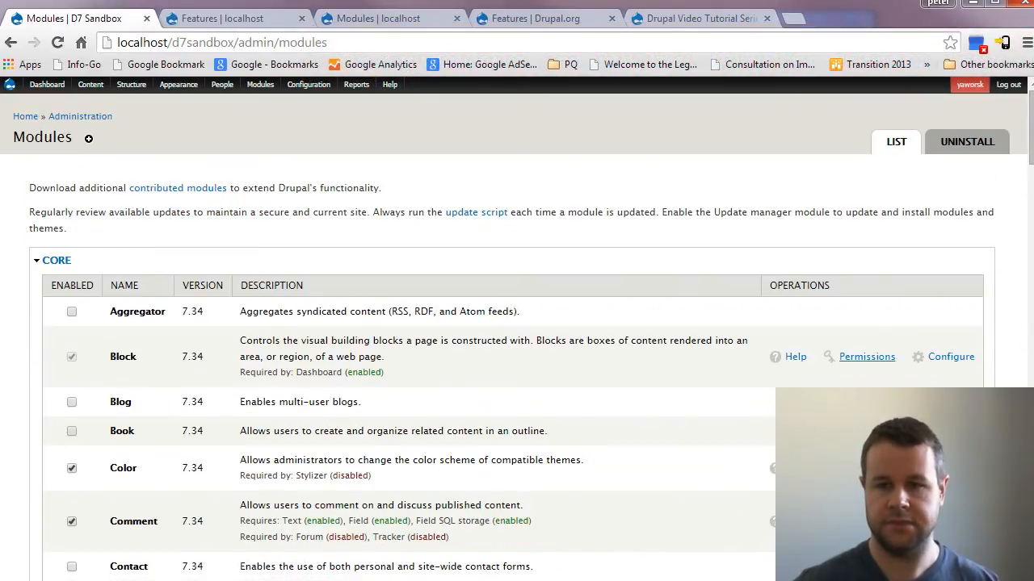
scroll("down", 3)
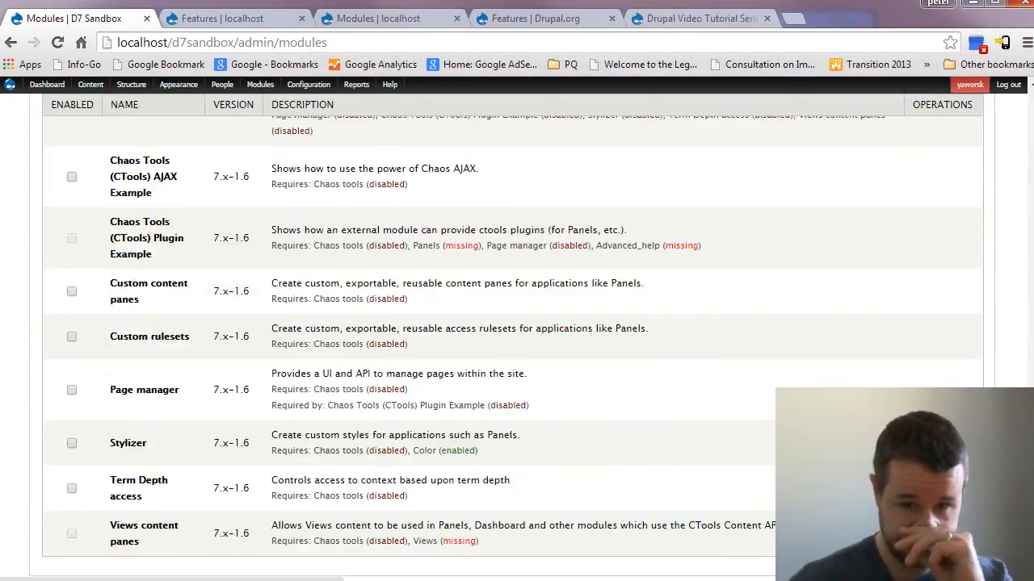
scroll("down", 3)
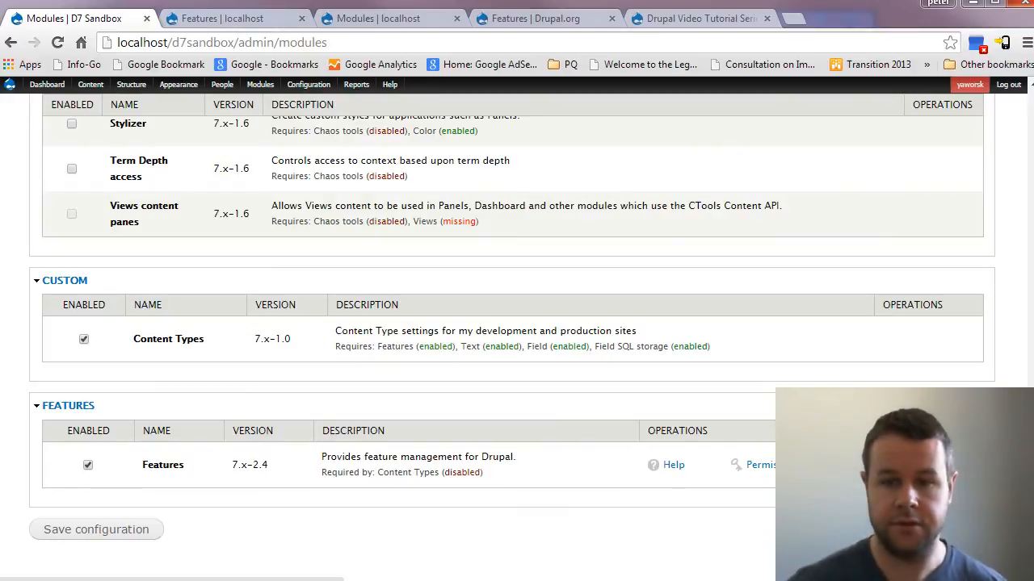
left_click(95, 529)
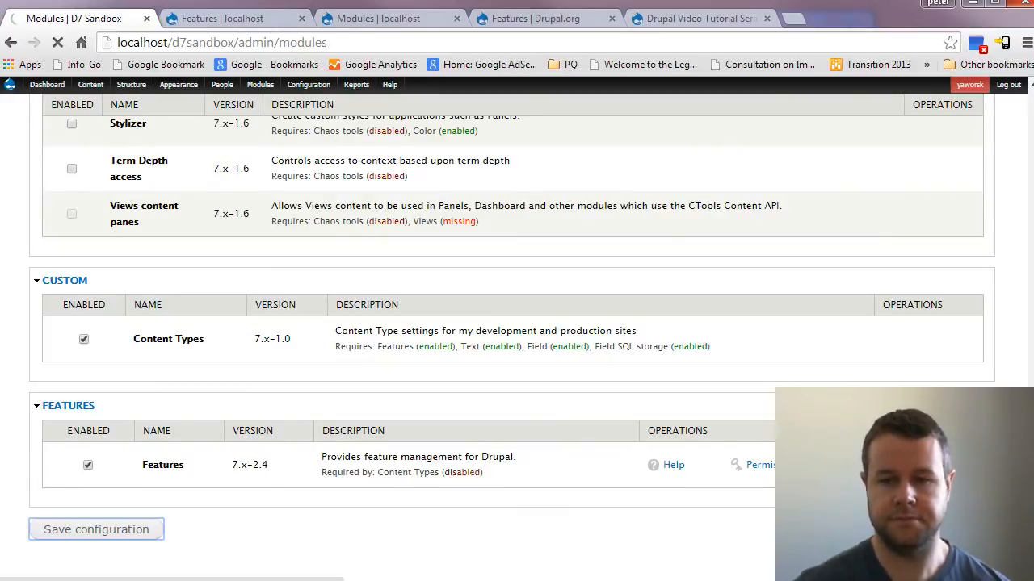
left_click(96, 529)
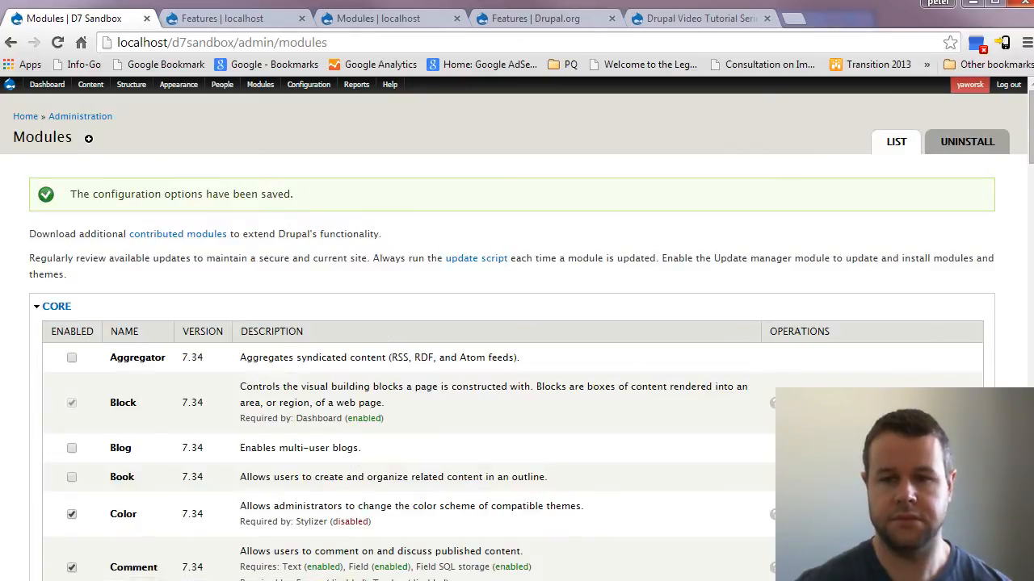
left_click(130, 84)
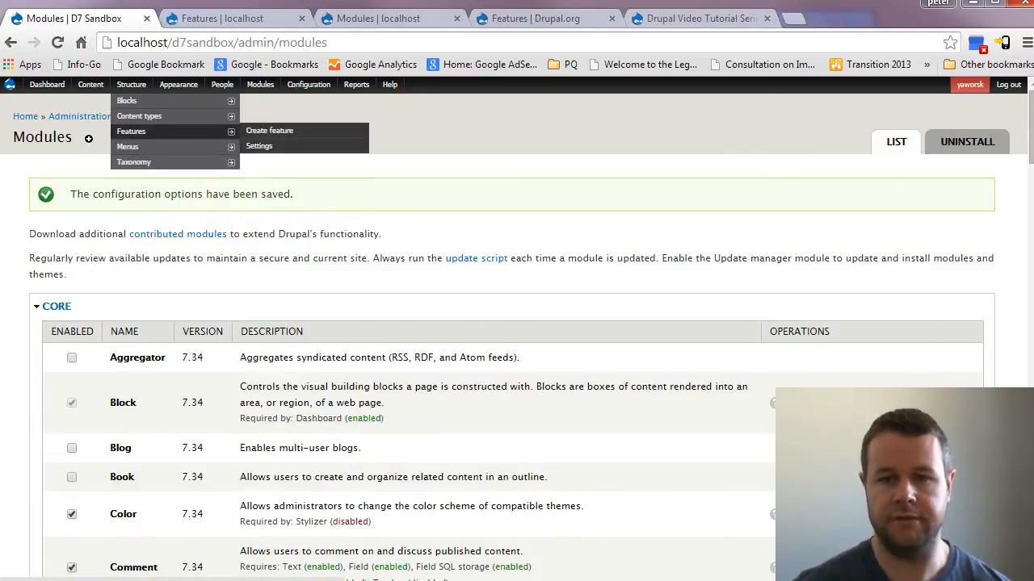
left_click(131, 131)
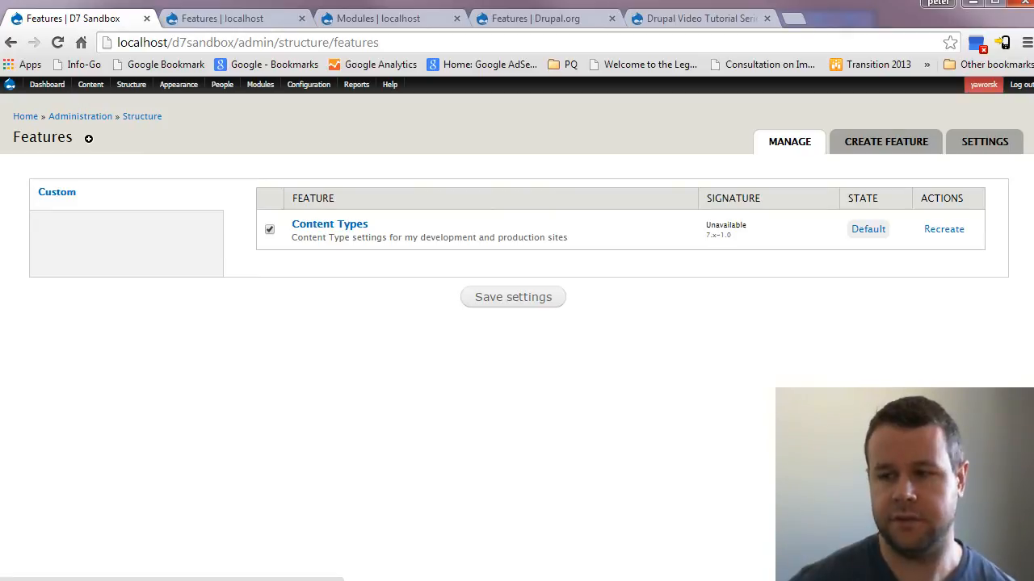
Open New Test Type's Manage Fields, listing Title, Body and New Field For Features
left_click(131, 84)
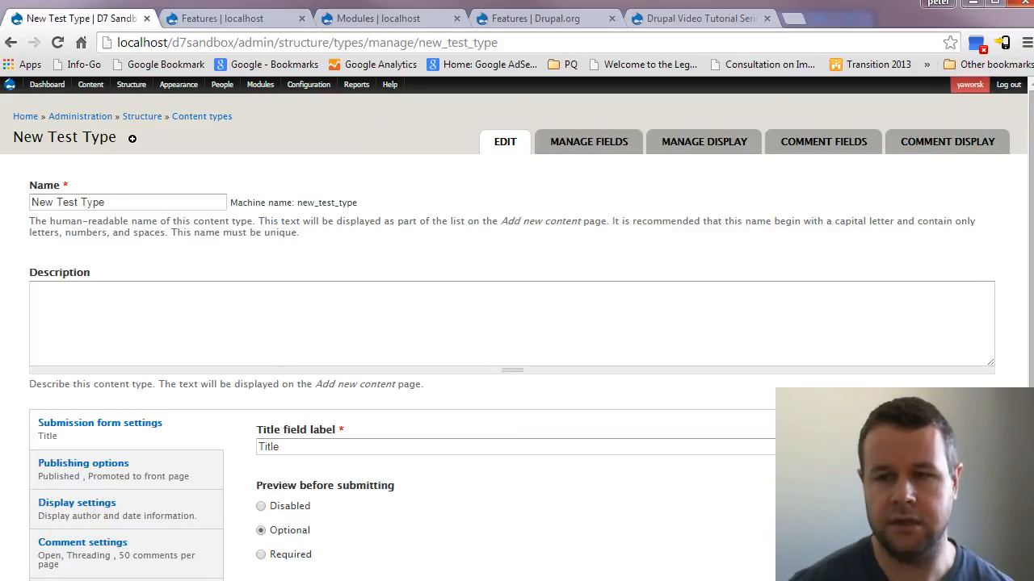
left_click(588, 141)
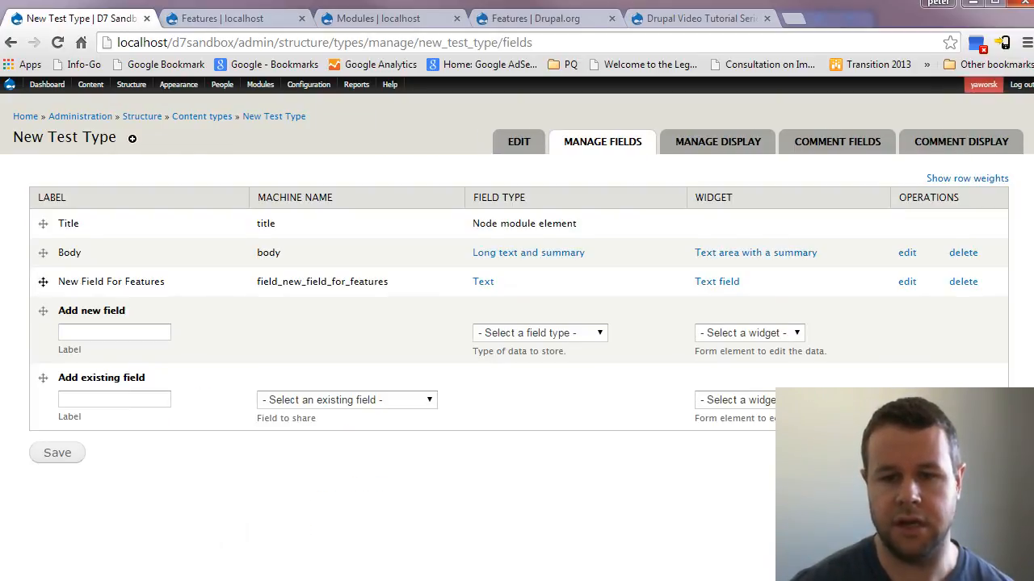